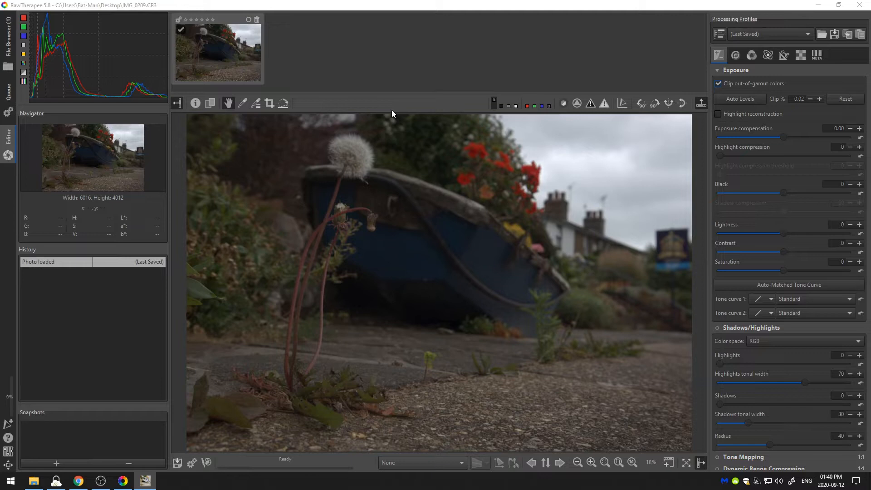
mouse_move(386, 234)
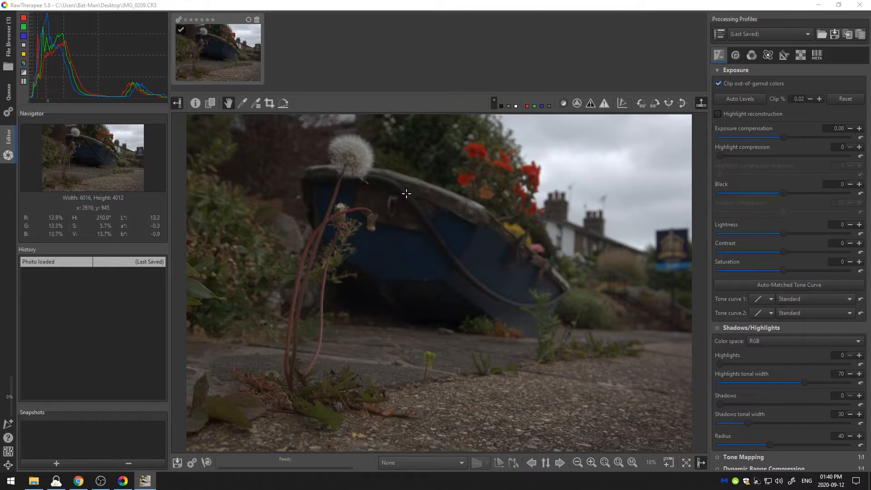
mouse_move(599, 259)
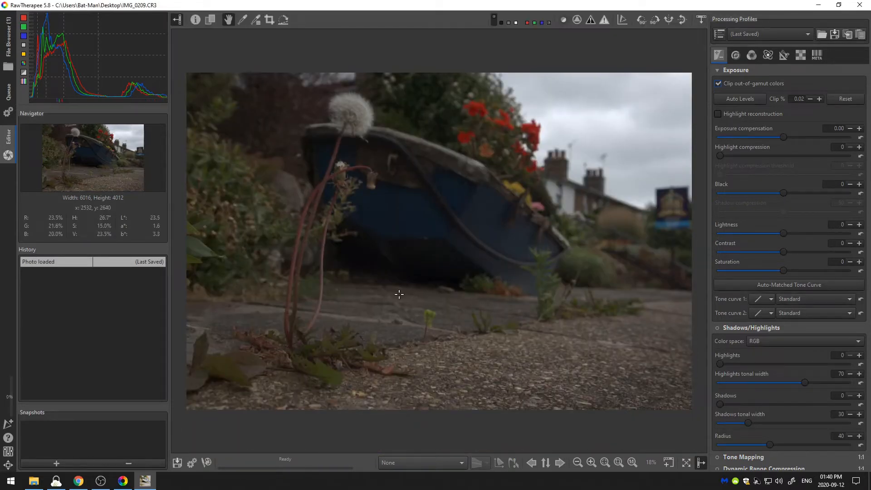
- Zoom the dandelion photo to 50% and pan around the enlarged view
click(603, 462)
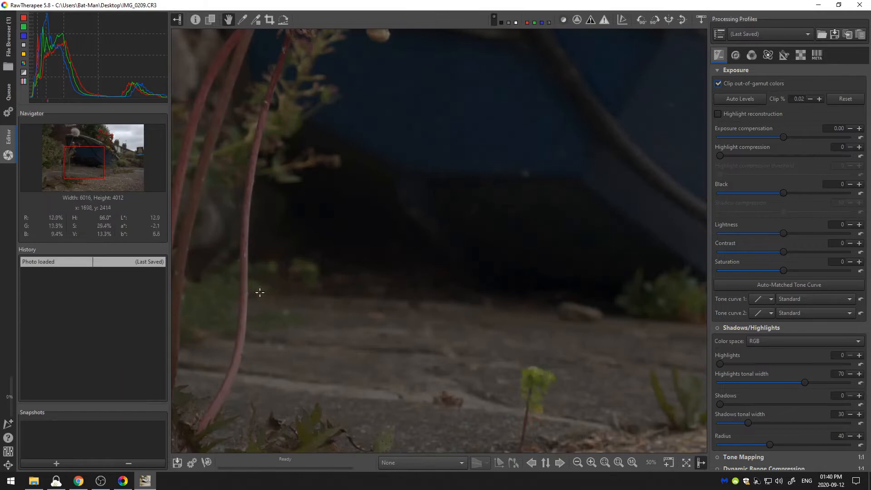
drag(260, 293, 437, 306)
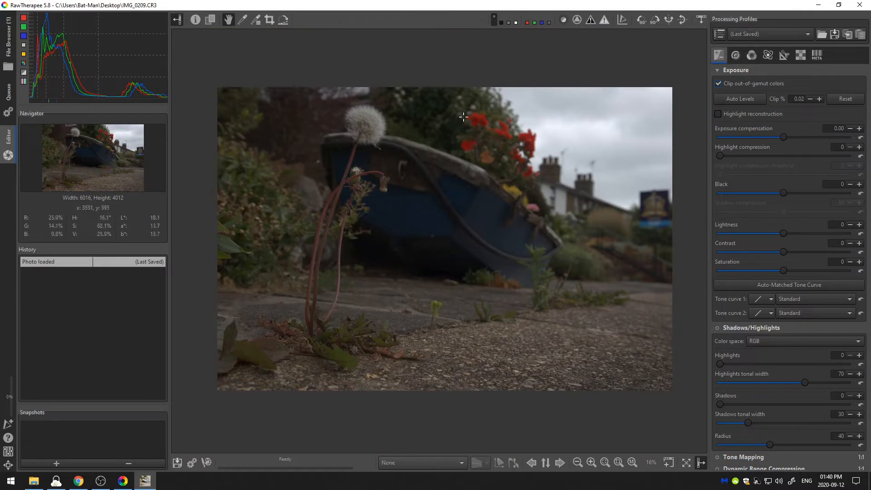
mouse_move(564, 20)
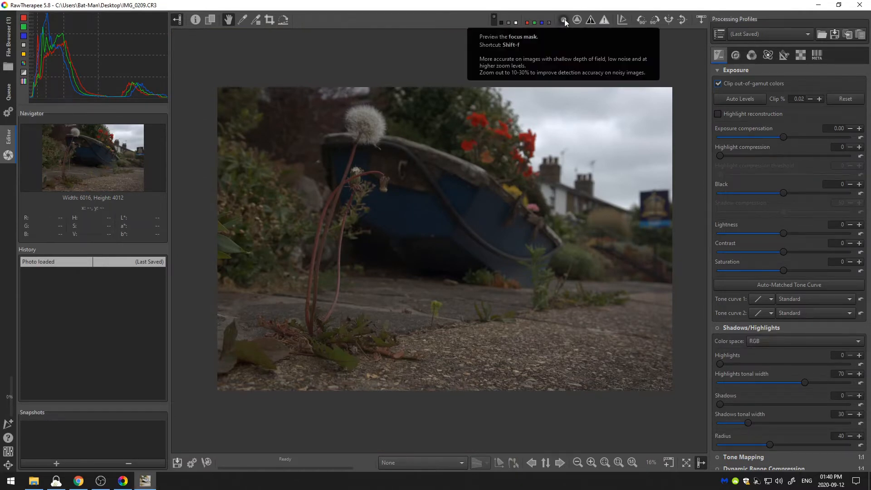
- Enable the focus mask preview, toggling it off and back on to compare sharp areas
click(563, 20)
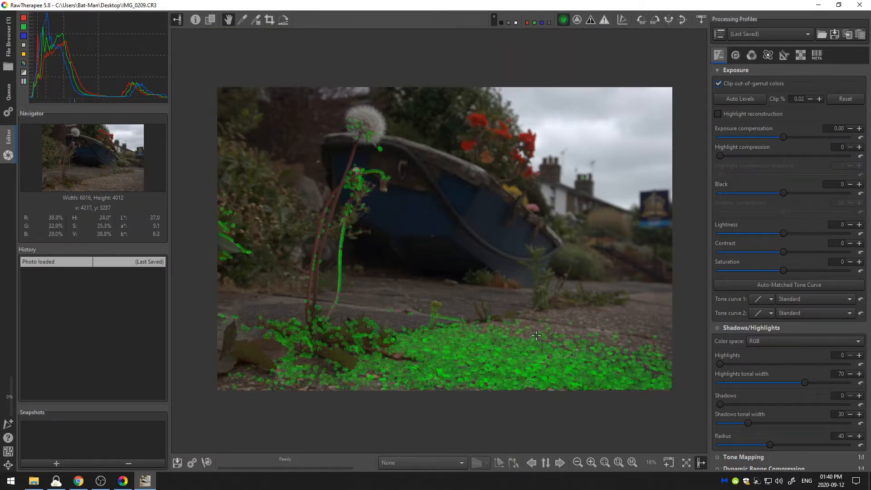
mouse_move(444, 386)
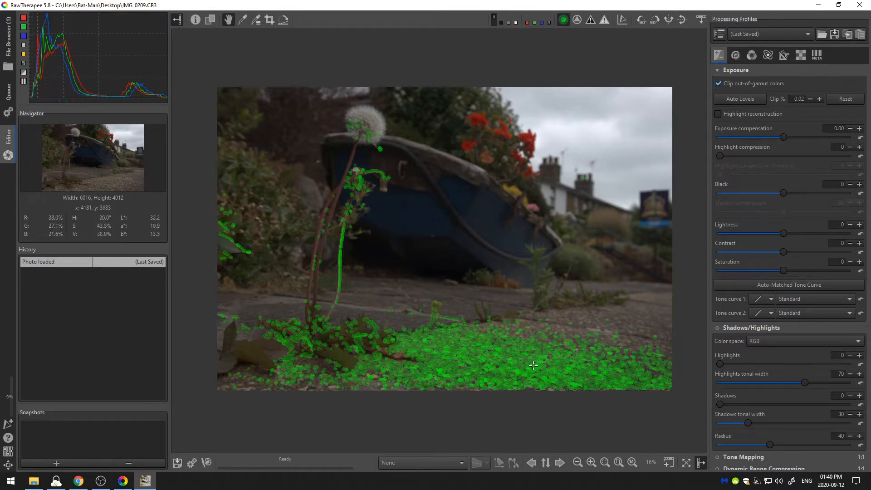
mouse_move(391, 383)
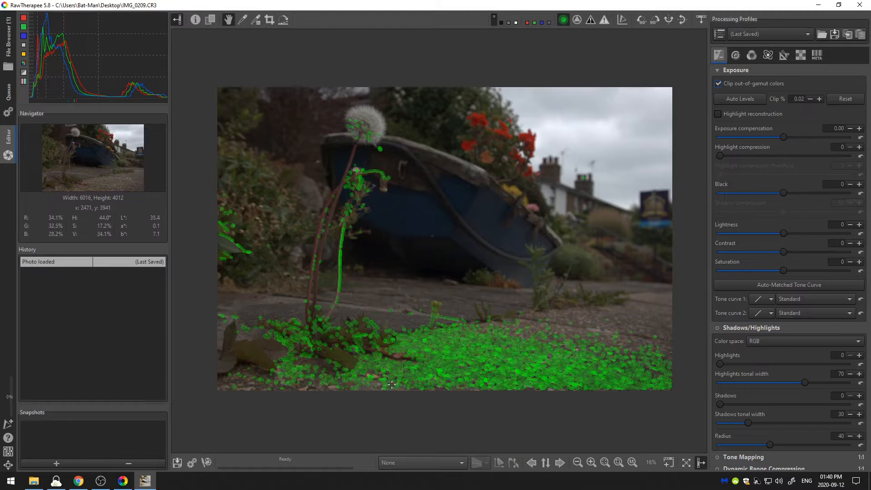
mouse_move(319, 318)
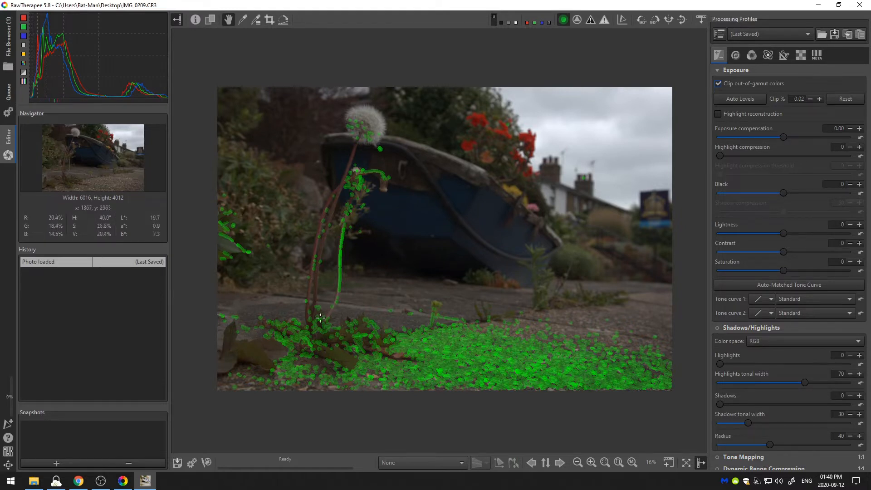
mouse_move(376, 103)
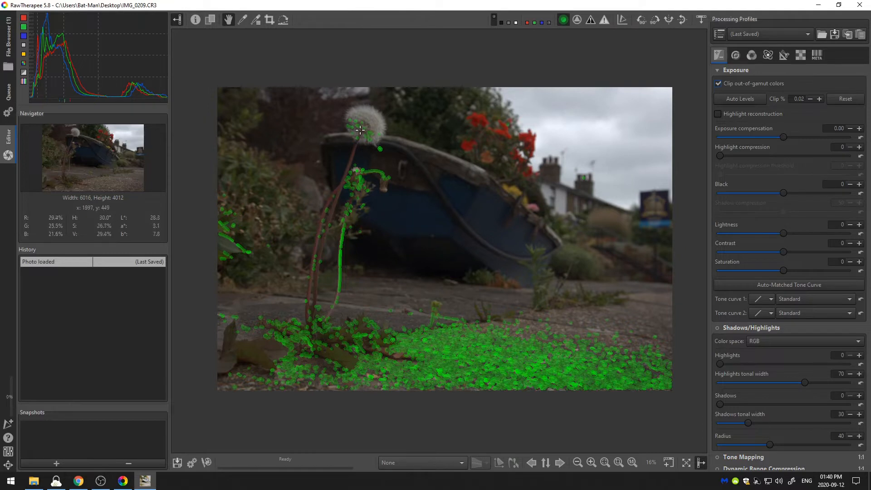
mouse_move(544, 130)
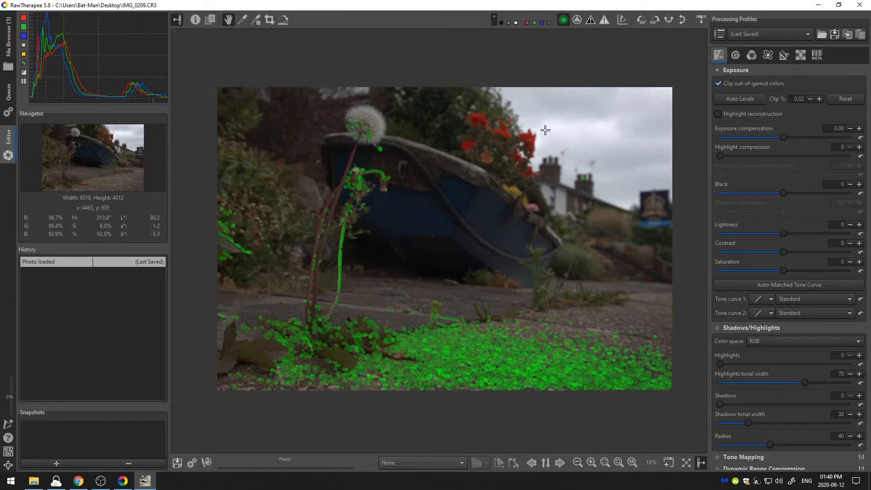
click(562, 20)
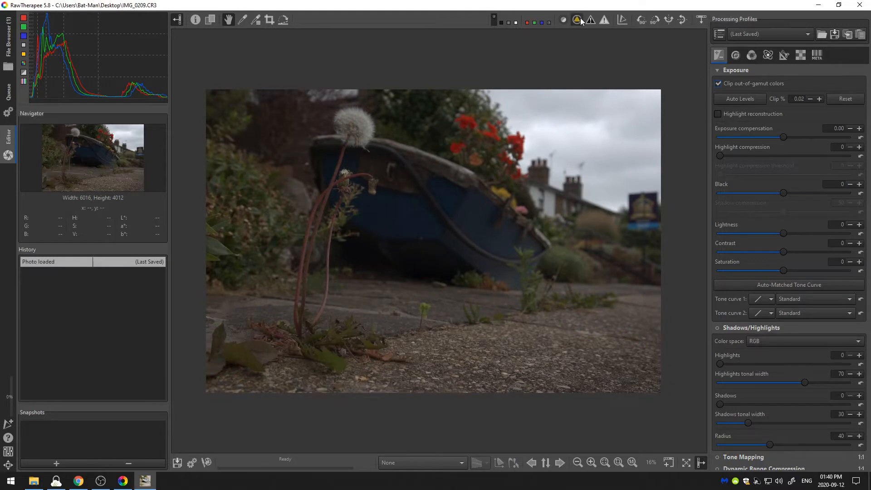
click(562, 20)
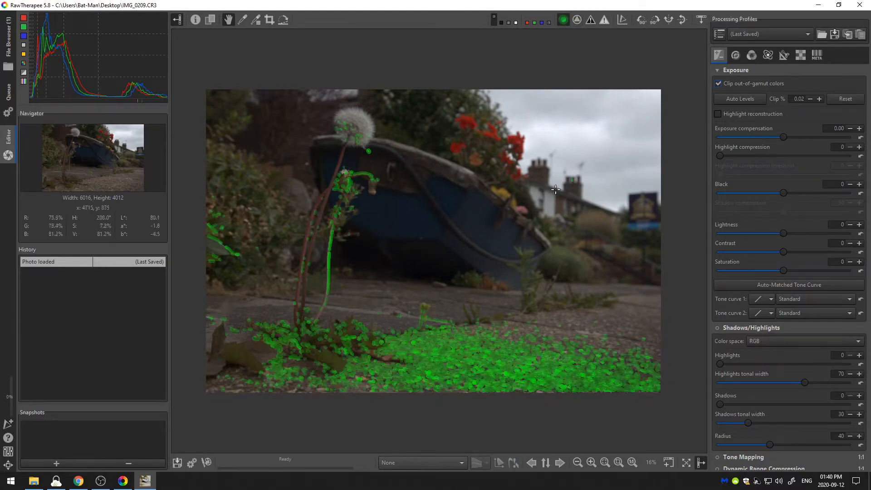
mouse_move(742, 52)
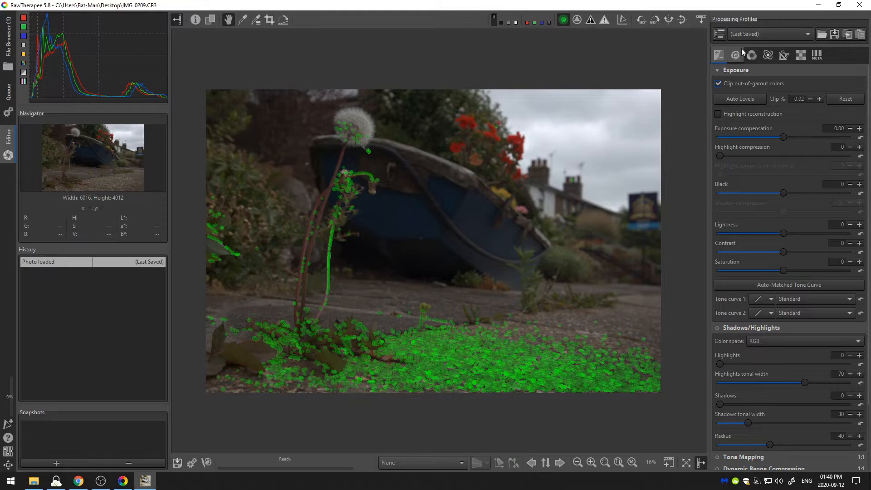
- In the Detail panel enable local contrast and haze removal, then inspect the gravel at 50%
click(735, 55)
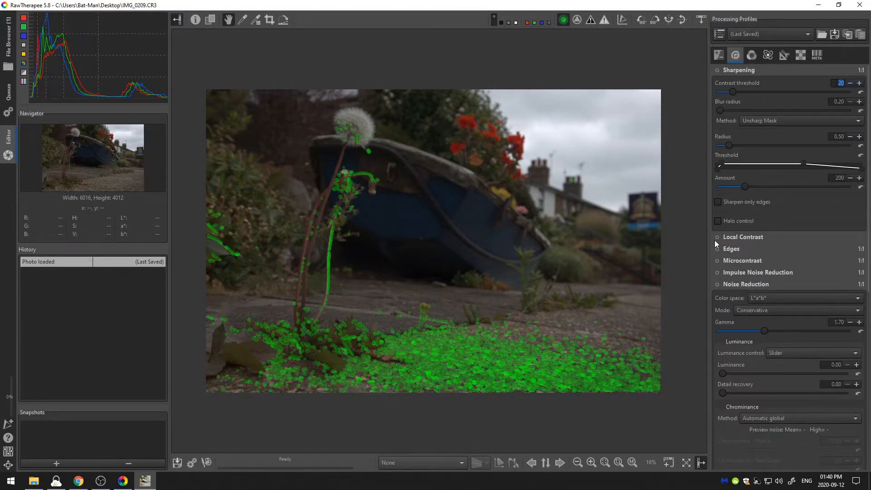
click(717, 237)
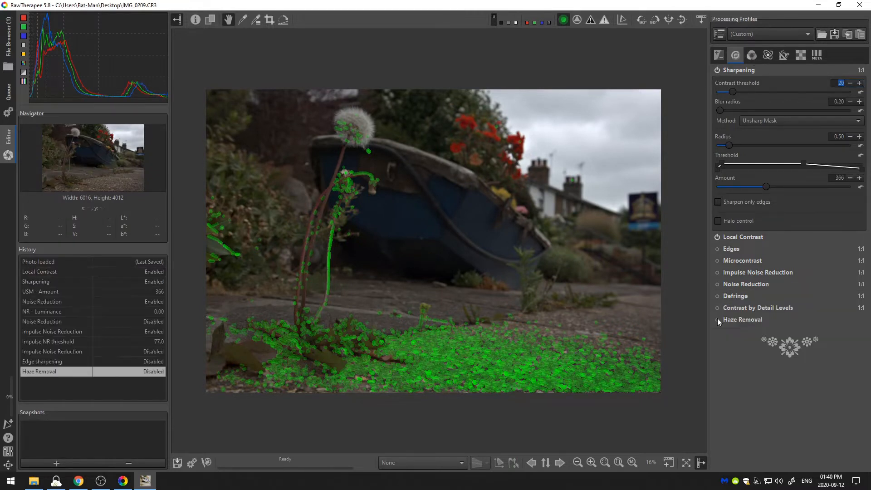
click(717, 320)
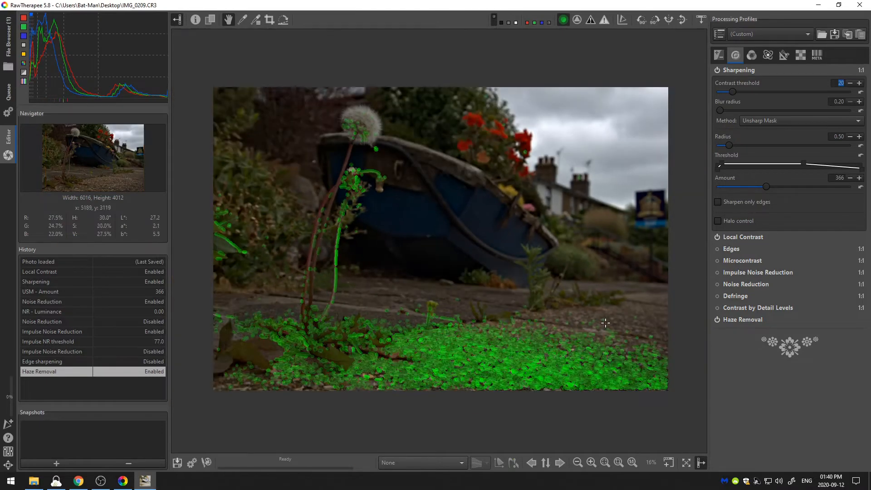
click(604, 462)
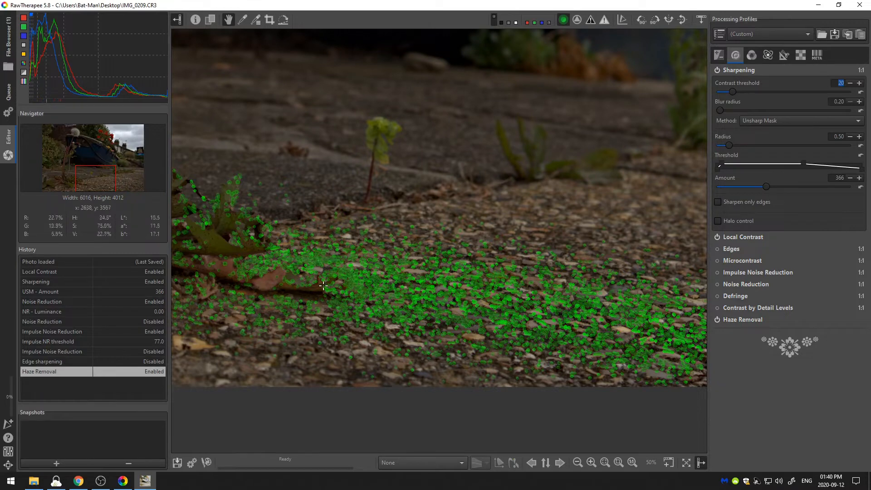
mouse_move(349, 264)
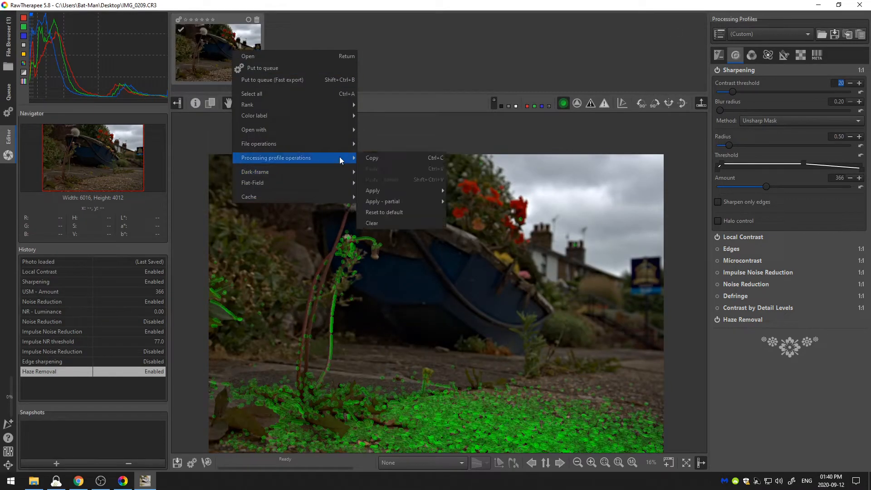
mouse_move(384, 212)
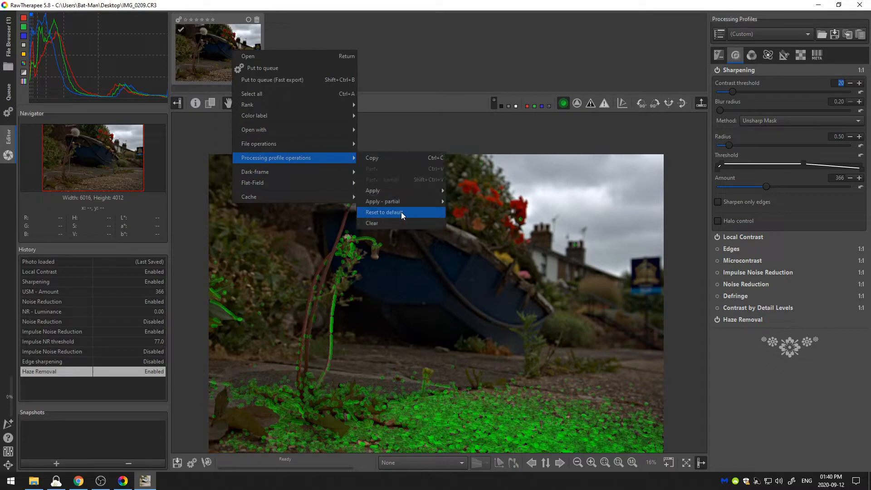
- Reset the photo's processing profile to default via the thumbnail menu
click(384, 212)
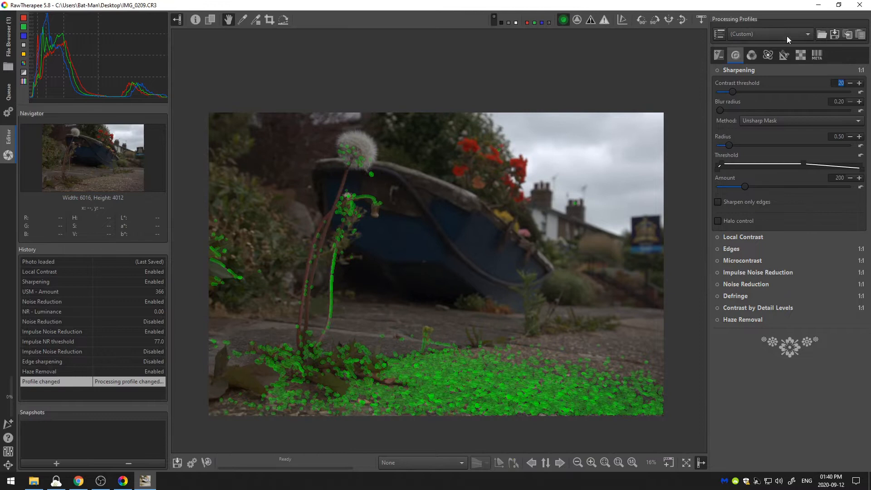
click(783, 54)
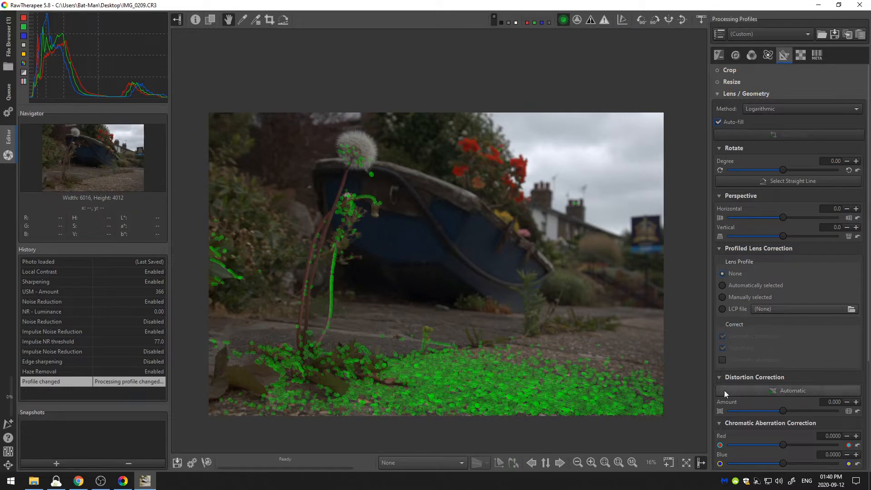
- Set Profiled Lens Correction to automatically selected
click(722, 297)
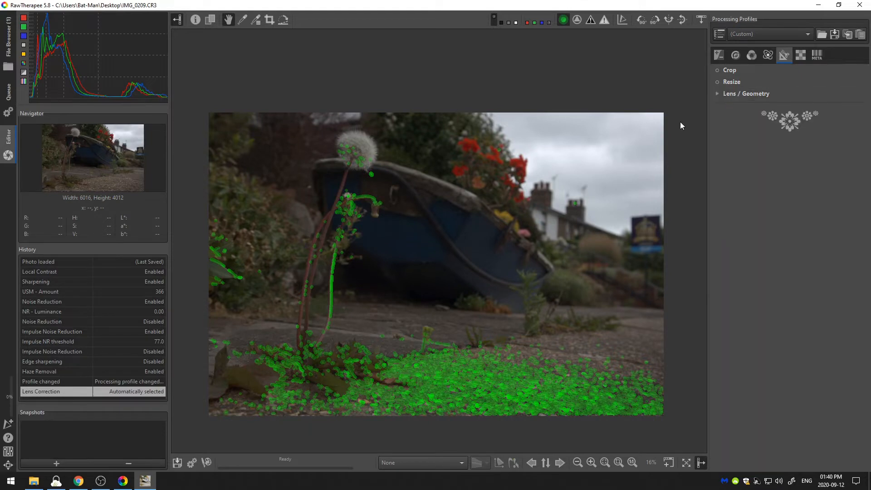
mouse_move(715, 74)
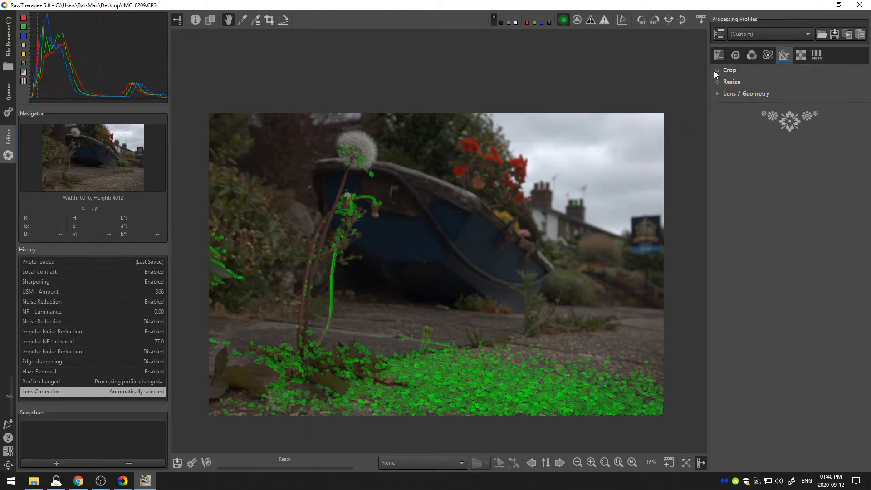
- Enable a locked 1:1 square crop and position it to frame the dandelion and boat
click(717, 70)
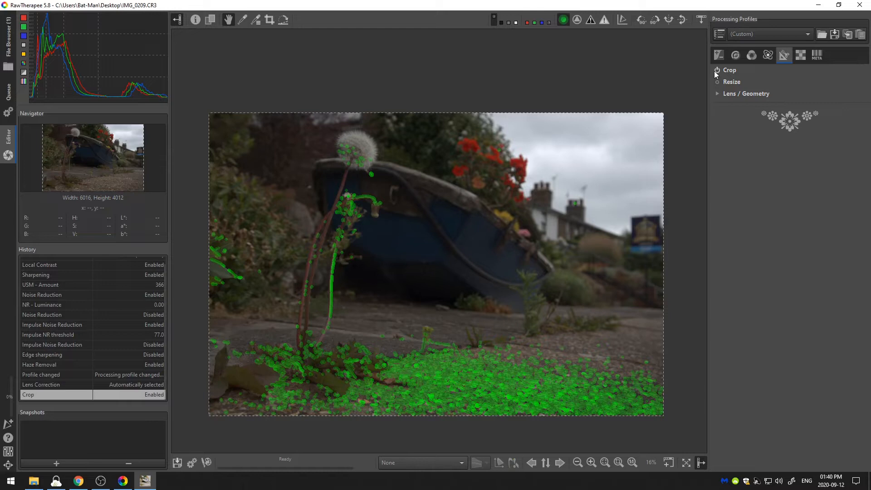
click(729, 70)
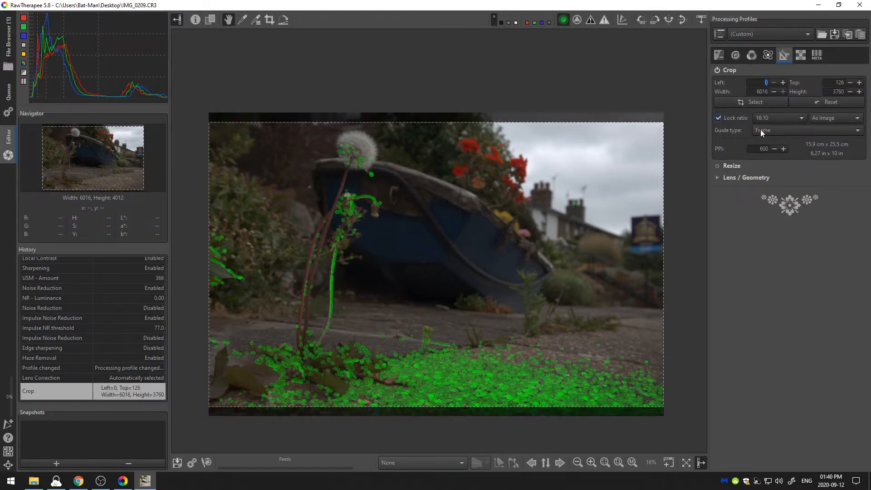
click(778, 117)
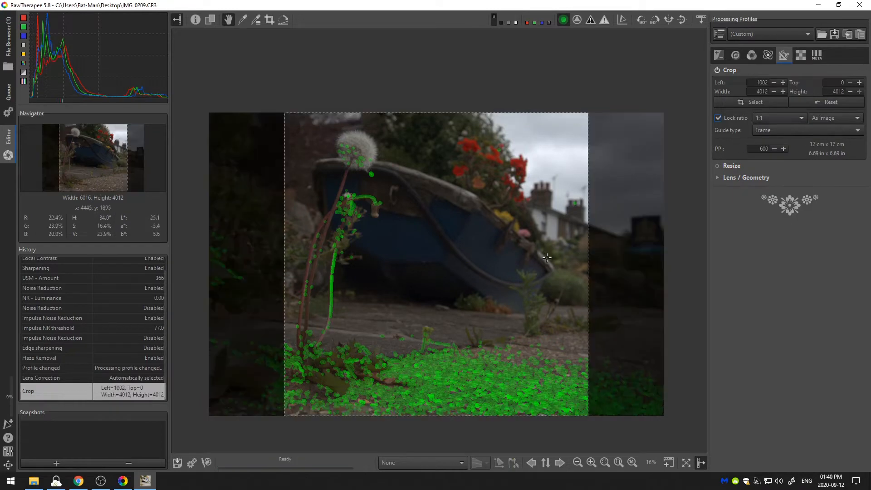
drag(547, 258, 494, 285)
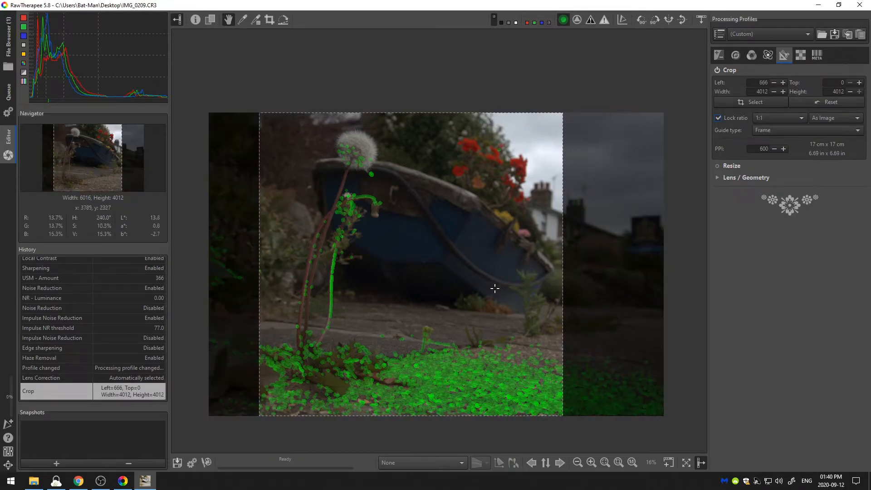
mouse_move(458, 271)
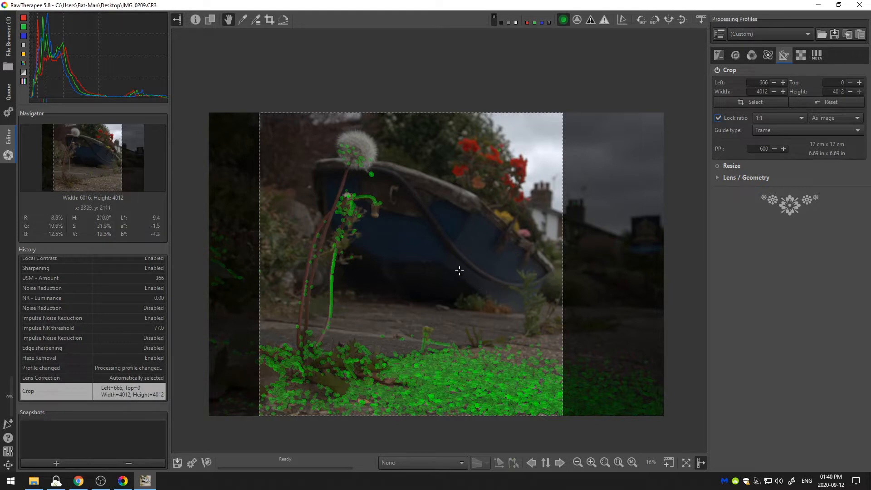
mouse_move(387, 250)
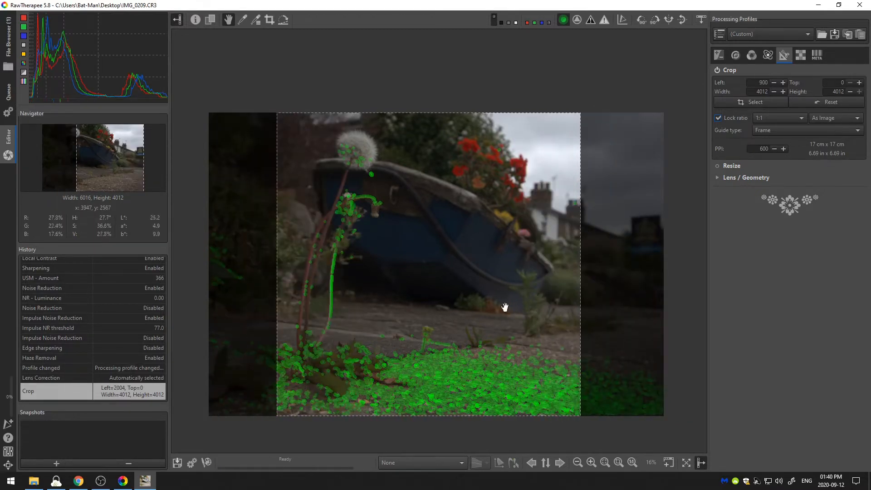
drag(505, 307, 521, 296)
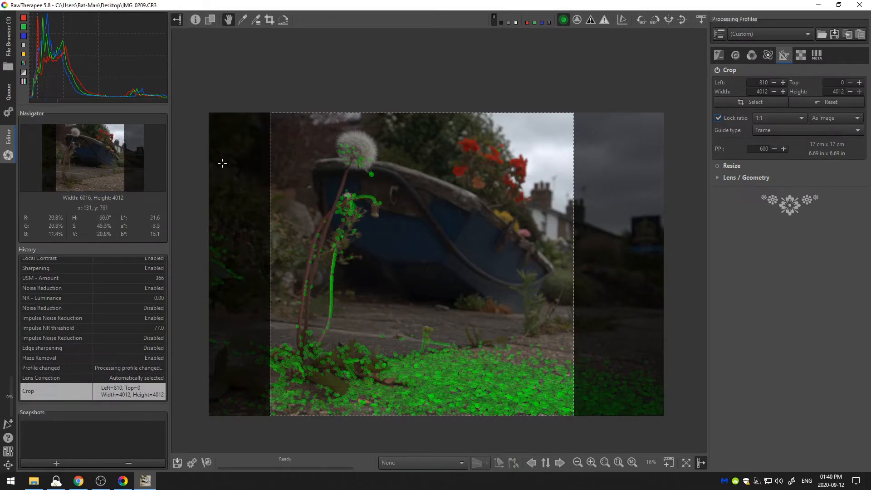
mouse_move(388, 178)
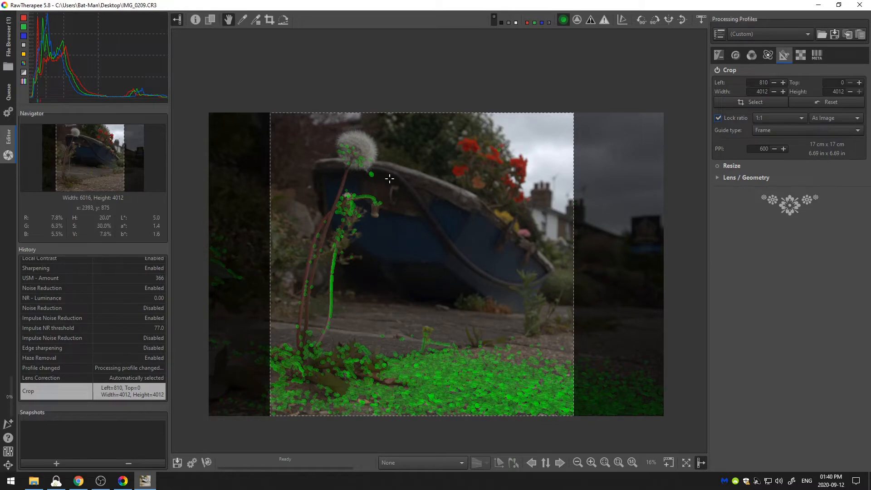
click(717, 54)
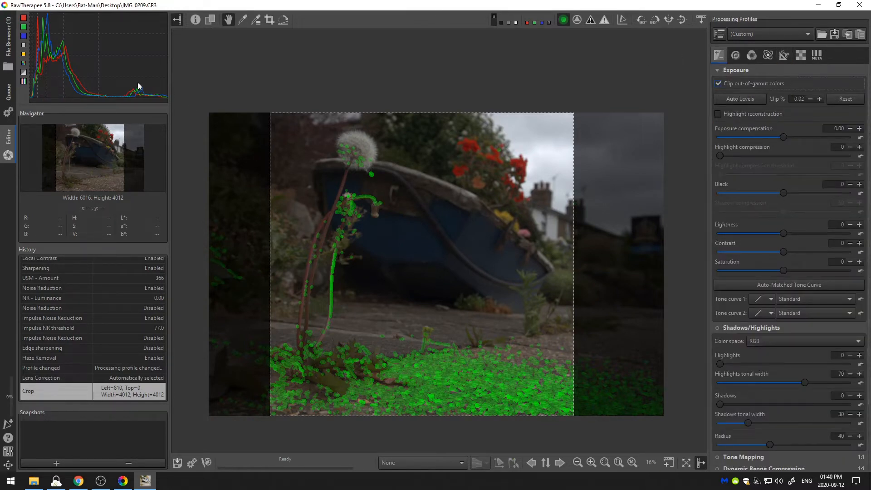
- Test the exposure compensation slider, nudging it up and back
drag(798, 136, 787, 137)
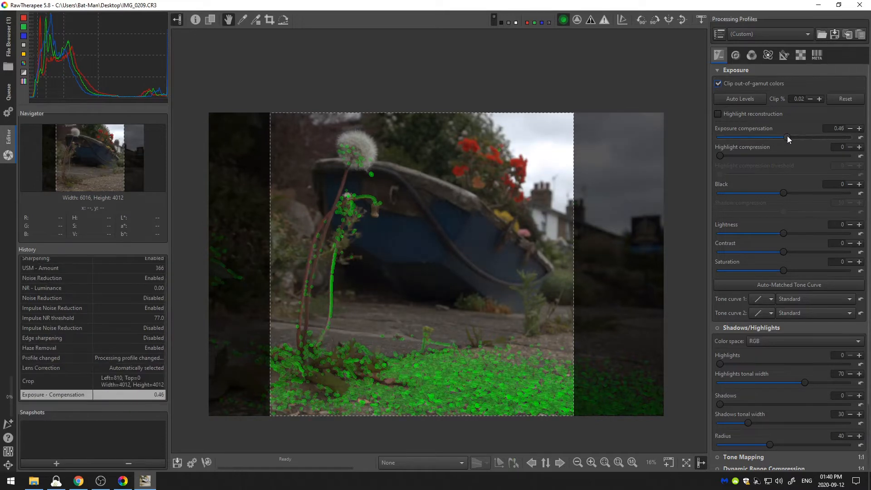
drag(794, 138, 787, 138)
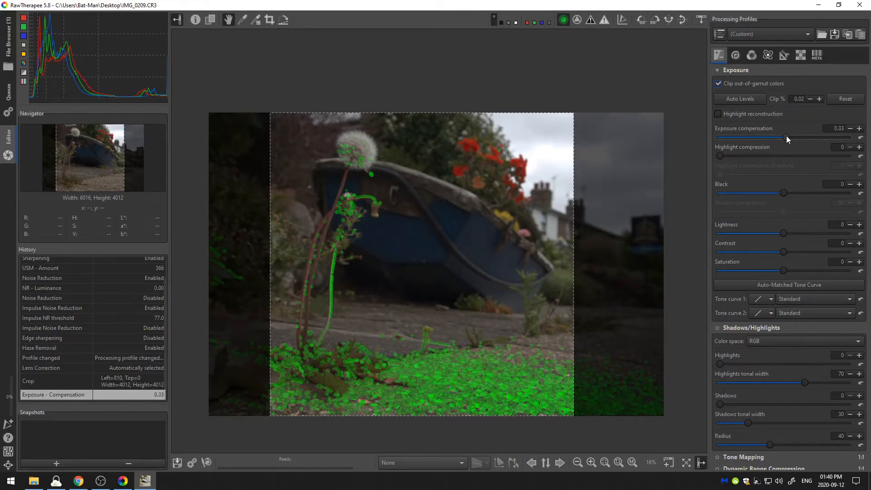
drag(785, 137, 788, 137)
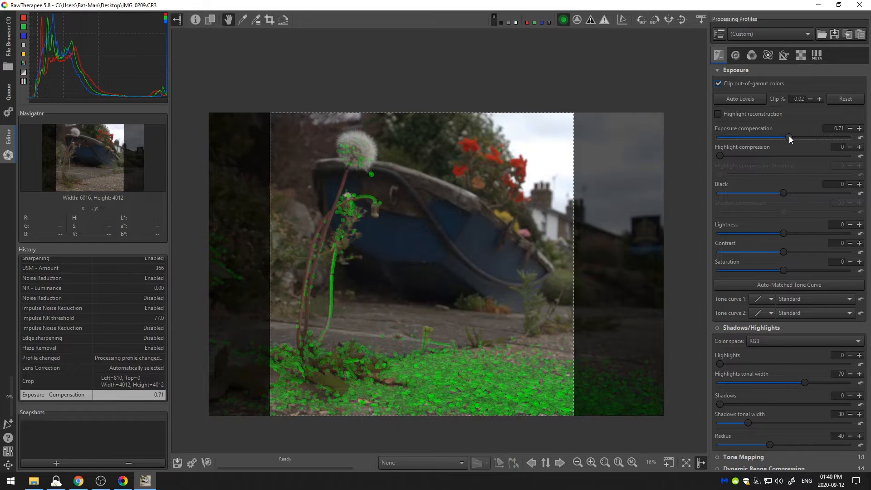
mouse_move(525, 159)
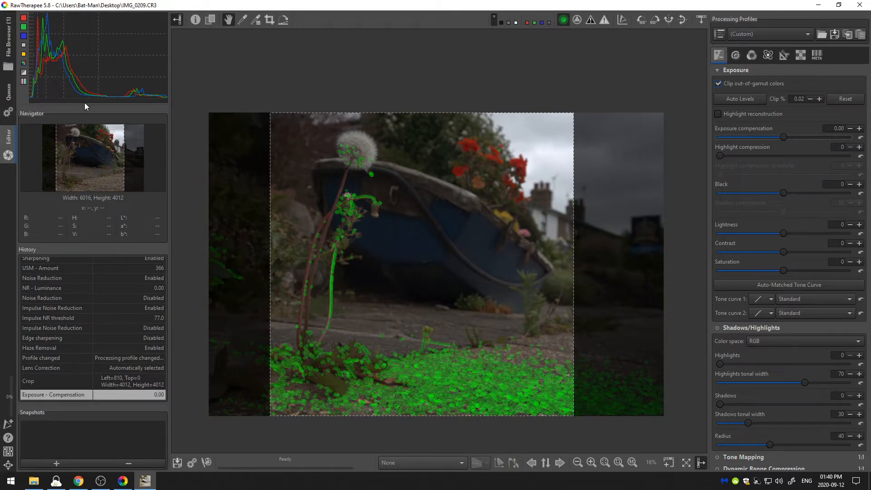
mouse_move(359, 222)
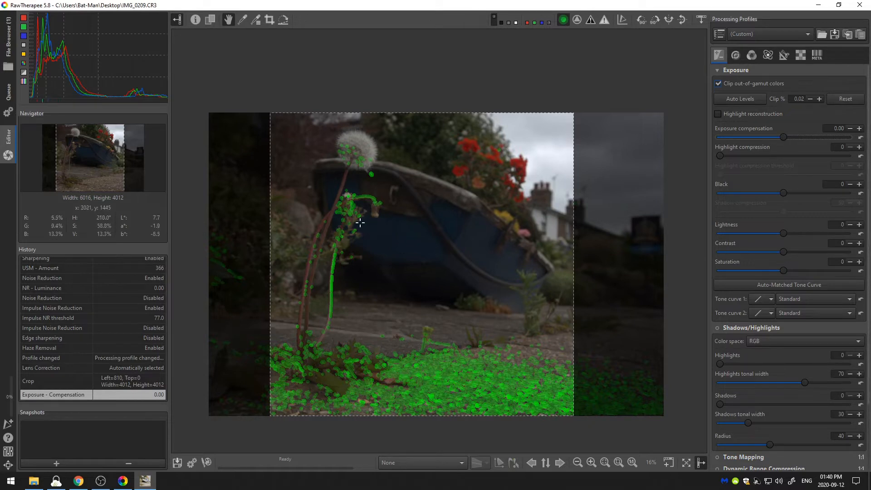
mouse_move(487, 175)
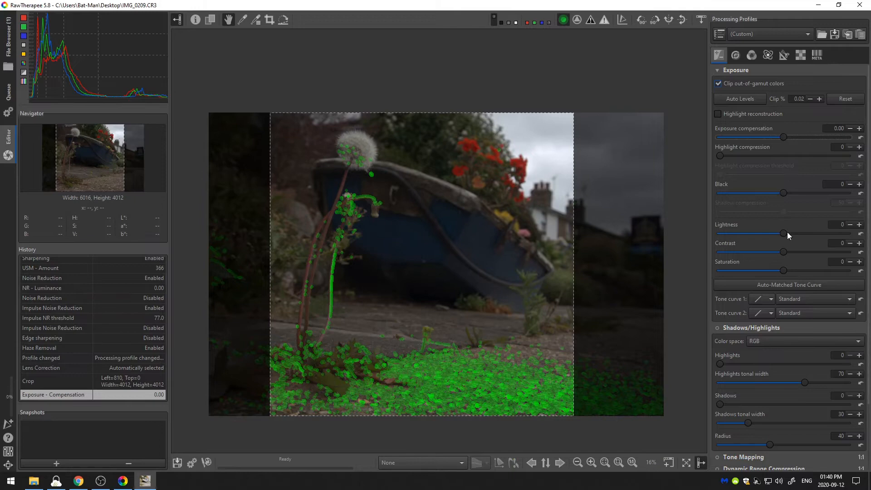
- Raise the lightness slider step by step to settle at 59
drag(784, 233, 799, 233)
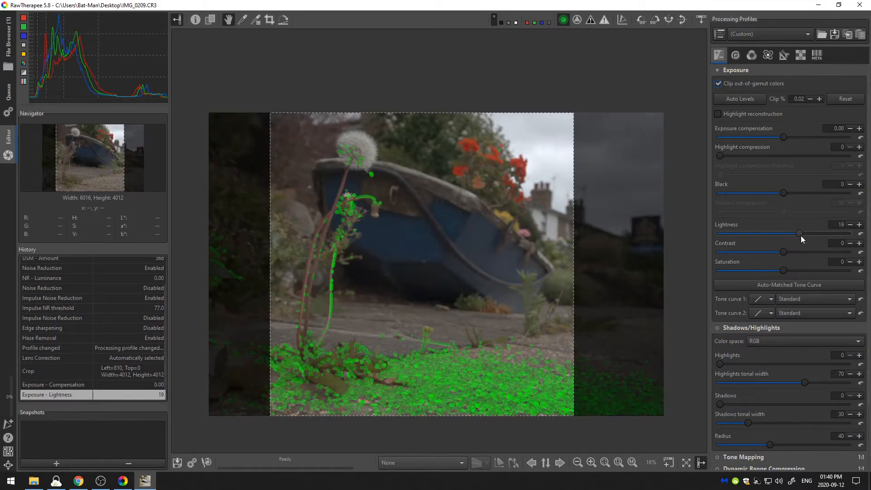
drag(799, 232, 812, 232)
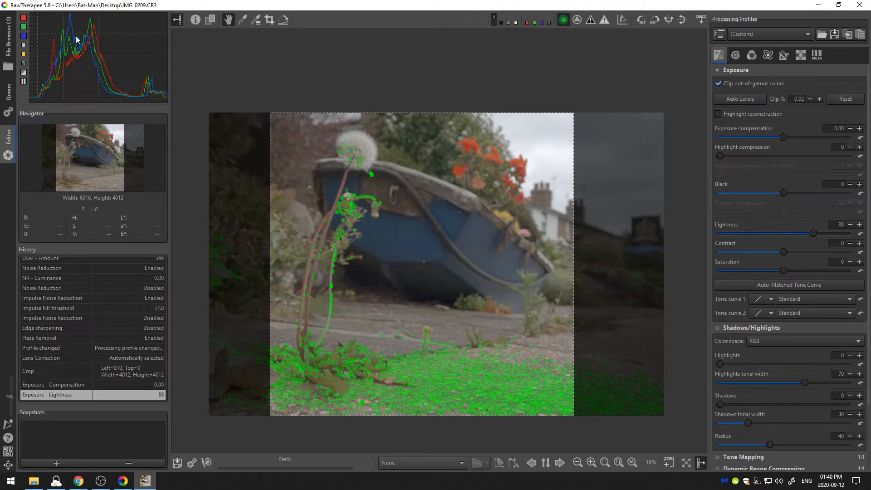
mouse_move(85, 45)
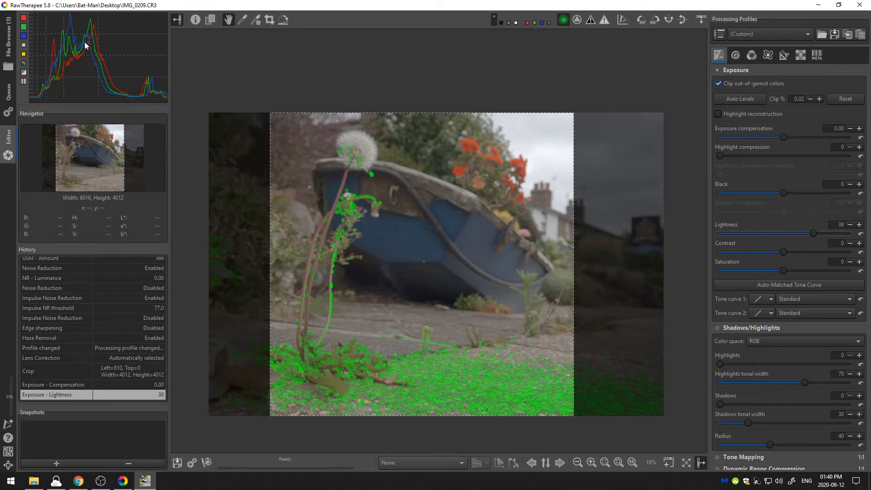
mouse_move(89, 58)
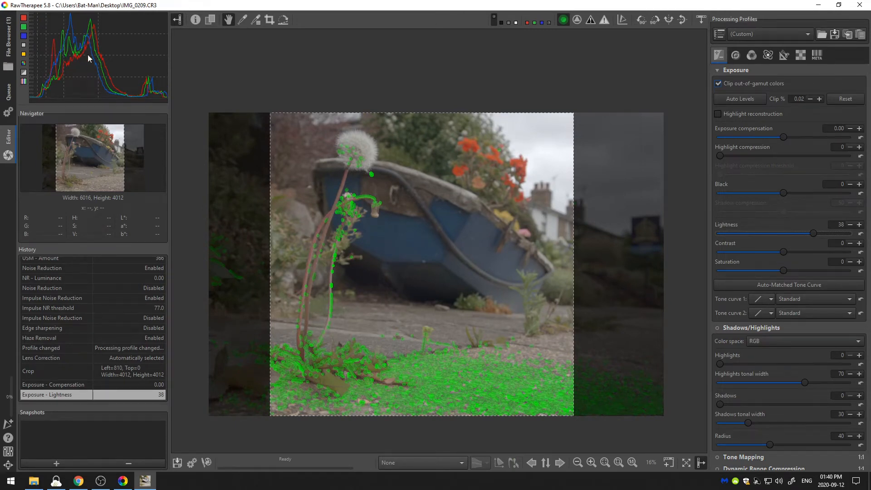
drag(814, 233, 819, 233)
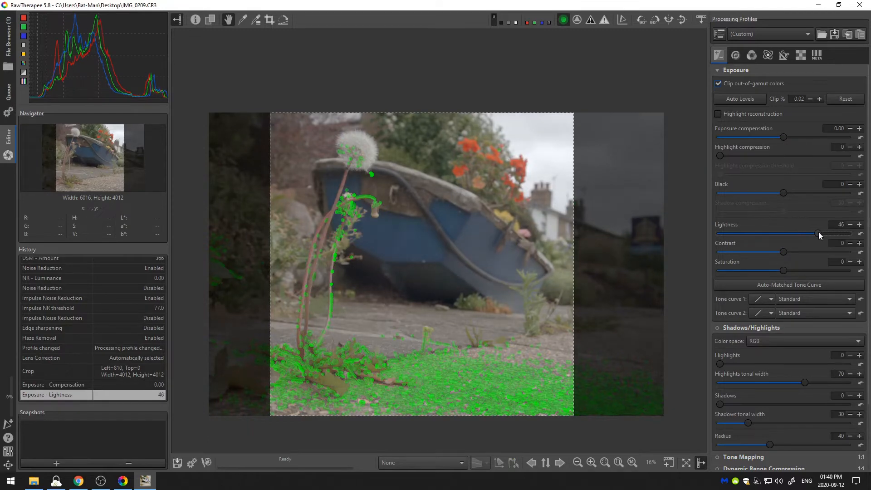
drag(817, 234, 827, 234)
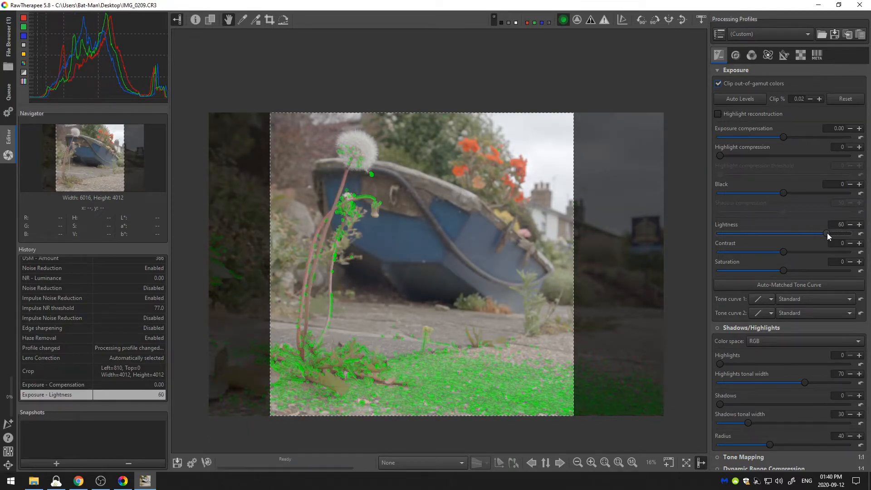
drag(827, 233, 824, 233)
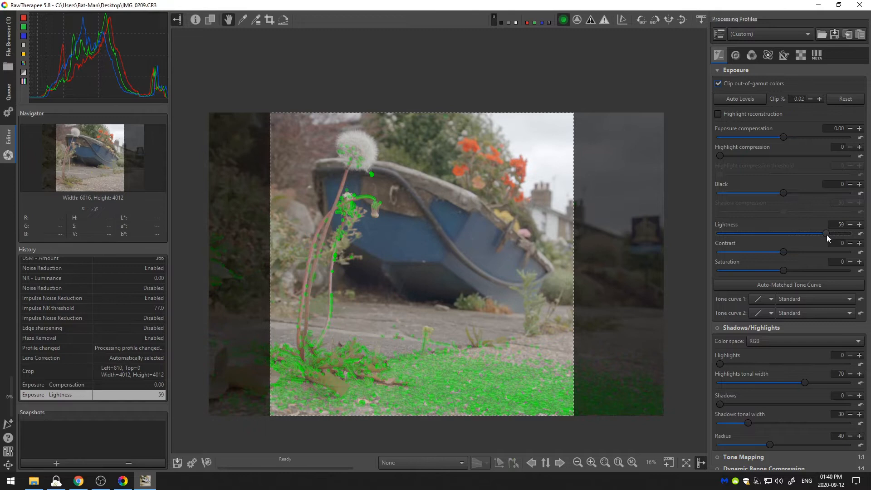
mouse_move(858, 220)
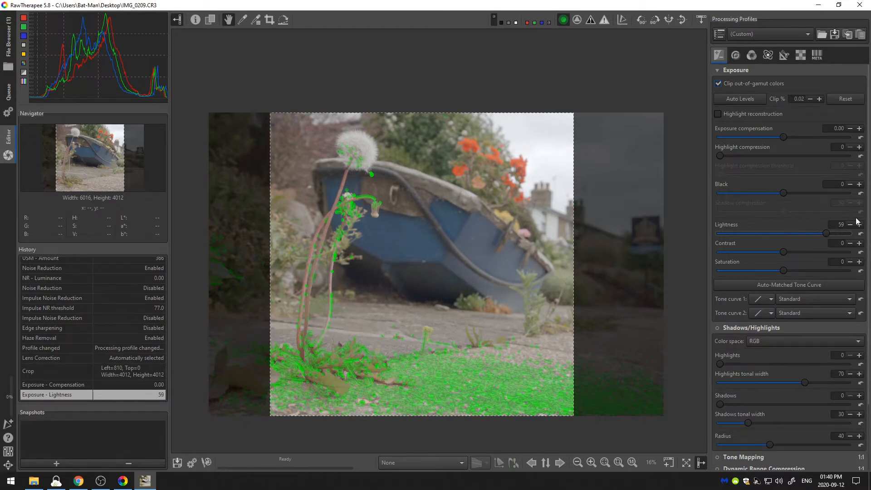
- Set the black level to 412 and add some contrast
drag(736, 193, 786, 193)
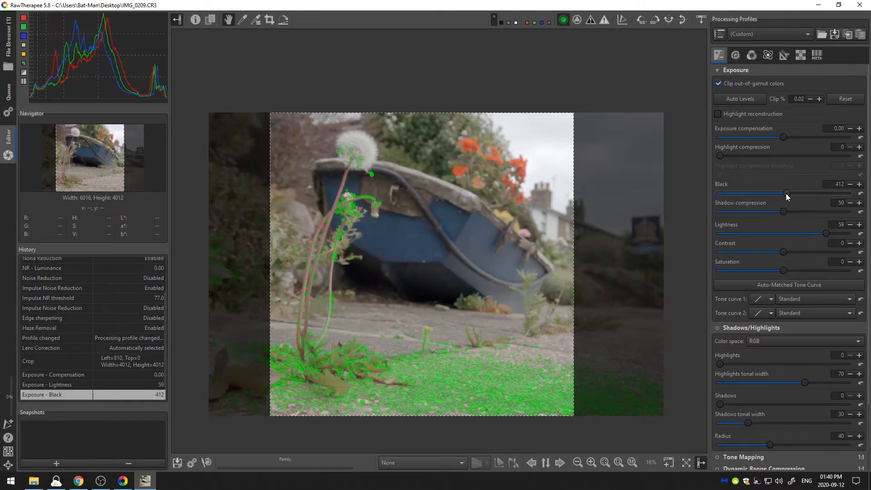
drag(788, 194, 785, 194)
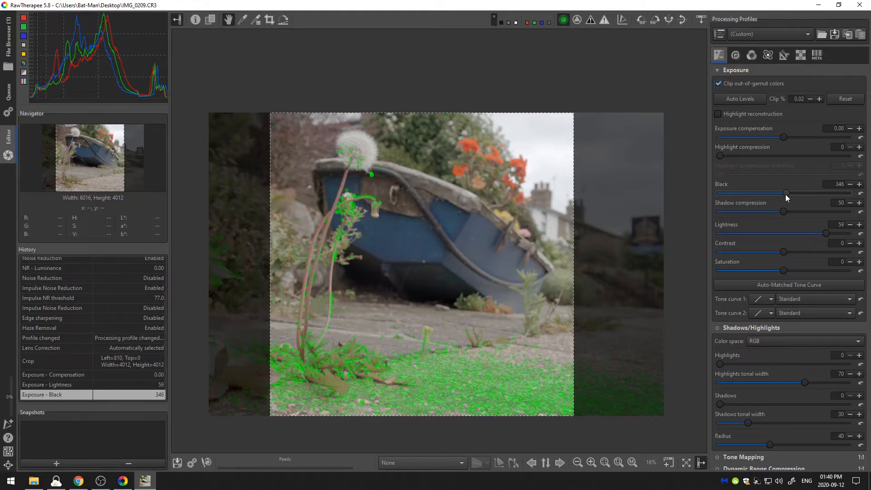
drag(785, 193, 787, 193)
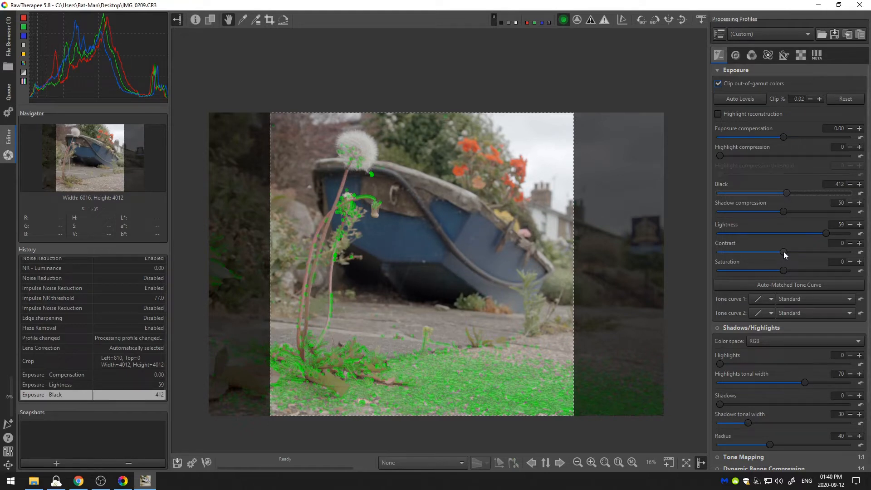
drag(784, 252, 798, 252)
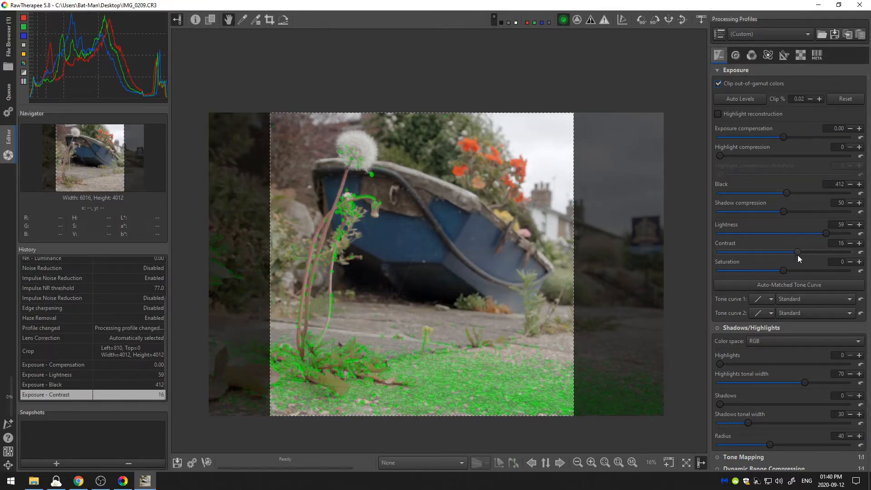
drag(797, 251, 808, 252)
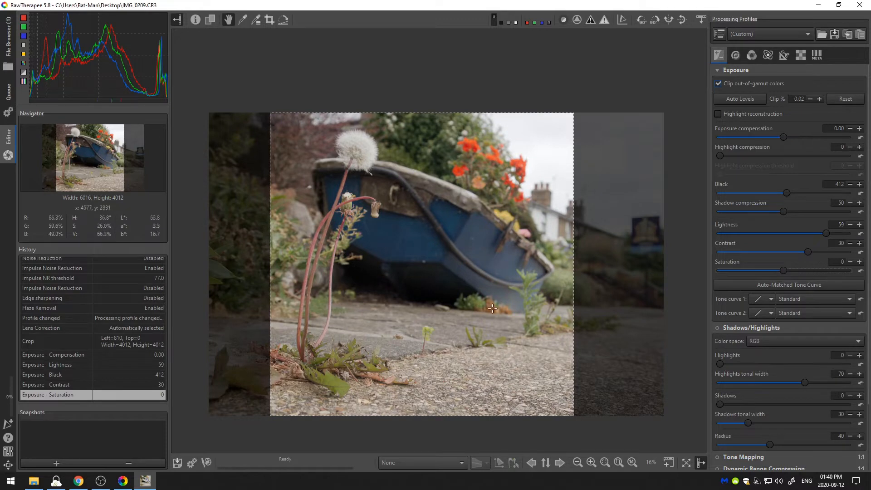
mouse_move(183, 428)
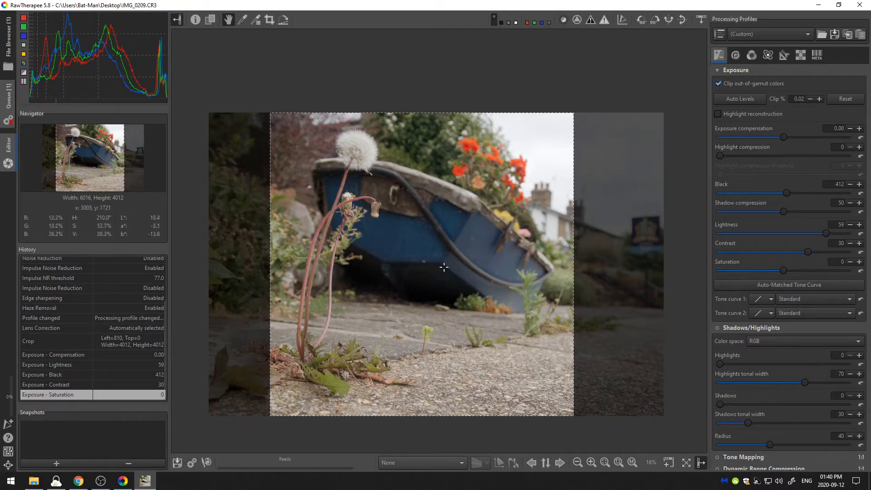
mouse_move(433, 268)
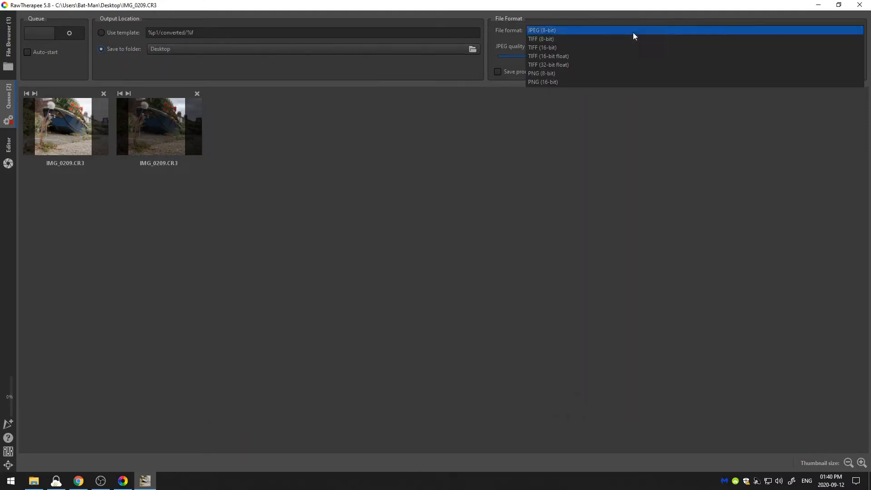
- Choose TIFF as the queue's output file format
click(540, 38)
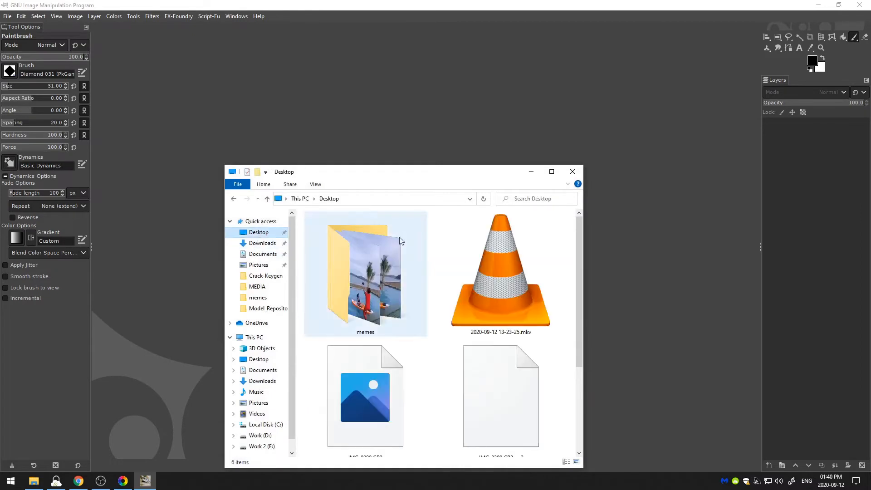
- Select the exported IMG_0209 TIFF files on the Desktop to drag into GIMP
scroll(down, 3)
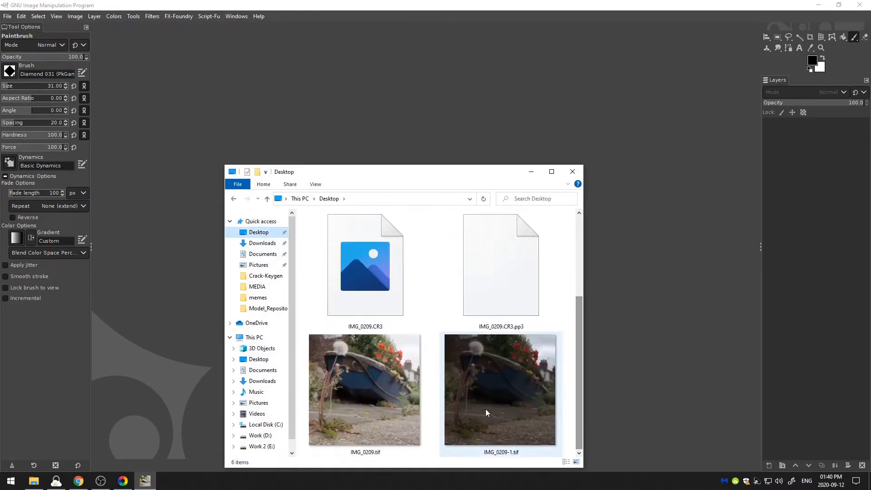
click(500, 389)
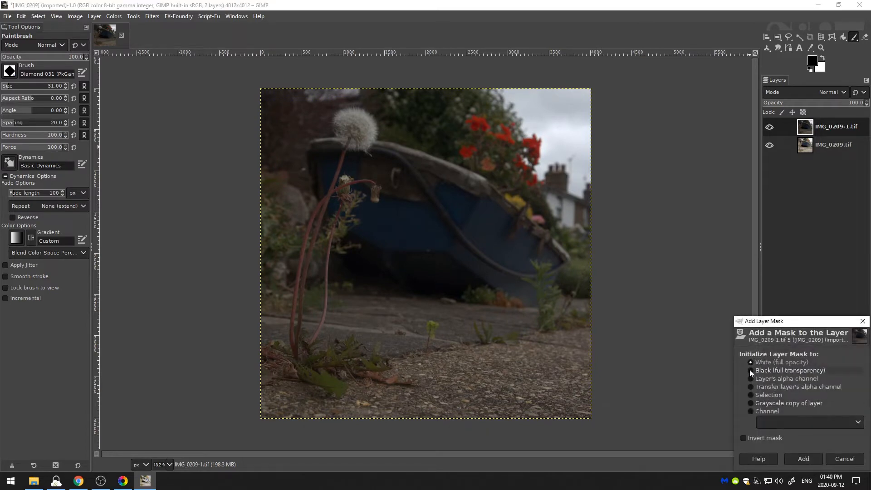
- Add a black full-transparency mask to the top layer and paint areas back with a soft white brush
click(750, 370)
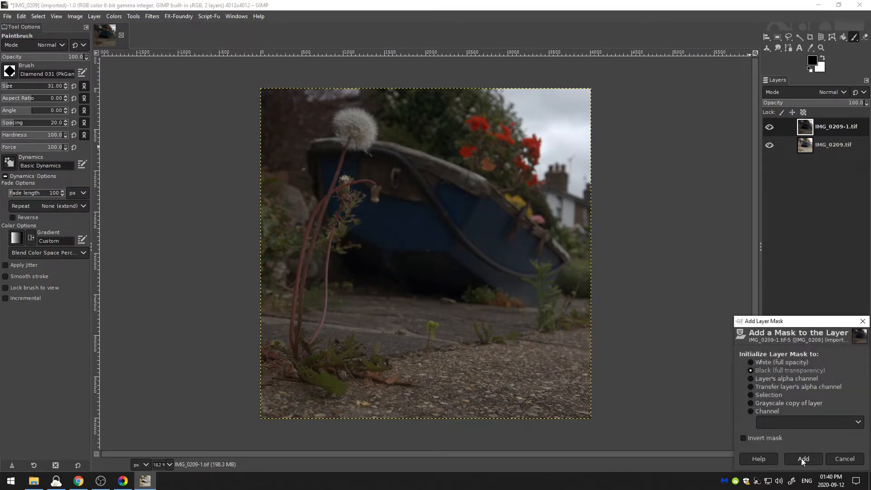
click(803, 459)
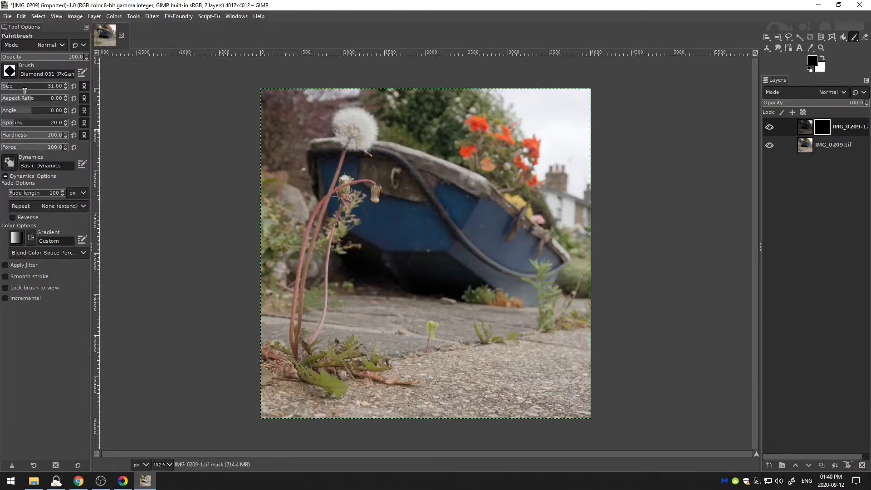
click(10, 72)
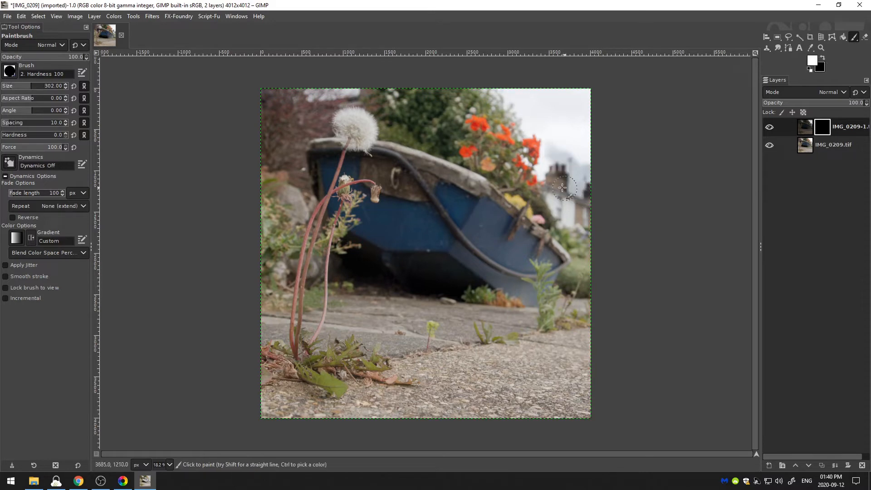
mouse_move(562, 226)
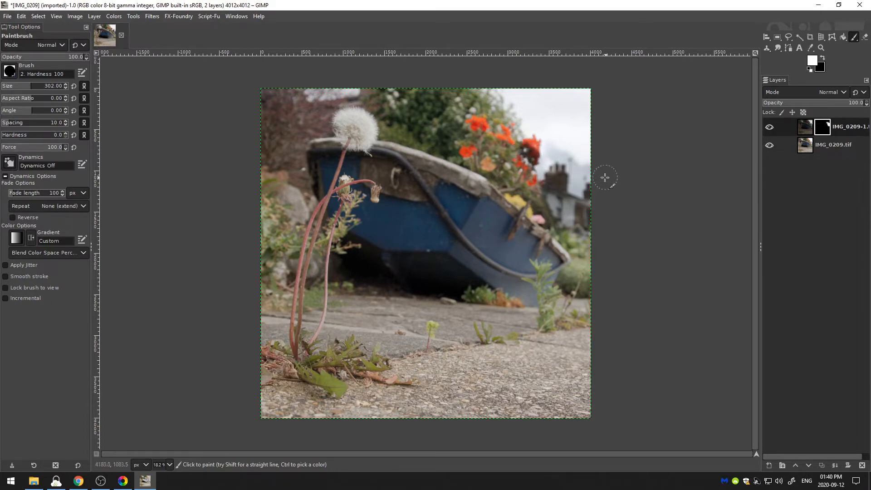
click(539, 172)
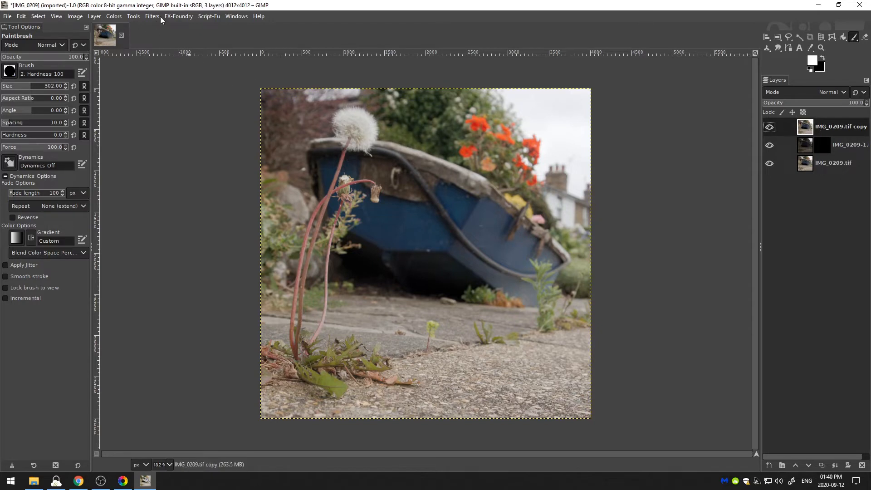
- Desaturate the top copy layer to grayscale via the Colors menu, then bring up Levels
click(151, 16)
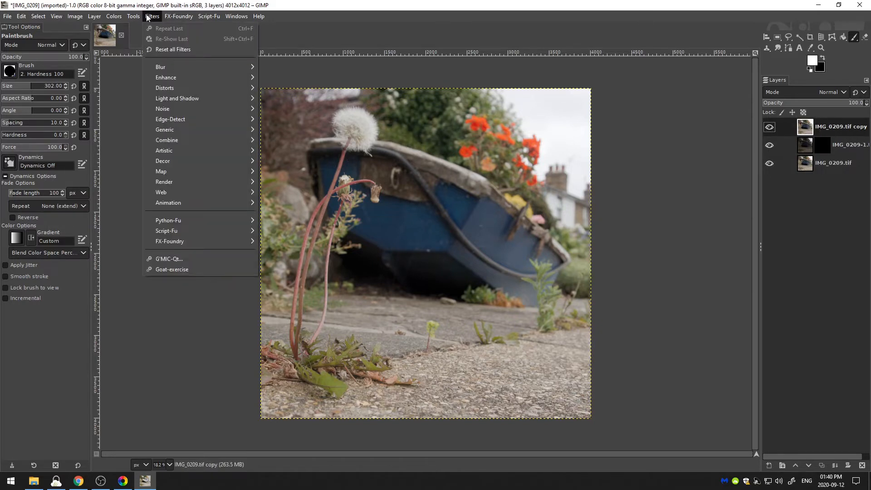
click(114, 15)
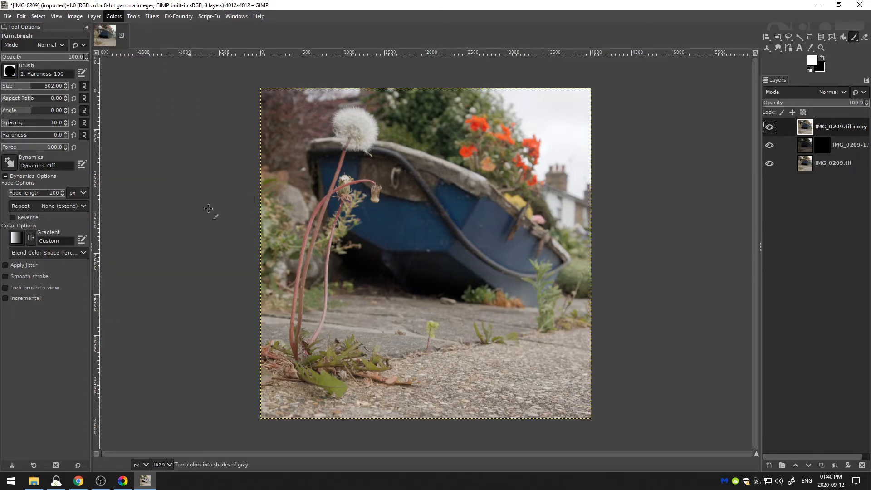
click(113, 15)
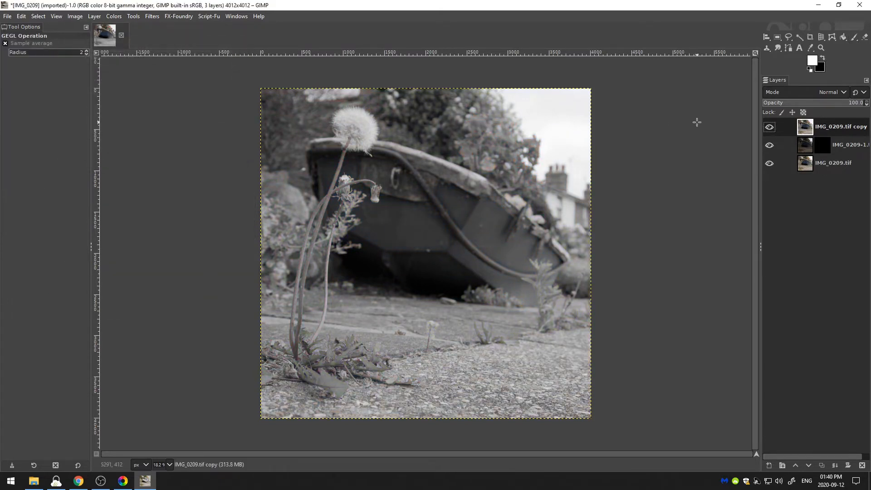
click(114, 16)
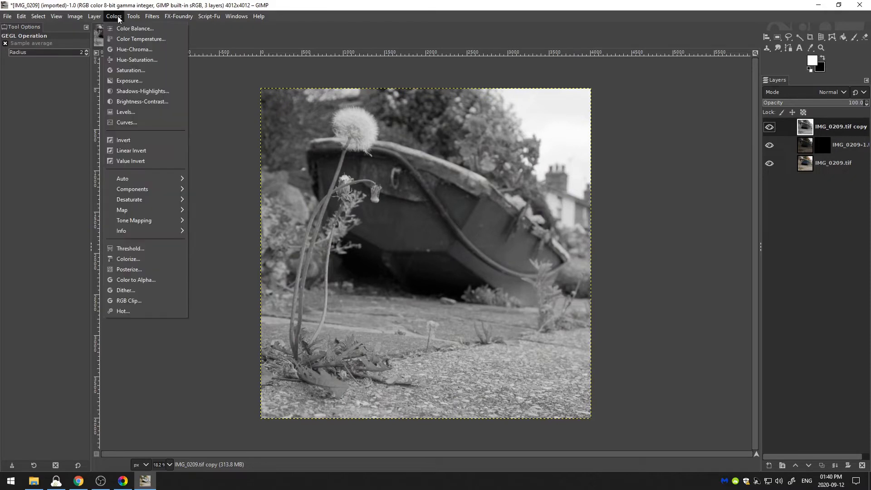
mouse_move(126, 122)
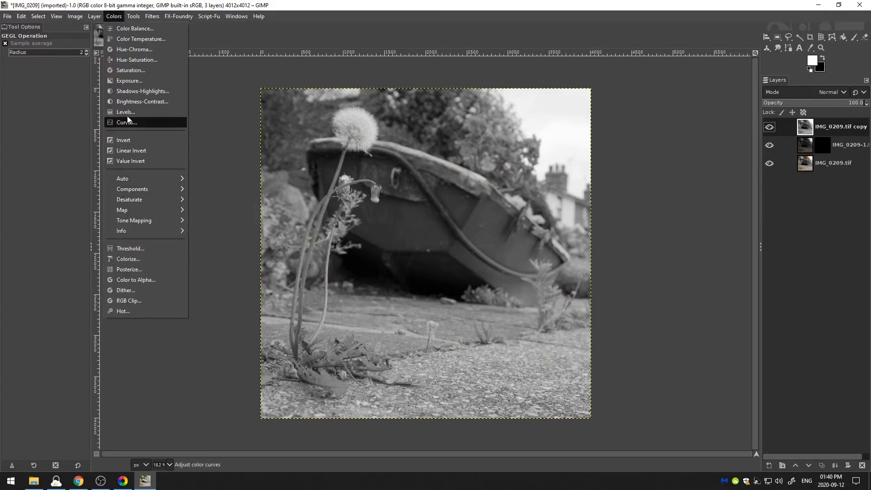
click(126, 111)
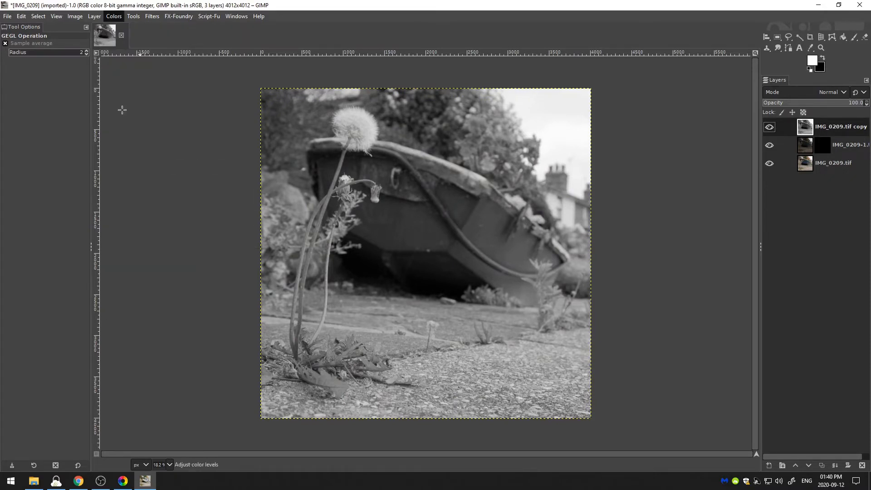
- Apply Levels with input black point 134 and white point 241 for extreme contrast
click(113, 16)
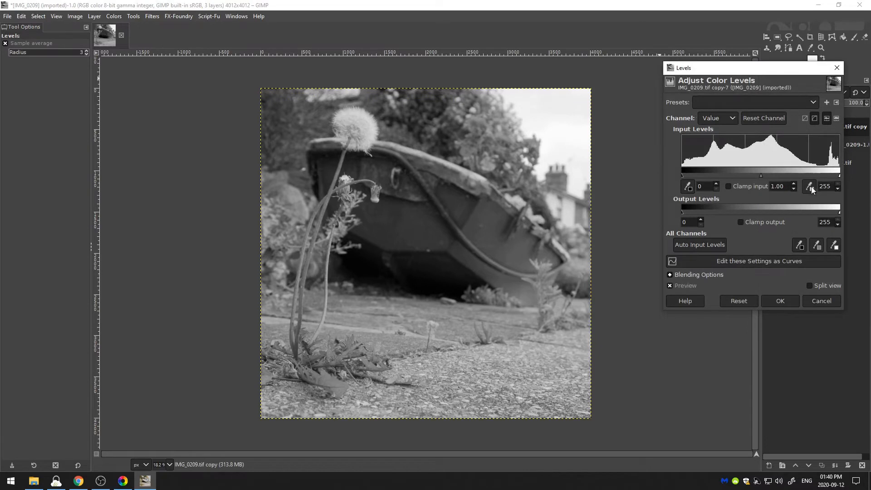
mouse_move(522, 97)
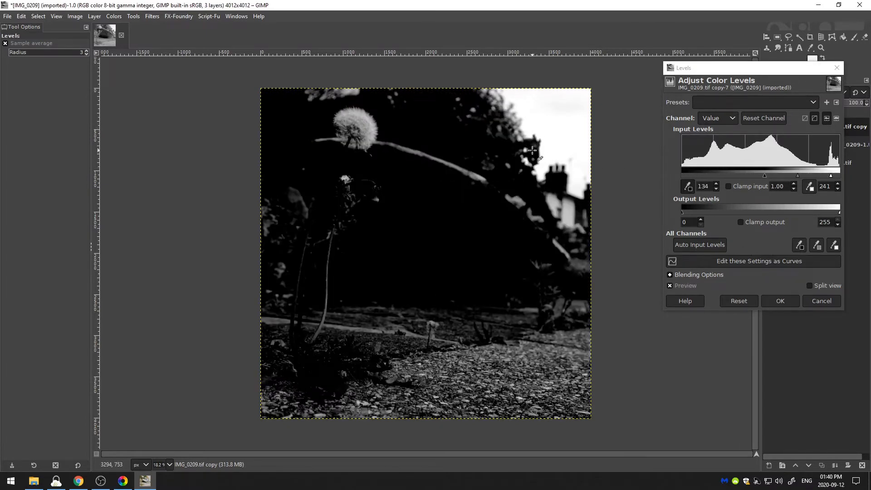
mouse_move(541, 127)
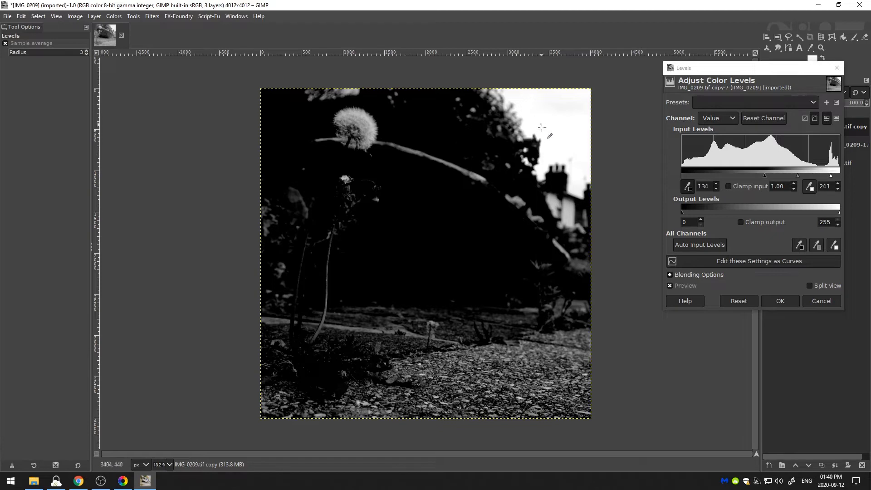
click(779, 300)
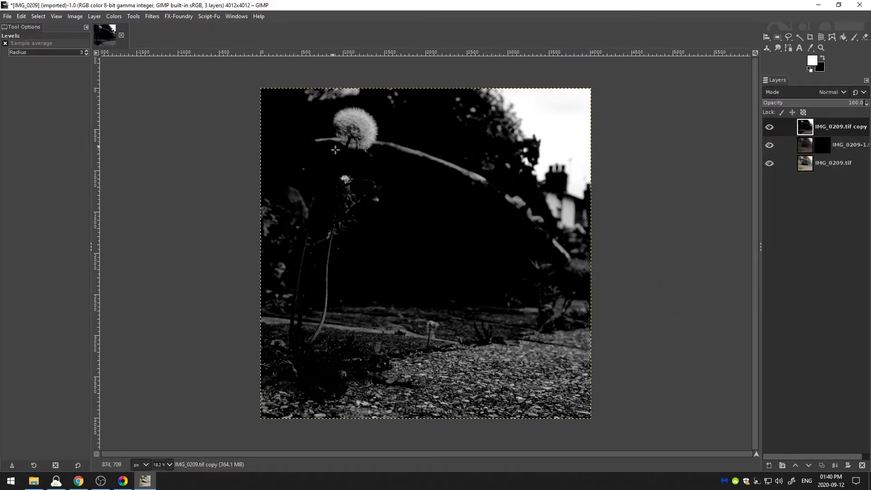
mouse_move(512, 278)
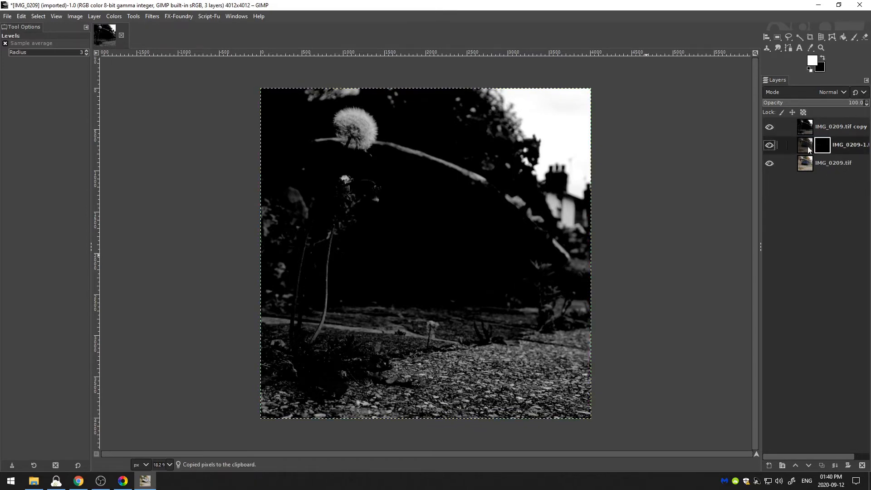
- Paste the high-contrast image into the middle layer's mask and hide the grayscale top copy
click(821, 144)
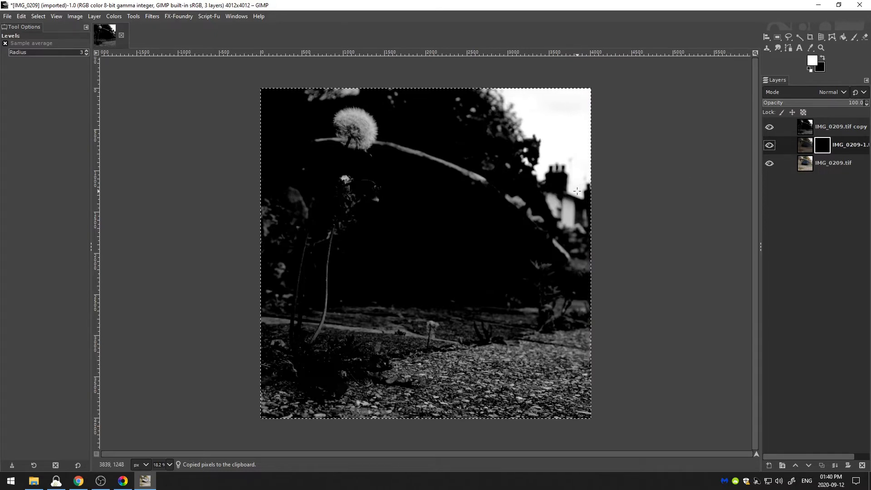
click(834, 465)
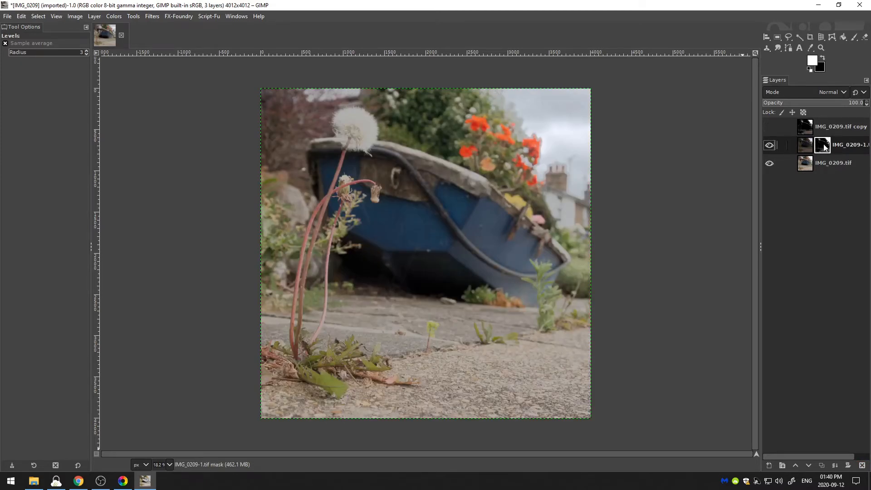
- Free-select the region below the treeline on the mask and bucket-fill it black, leaving only sky white
click(823, 144)
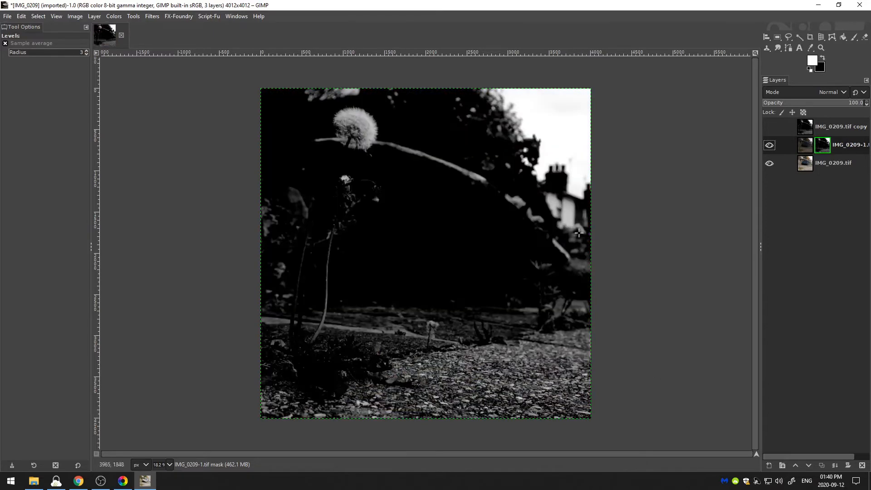
mouse_move(529, 228)
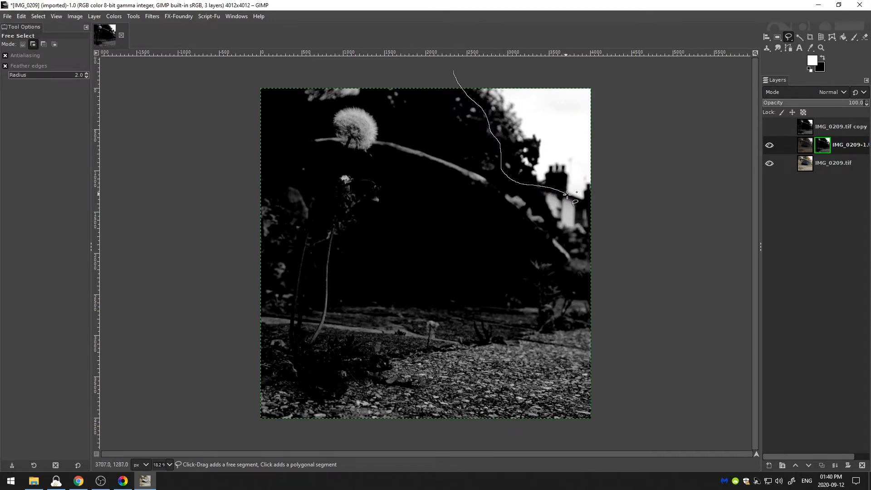
drag(566, 195, 222, 419)
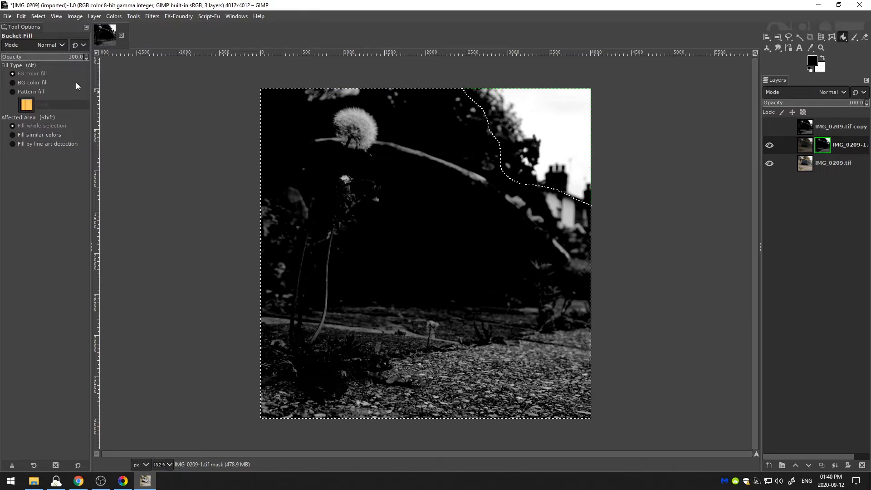
click(375, 248)
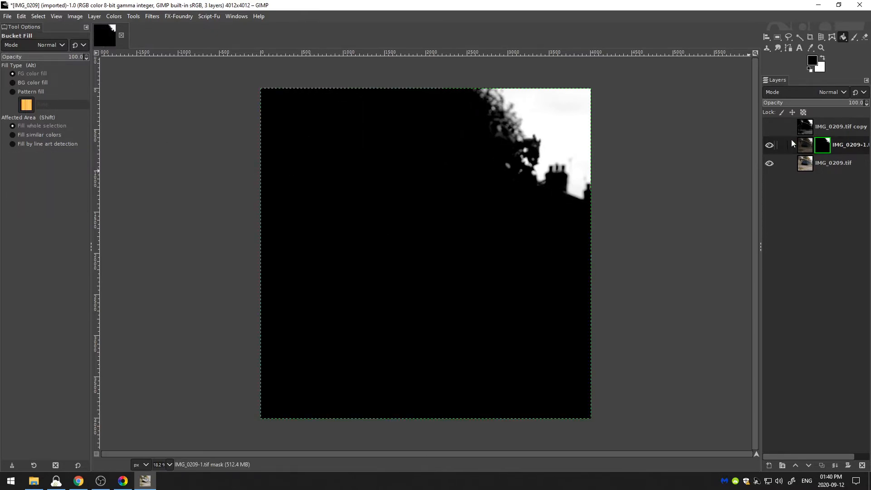
click(822, 144)
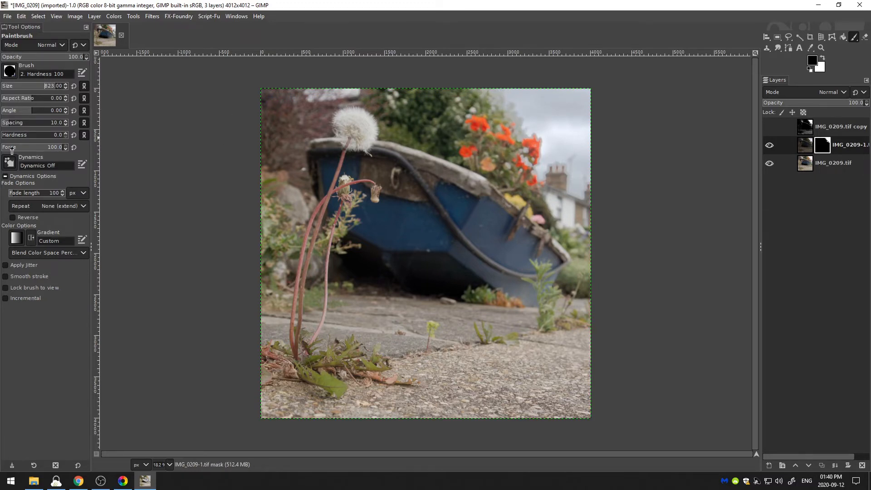
- Lower the Paintbrush force to 15 for soft strokes along the treeline mask edge
click(33, 147)
text(15)
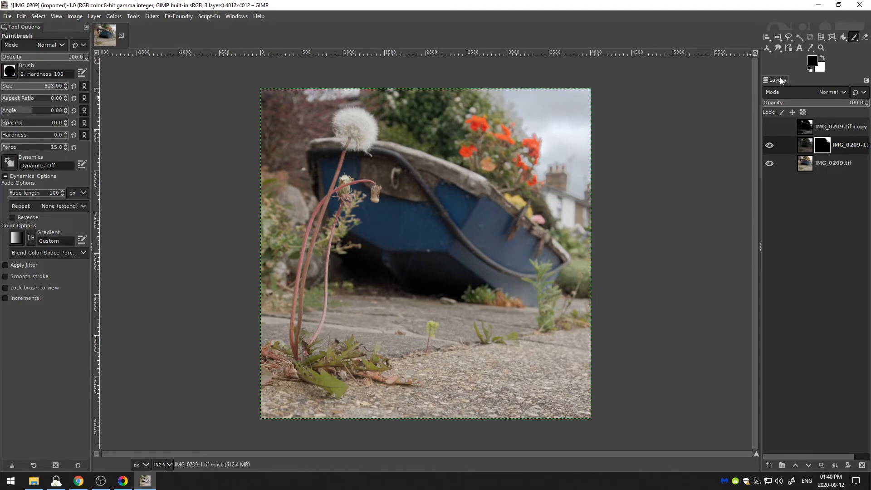
mouse_move(518, 139)
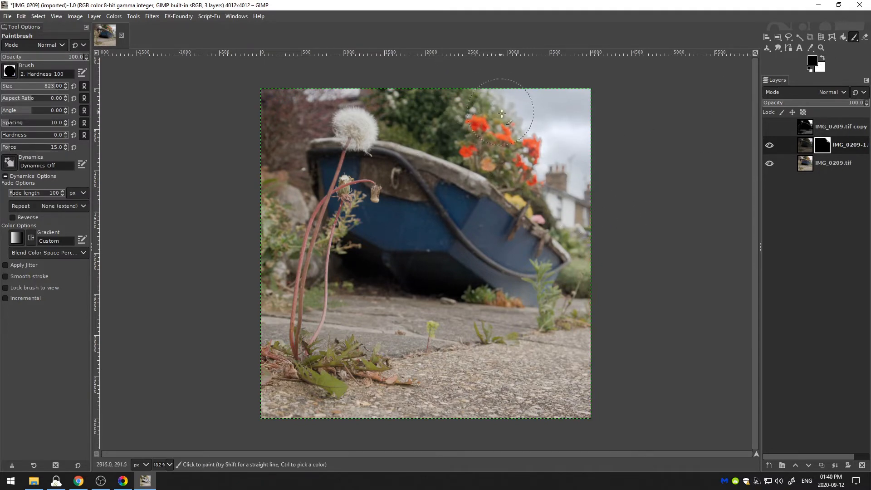
mouse_move(637, 159)
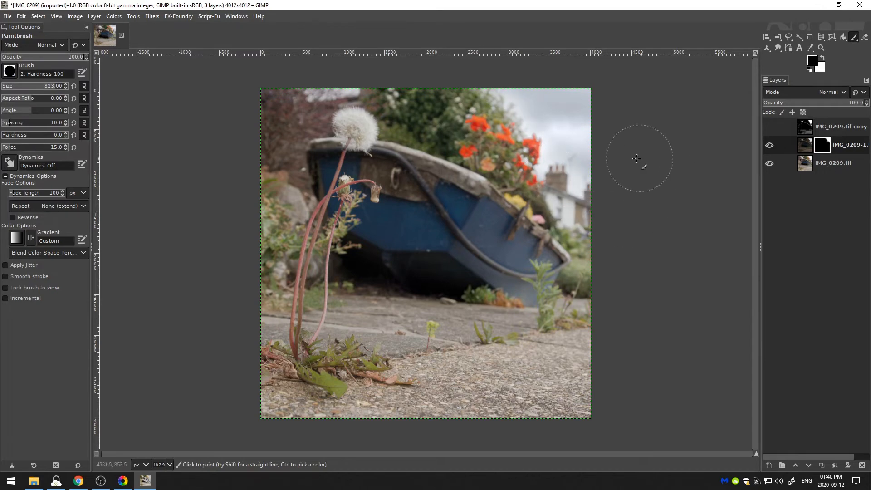
mouse_move(511, 105)
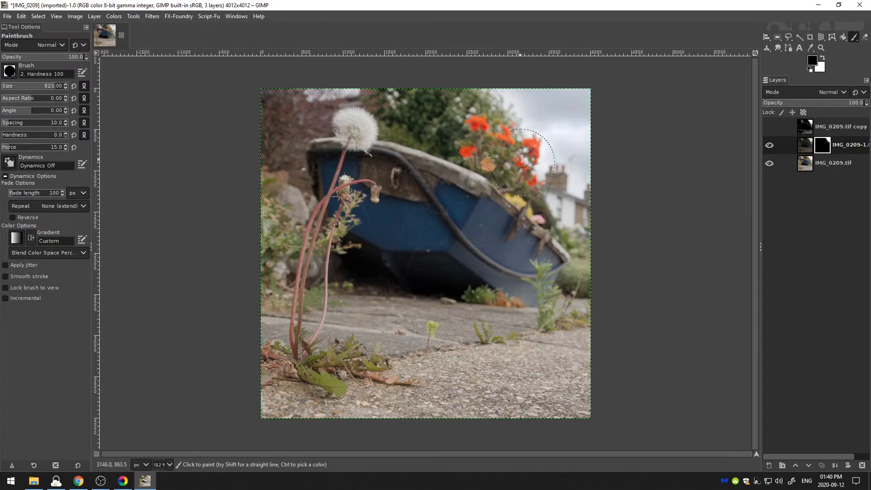
mouse_move(599, 222)
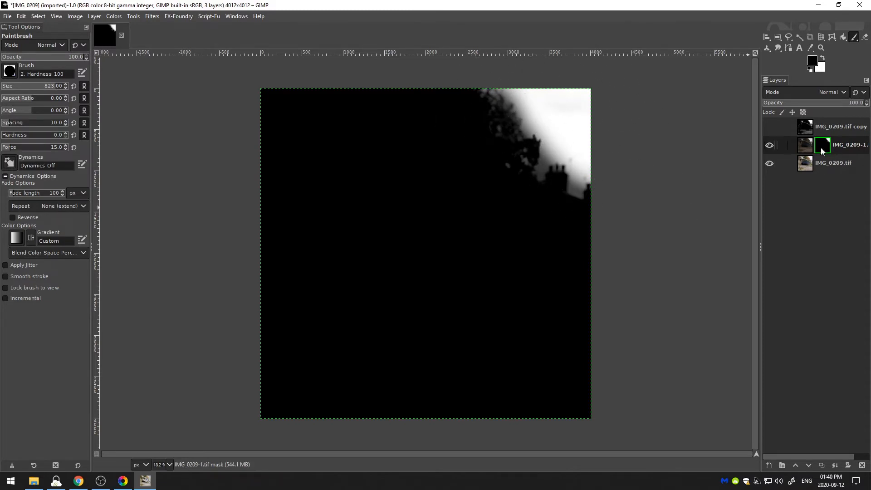
- Return to the colour view, compare the masked layer, and raise brush hardness to 74
click(769, 145)
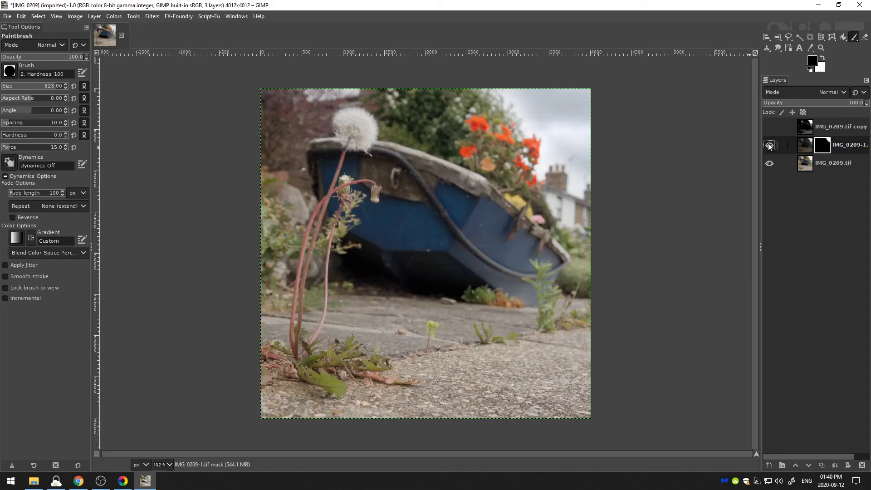
click(770, 145)
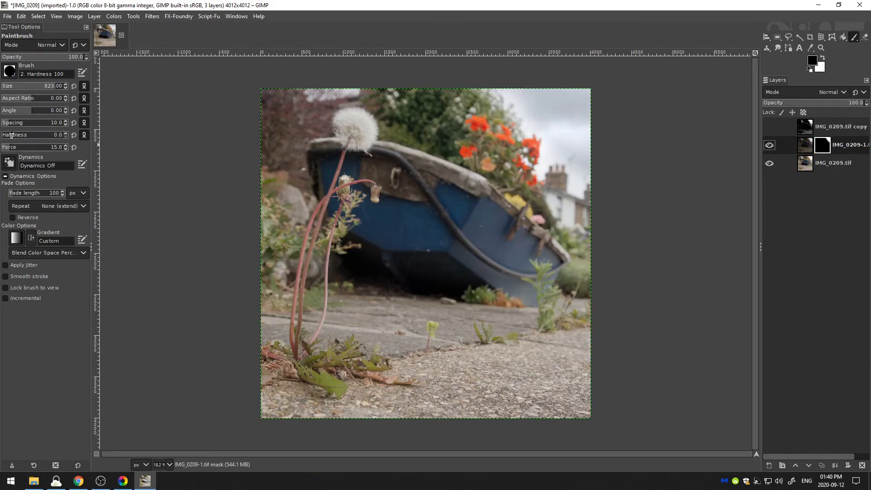
drag(5, 134, 52, 134)
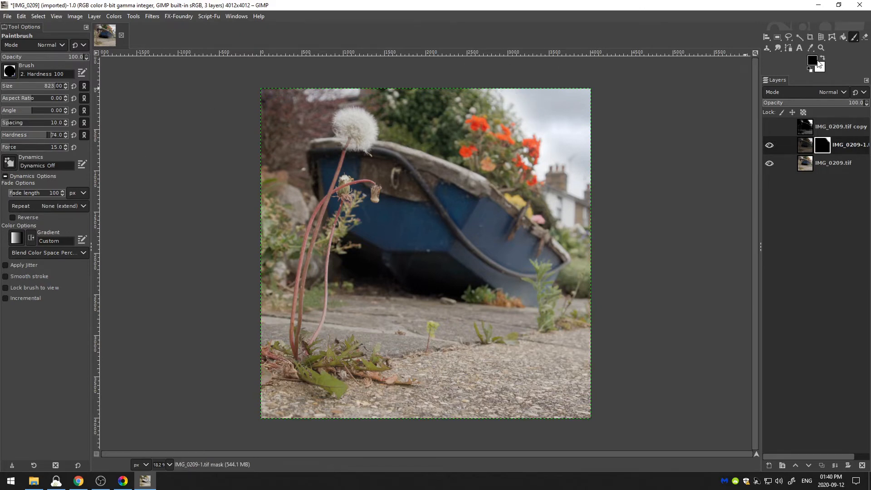
mouse_move(522, 82)
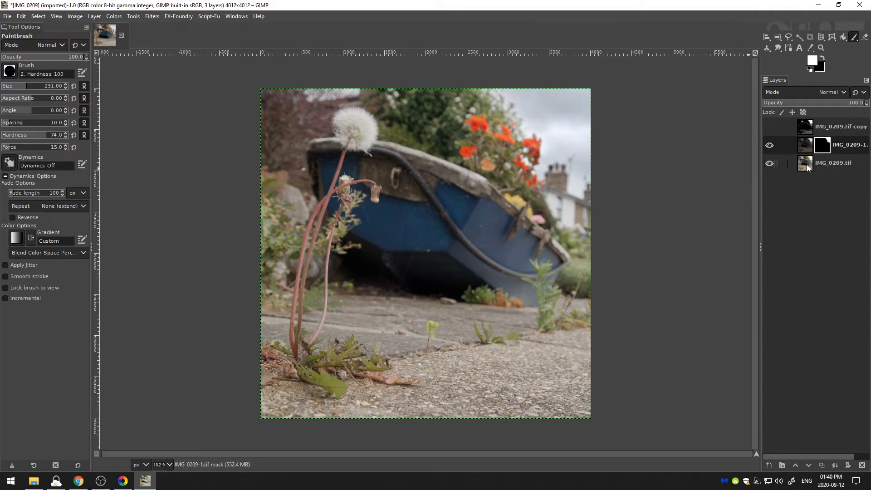
- Activate the original bottom IMG_0209.tif layer and duplicate it as a fresh copy above it
click(831, 162)
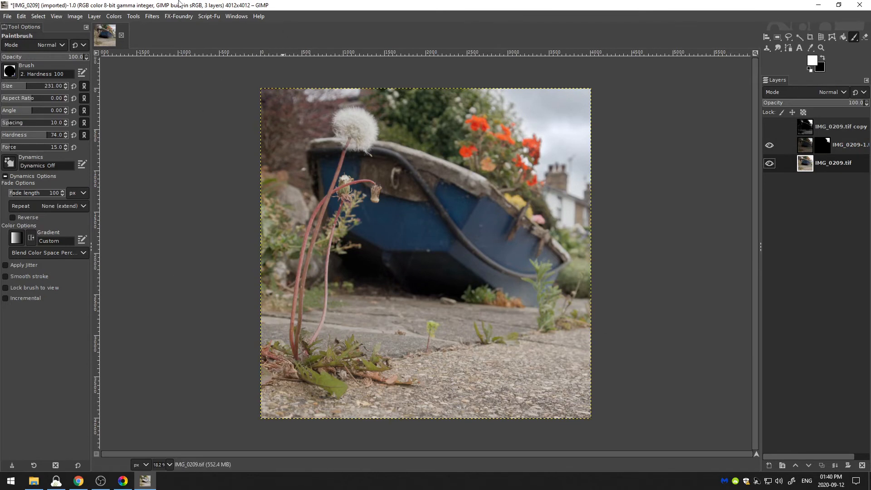
click(113, 16)
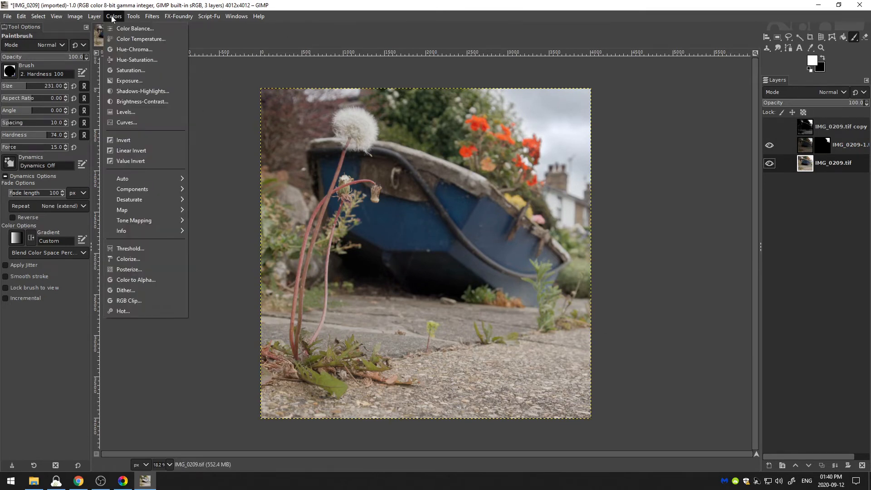
mouse_move(141, 39)
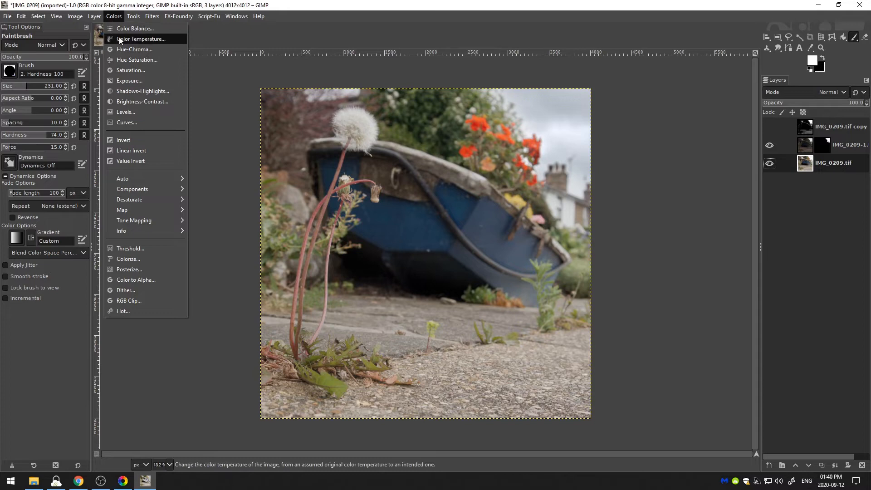
mouse_move(142, 101)
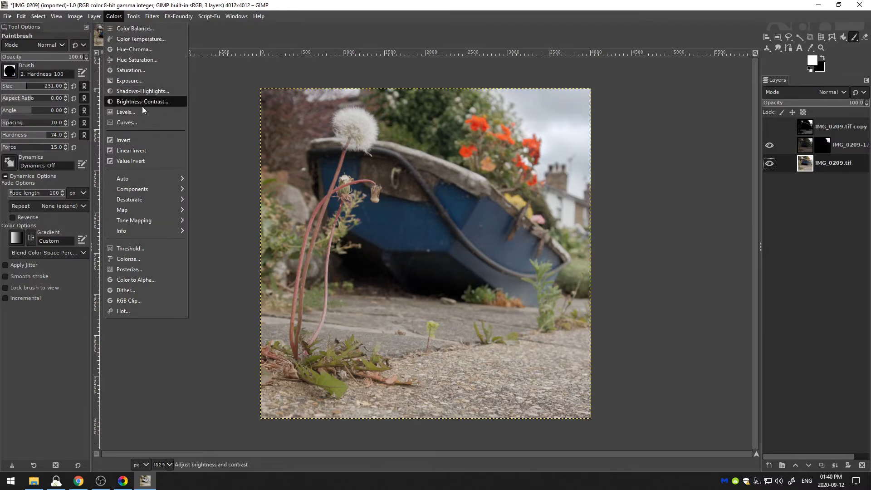
click(127, 122)
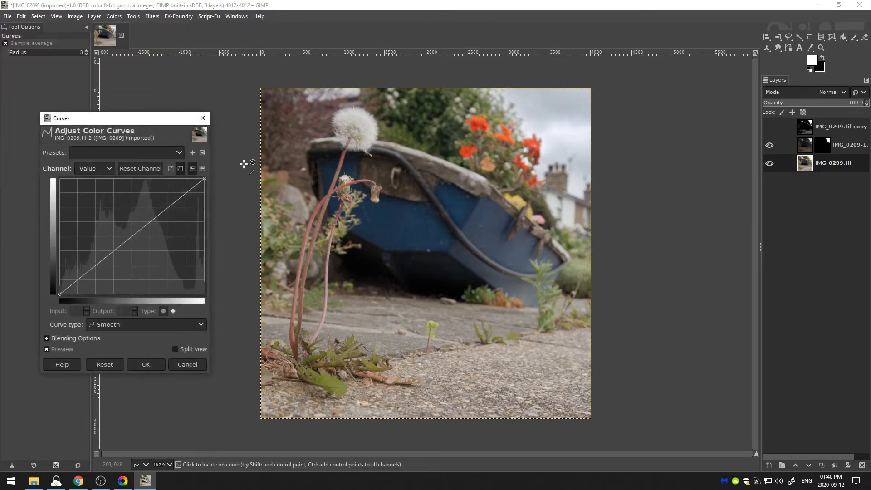
click(146, 364)
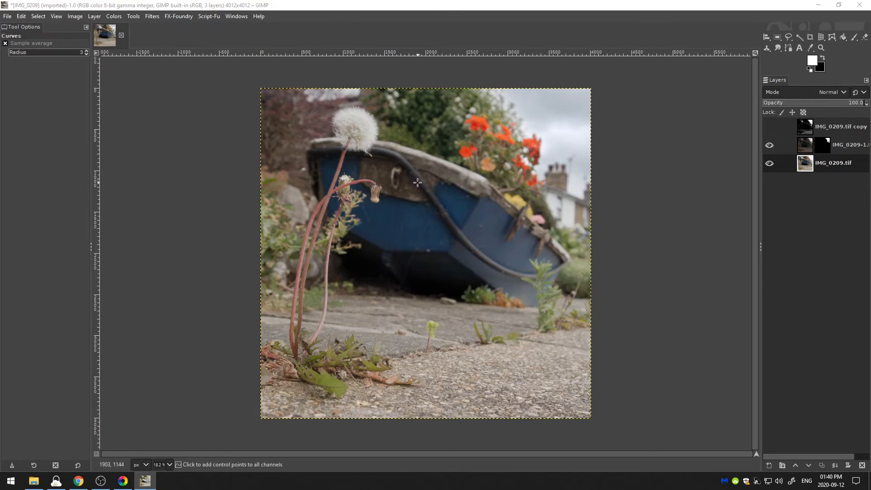
click(832, 162)
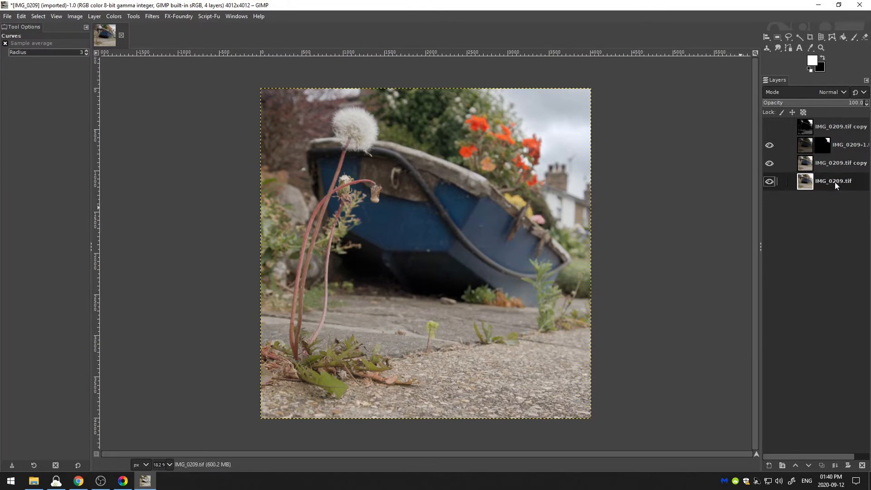
- In Curves on the copy layer, add points to the red curve and lift the green shadows slightly
click(114, 15)
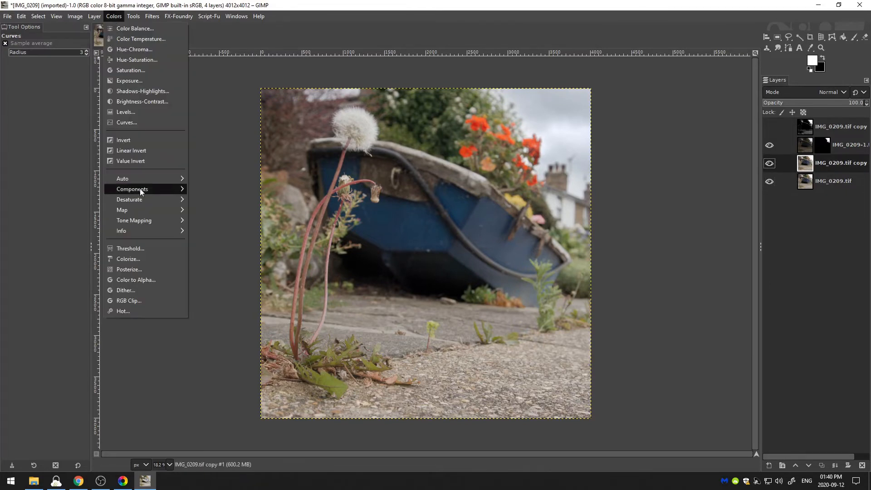
click(126, 122)
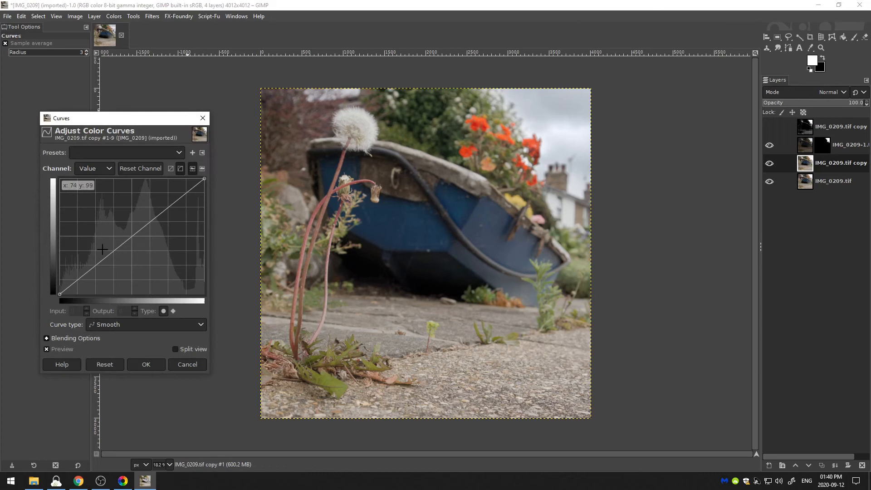
click(95, 169)
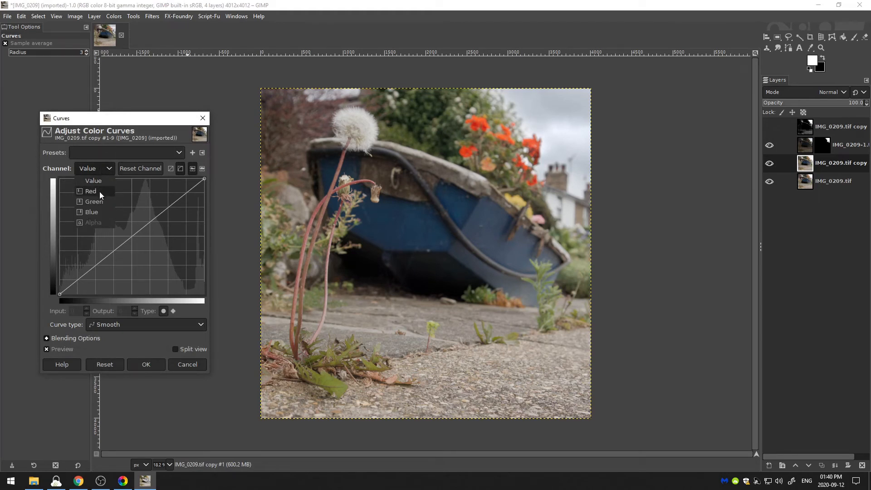
click(90, 190)
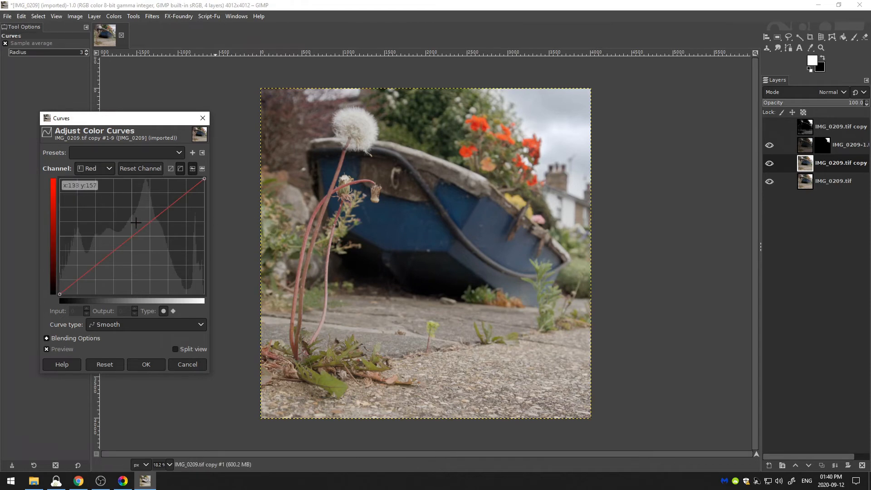
mouse_move(94, 265)
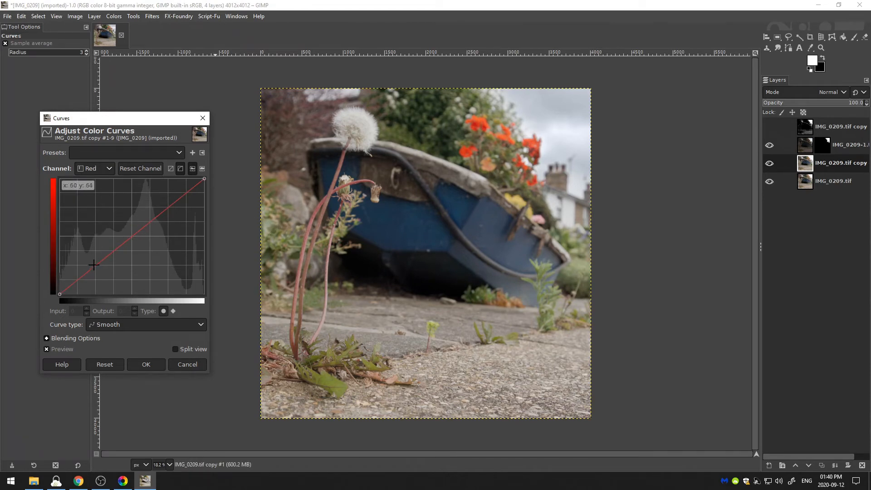
drag(94, 265, 96, 259)
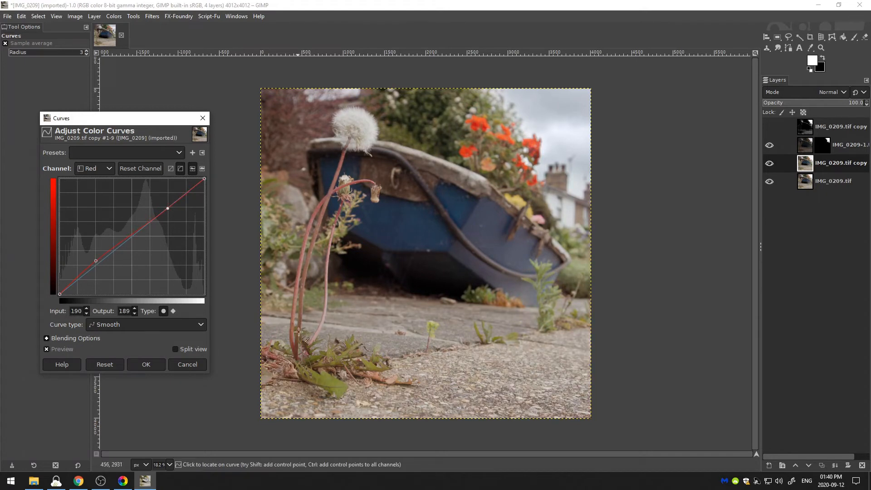
click(95, 168)
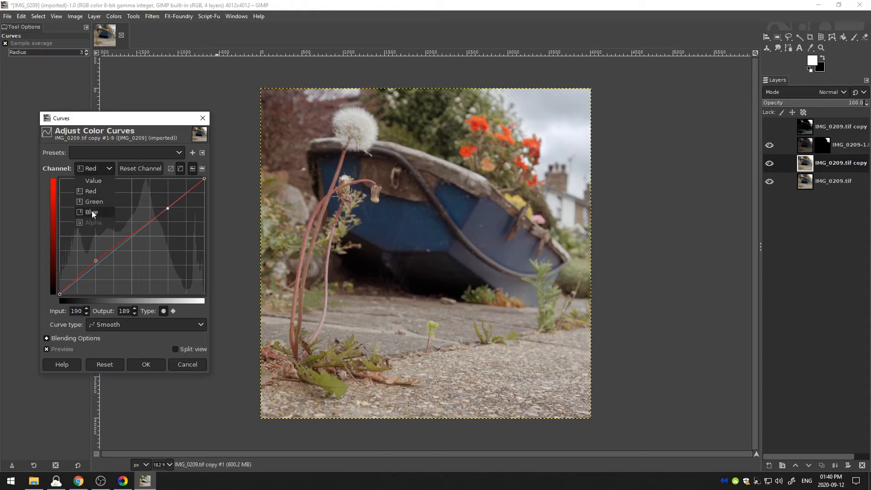
click(94, 201)
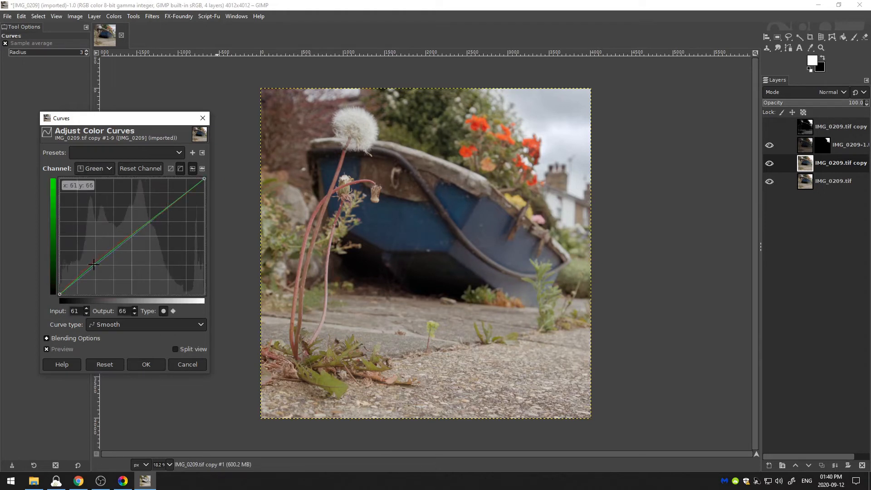
drag(94, 265, 93, 263)
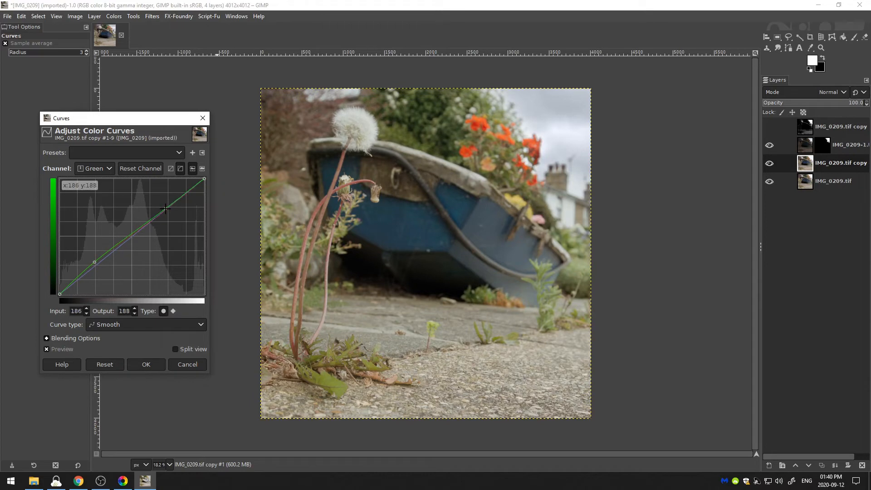
drag(166, 210, 95, 259)
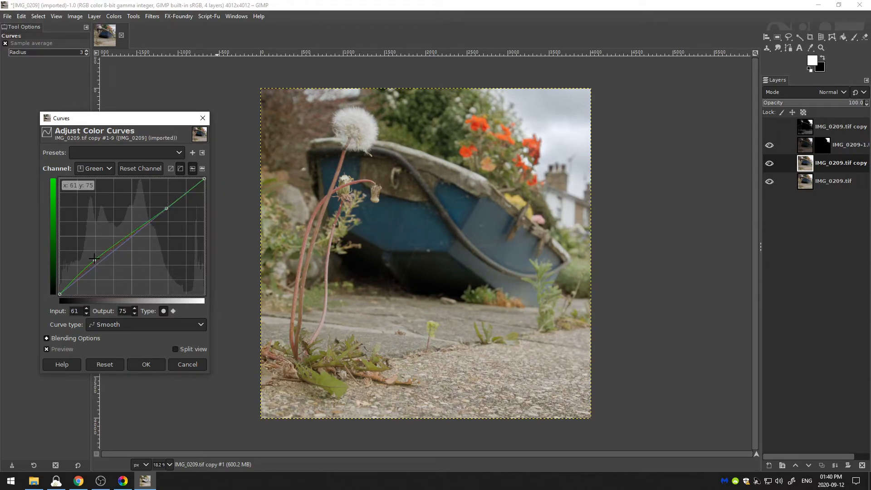
- Raise the blue midtones, pull blue shadows and highlights down slightly, and apply the curves
click(94, 168)
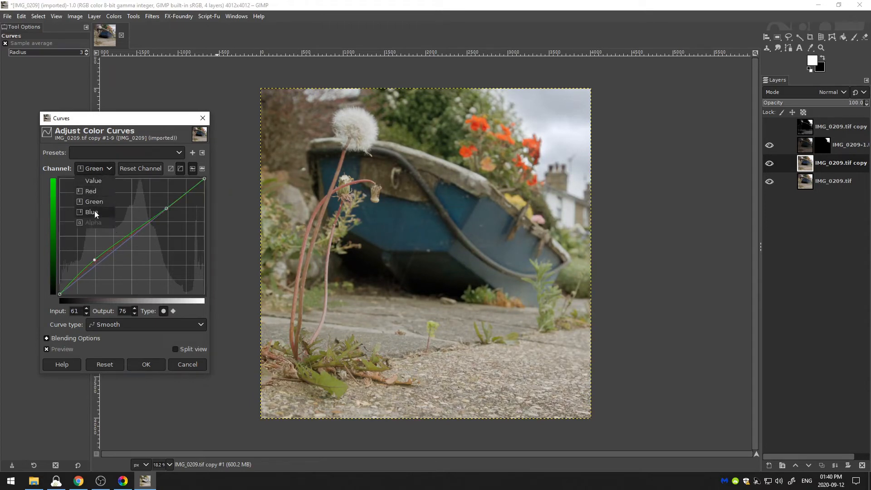
click(91, 212)
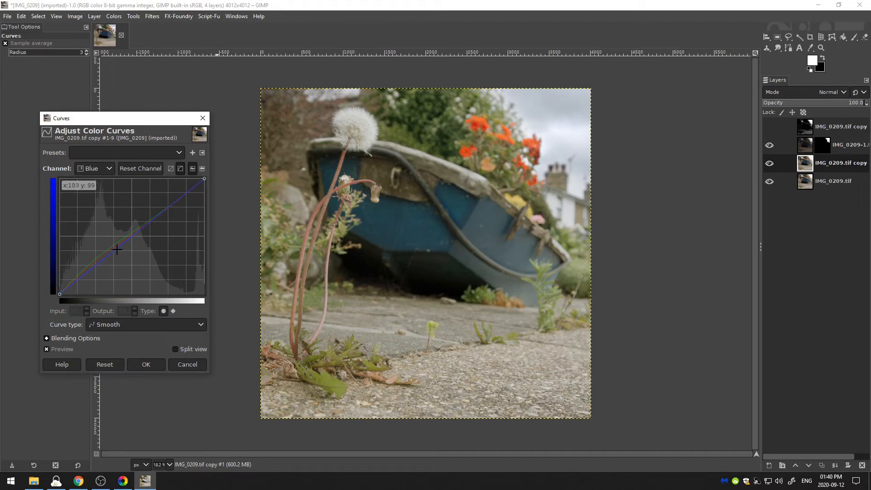
drag(117, 250, 113, 242)
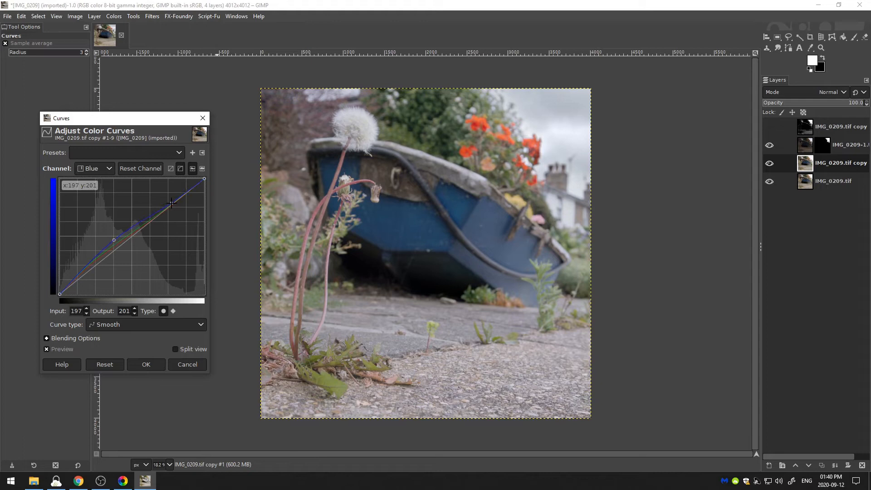
drag(171, 204, 78, 280)
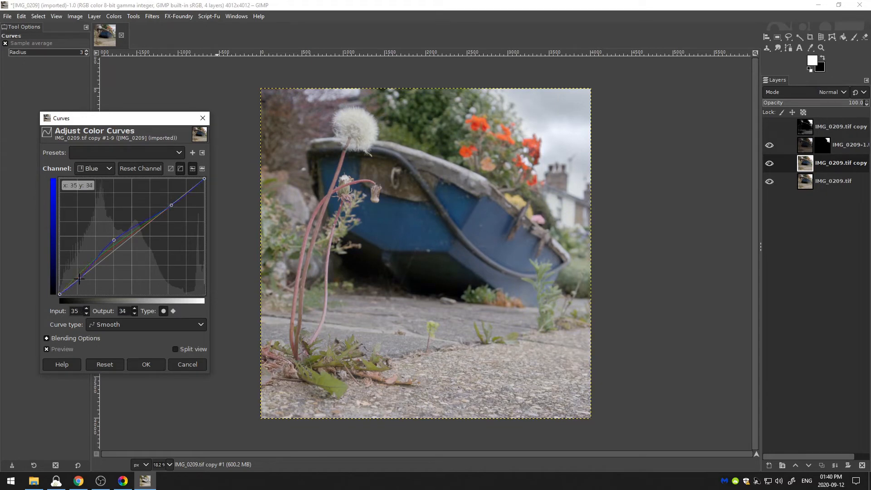
drag(80, 272, 81, 280)
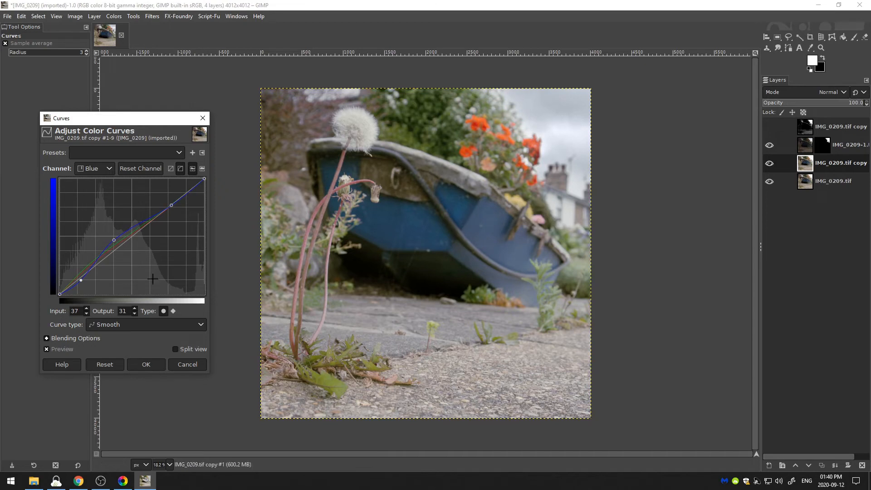
drag(80, 280, 96, 268)
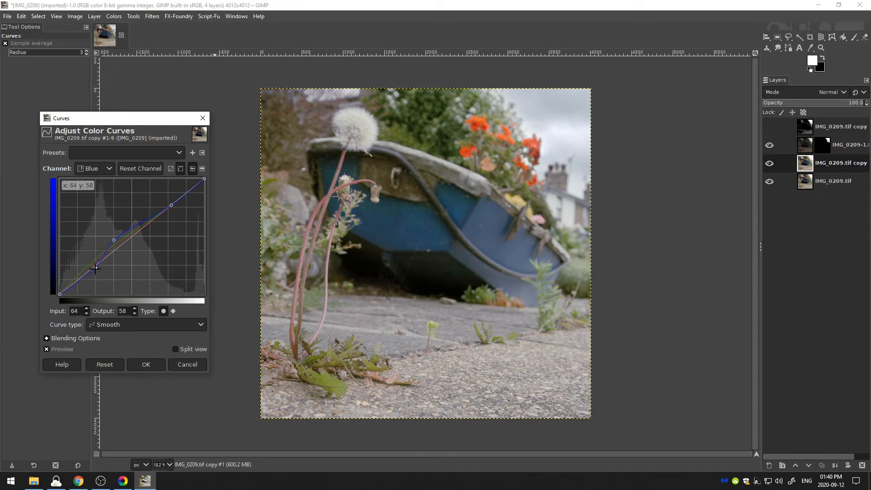
drag(94, 268, 171, 210)
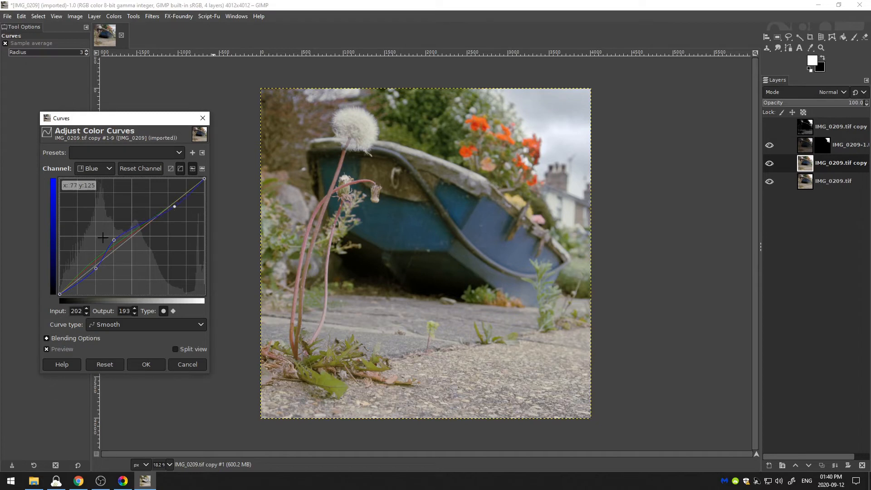
click(146, 364)
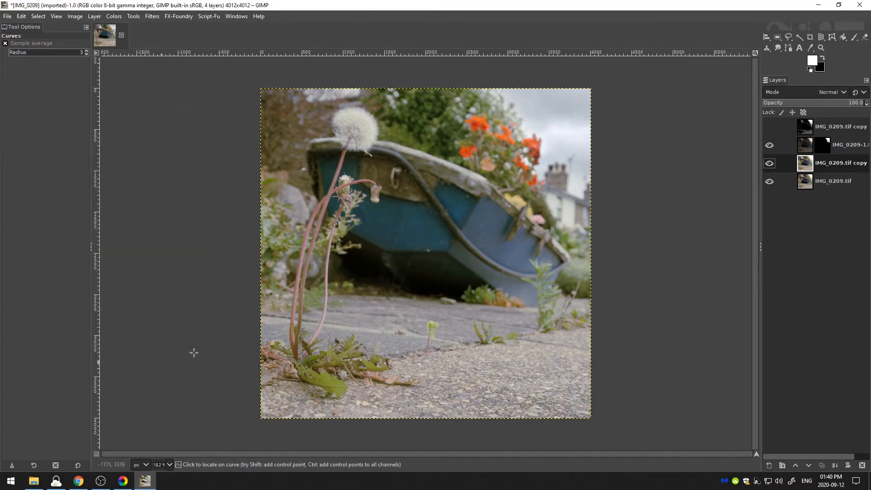
- Apply Hue-Saturation to the copy layer, boosting Master and Yellow saturation
click(769, 163)
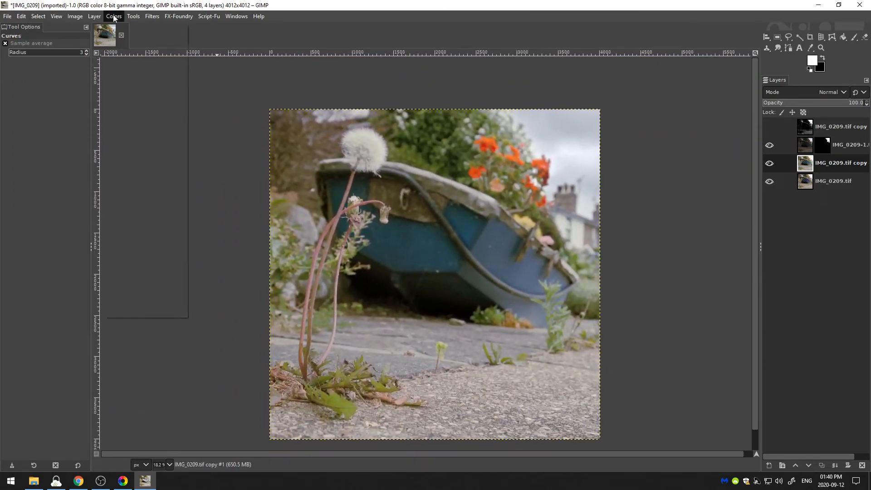
click(113, 15)
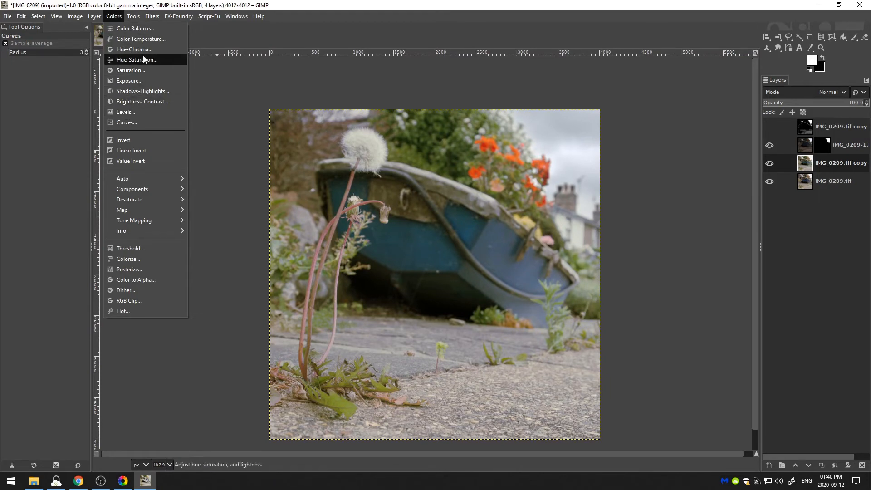
click(137, 59)
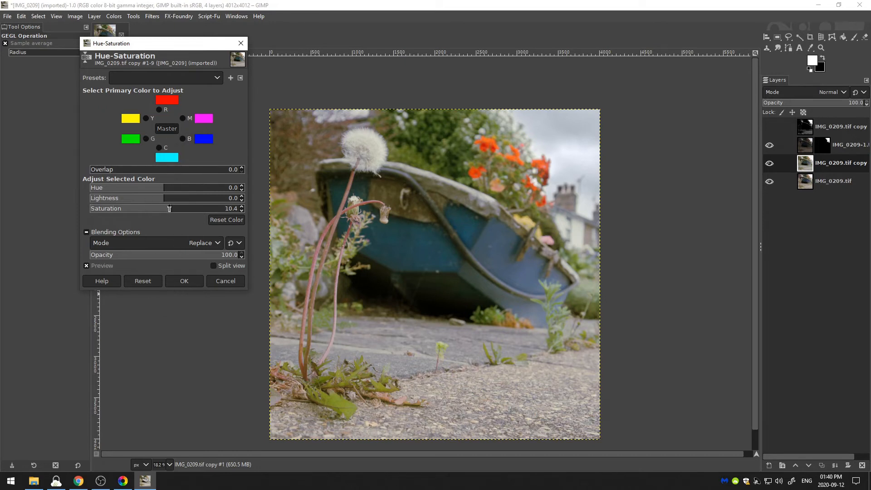
drag(169, 208, 189, 208)
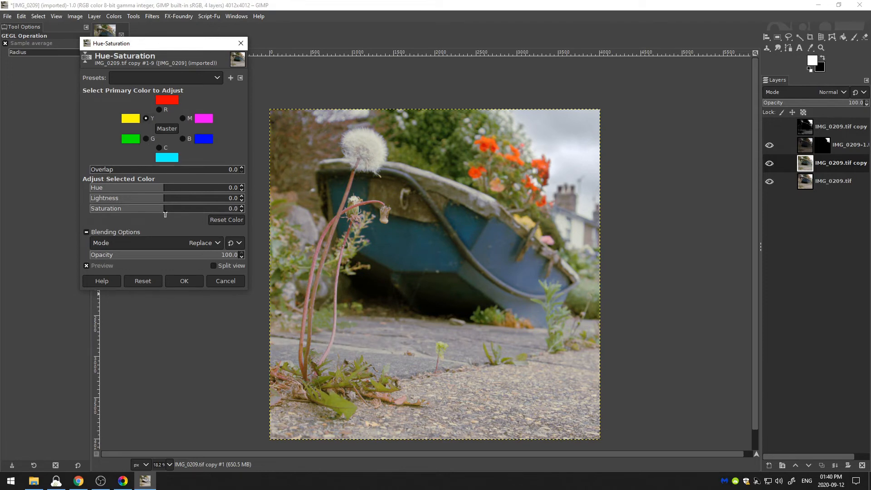
drag(165, 208, 171, 208)
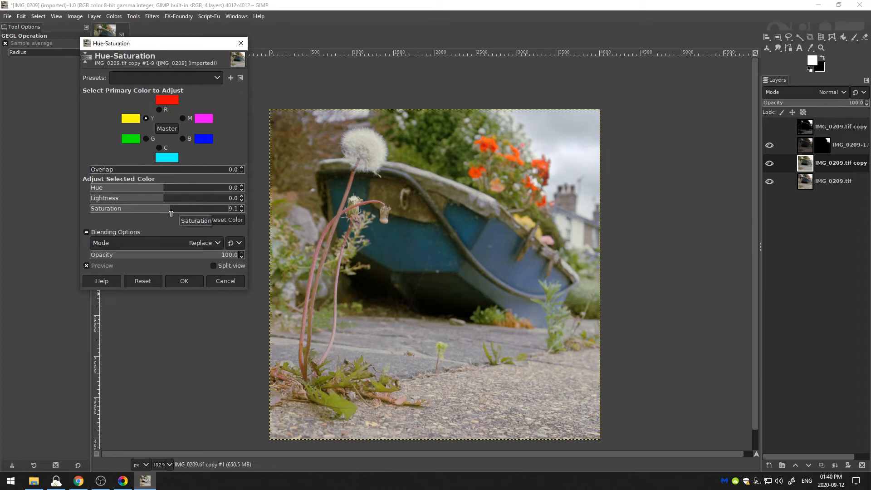
click(183, 280)
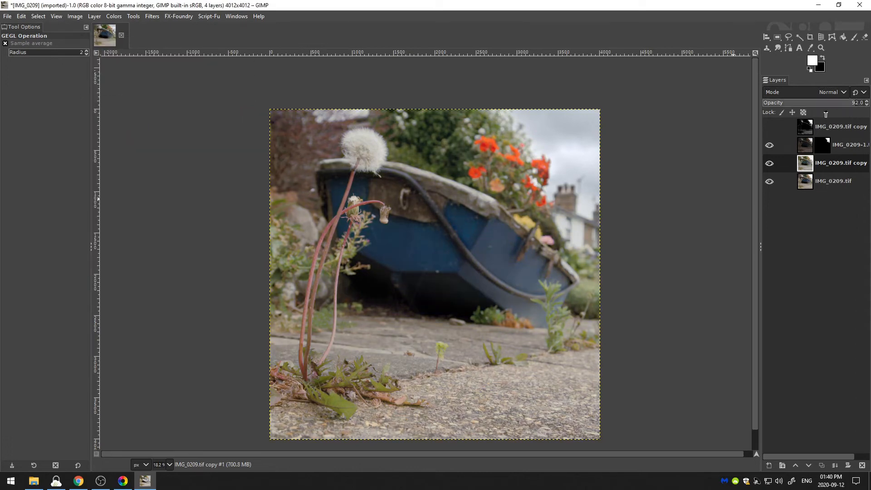
- Set the copy layer's opacity to about 60.7% and toggle it to compare before and after
drag(833, 102, 800, 102)
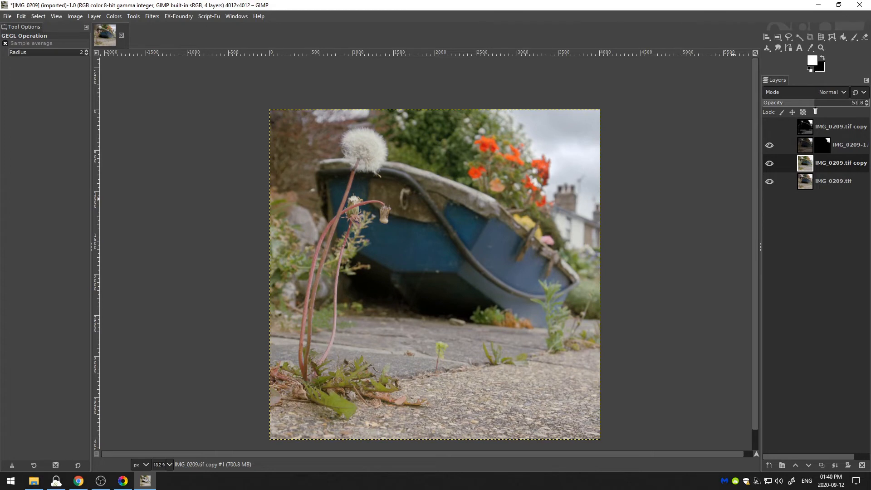
drag(805, 102, 821, 102)
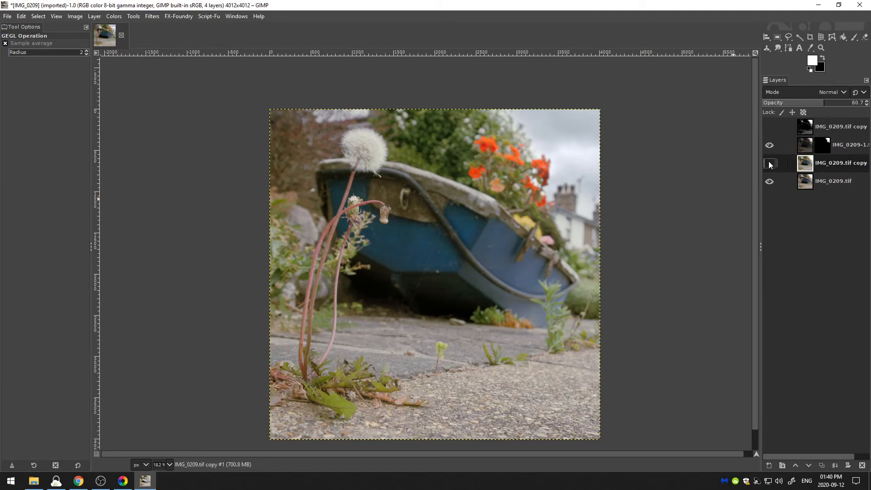
click(770, 162)
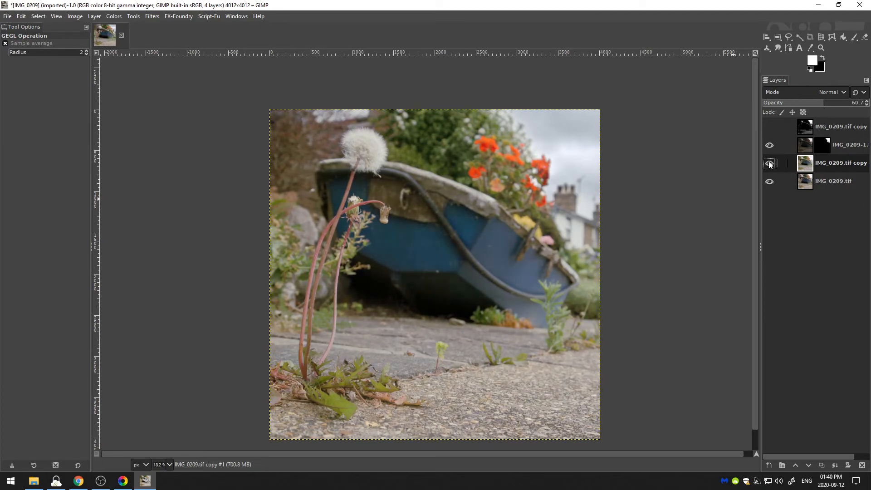
click(769, 163)
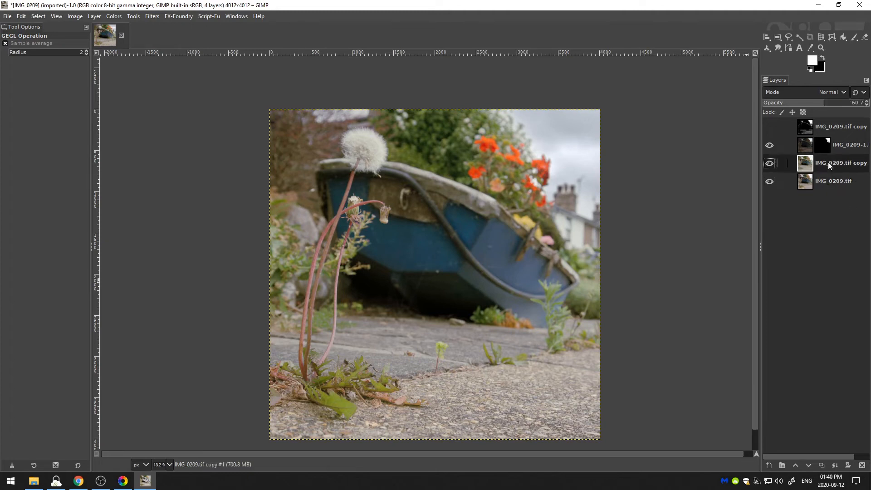
click(833, 180)
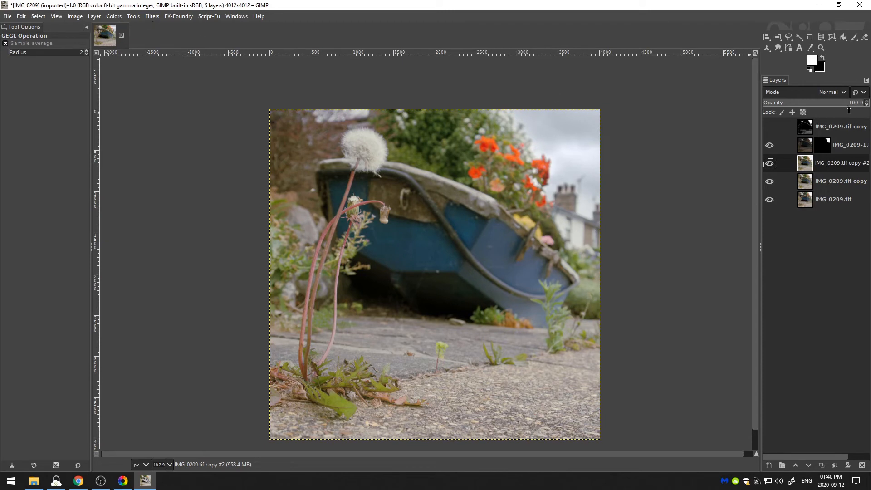
click(831, 91)
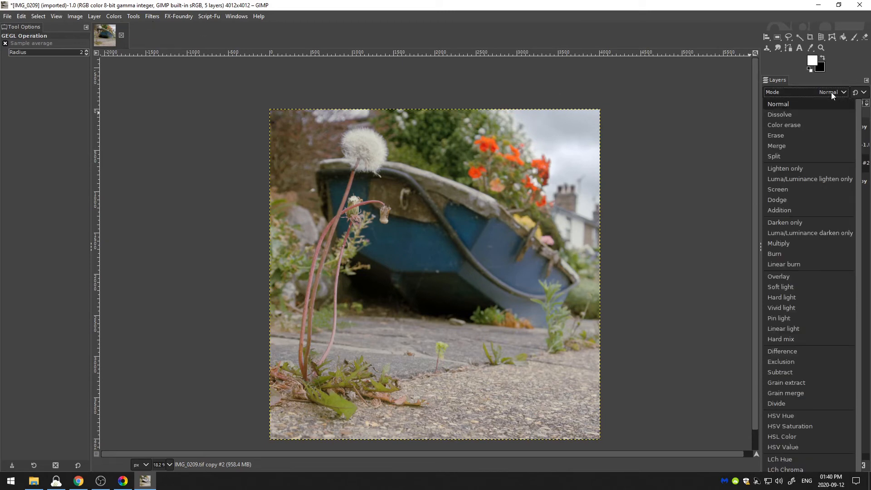
mouse_move(780, 287)
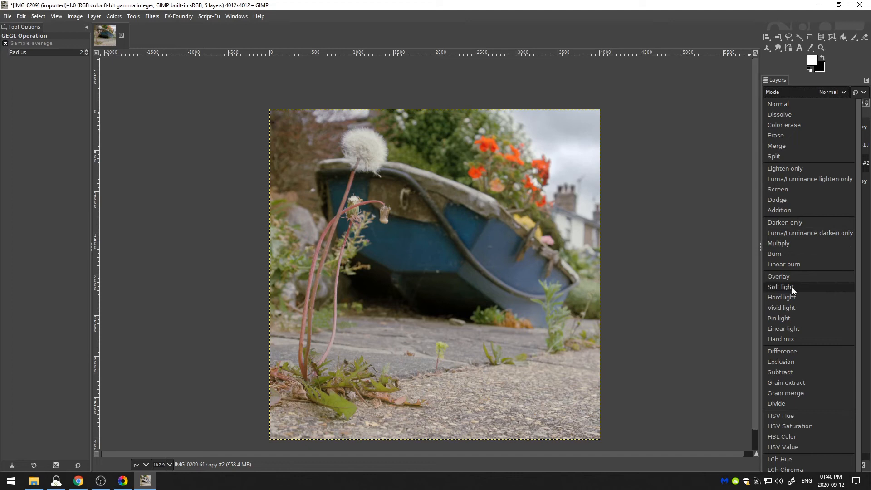
click(780, 286)
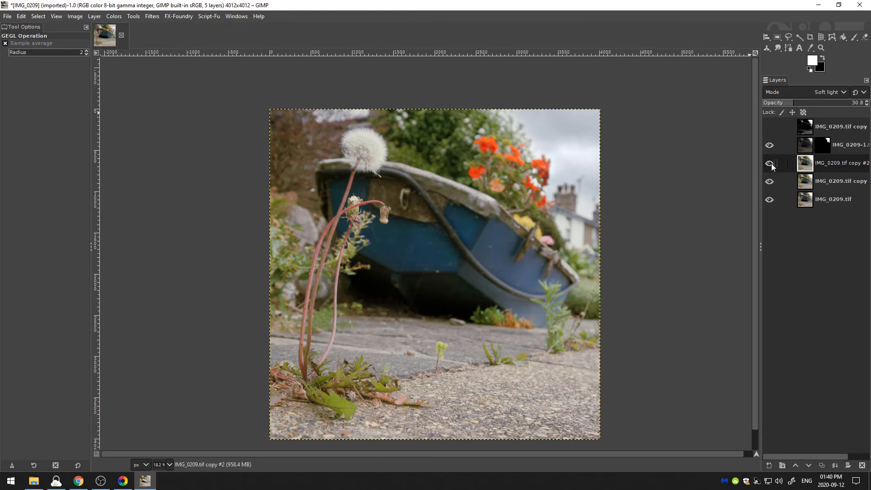
click(769, 162)
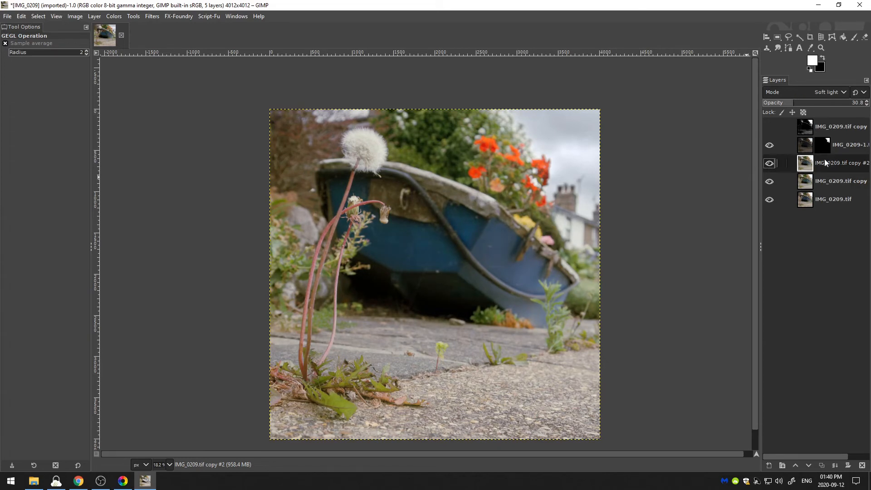
click(839, 146)
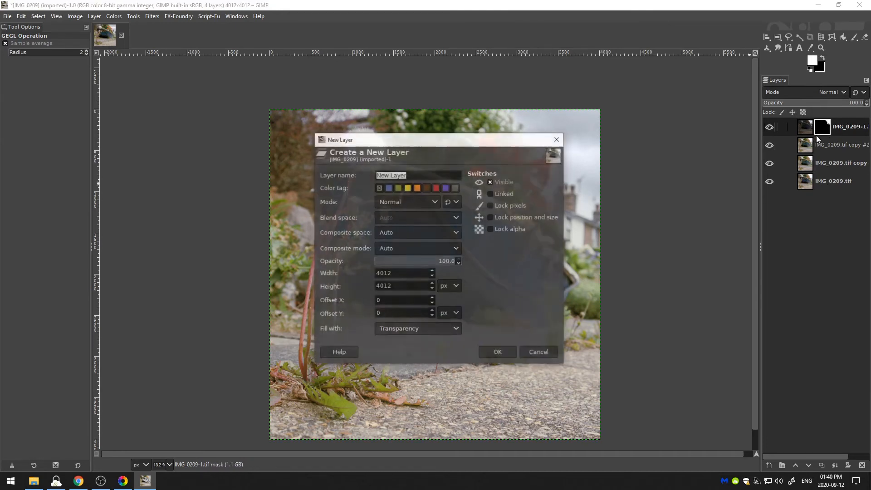
- Add a new transparent top layer and drag an elliptical selection spanning the whole photo
click(496, 351)
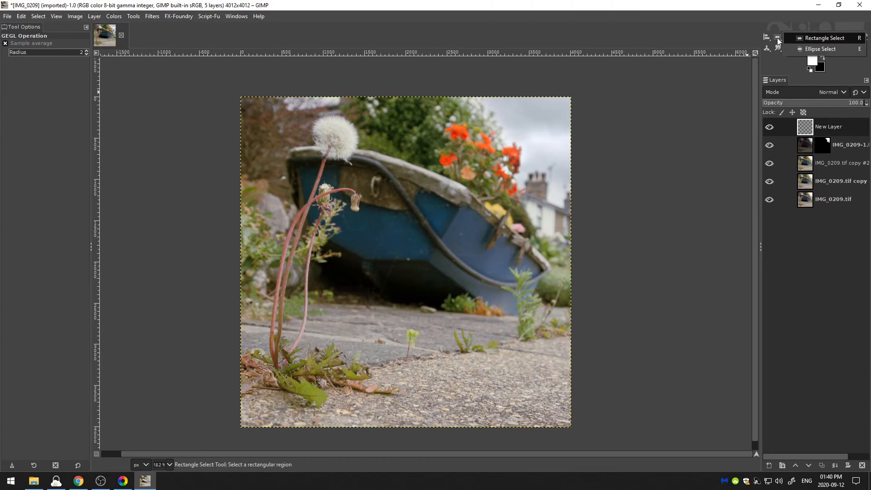
mouse_move(807, 51)
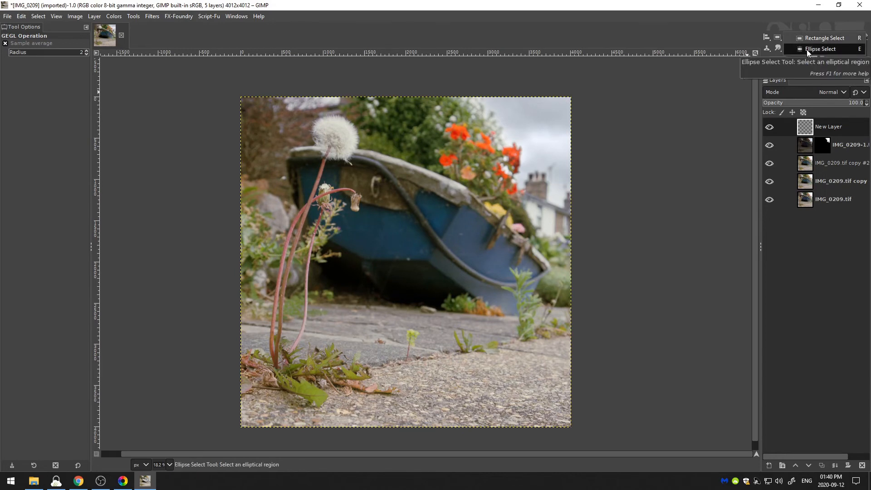
click(821, 49)
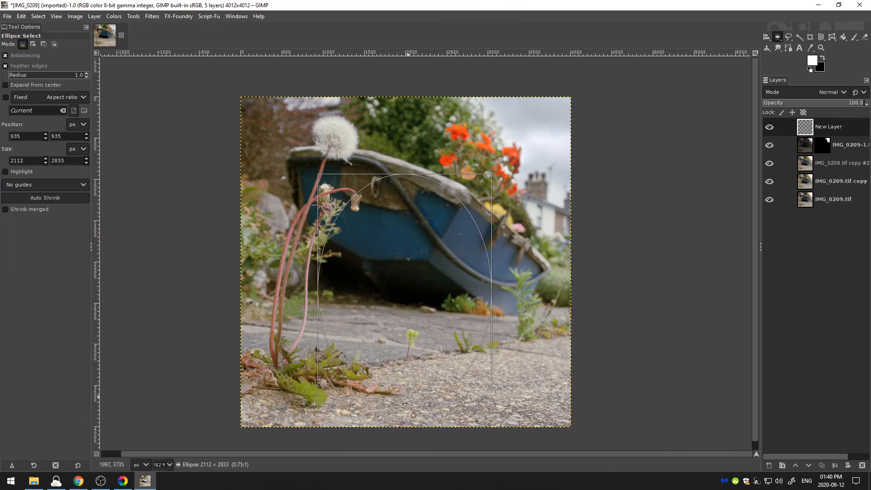
drag(404, 406, 409, 432)
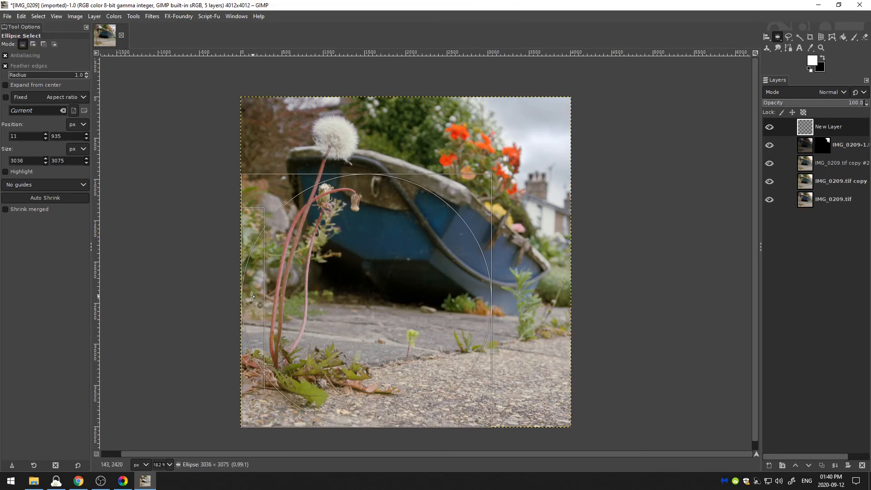
drag(256, 294, 416, 111)
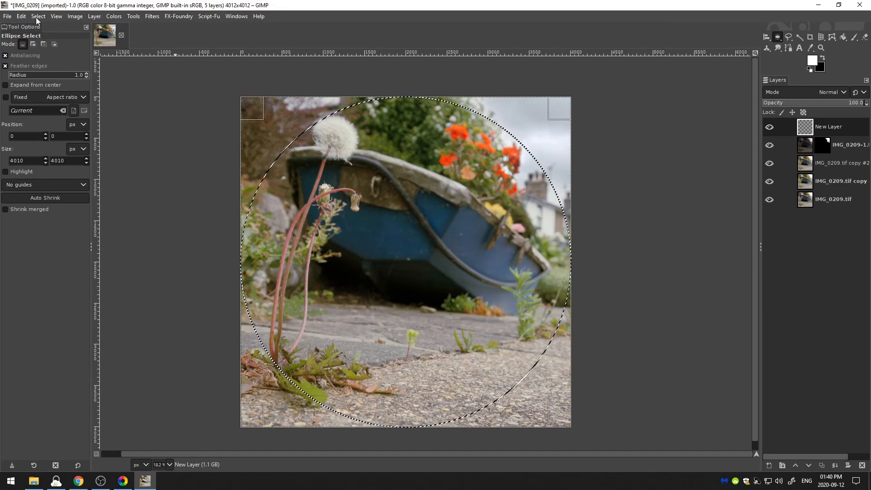
- Feather the circular selection by 250 px from the Select menu
click(38, 15)
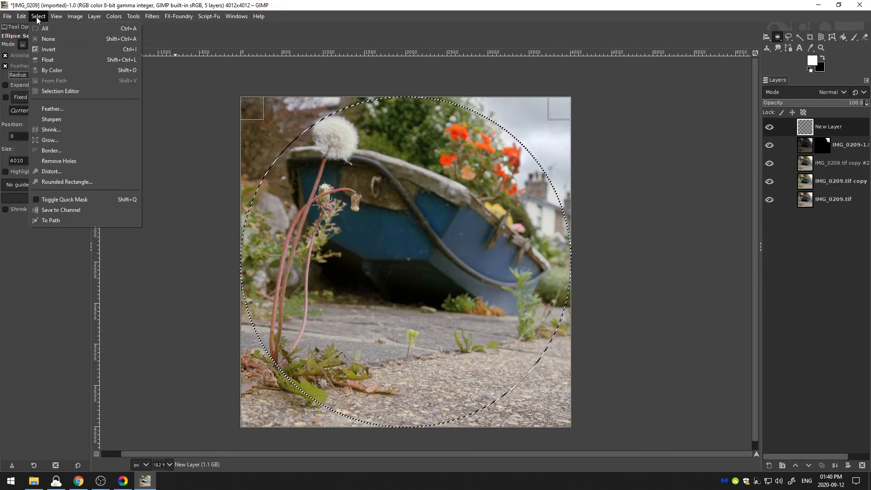
click(52, 109)
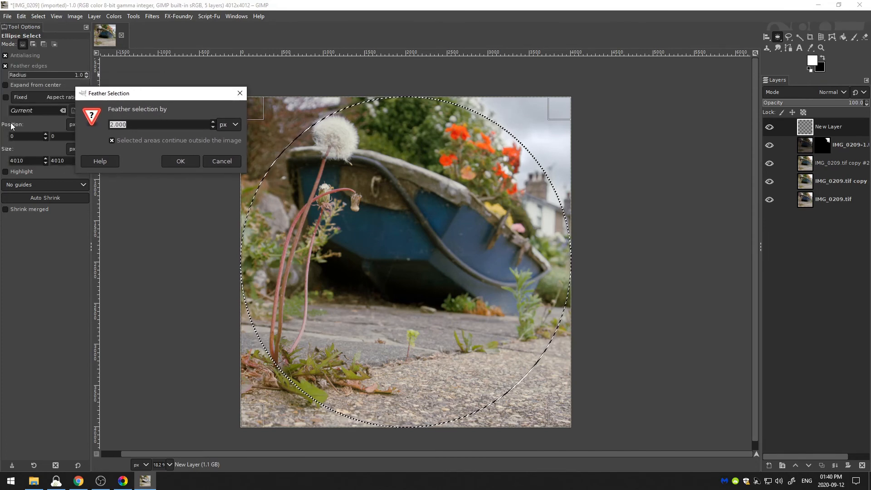
text(250)
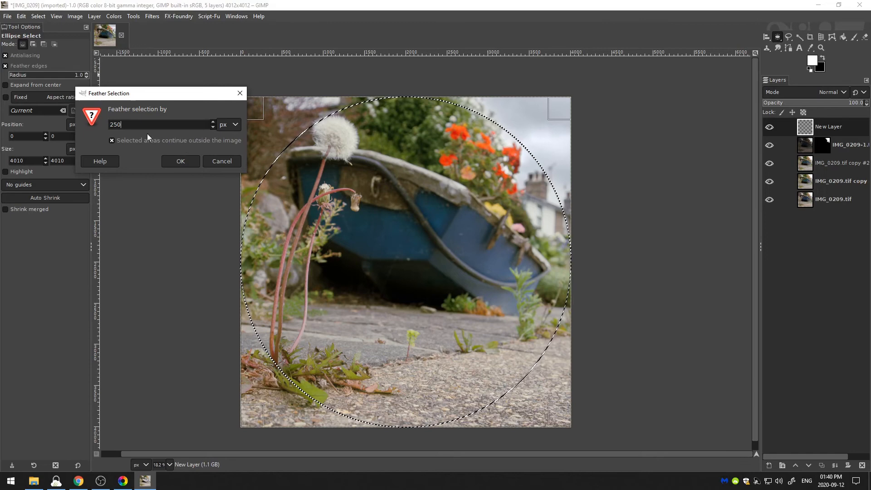
click(180, 161)
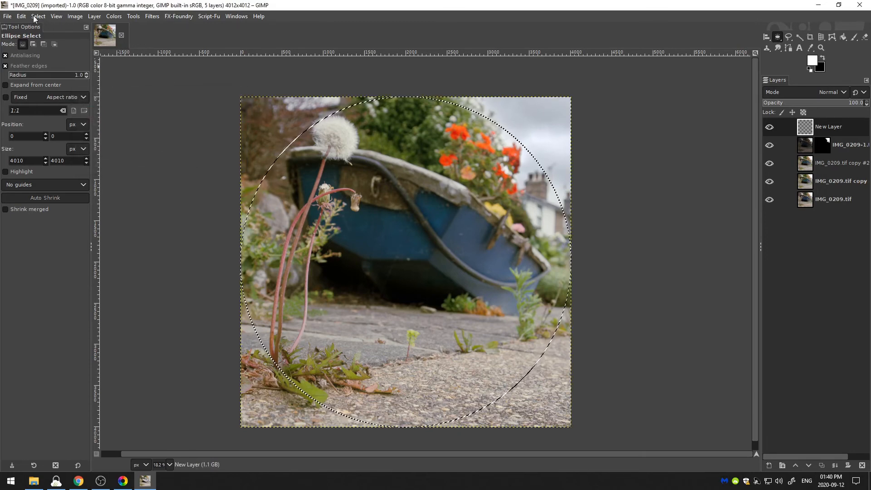
- Repeat the 250 px feather to soften the selection edge further
click(20, 16)
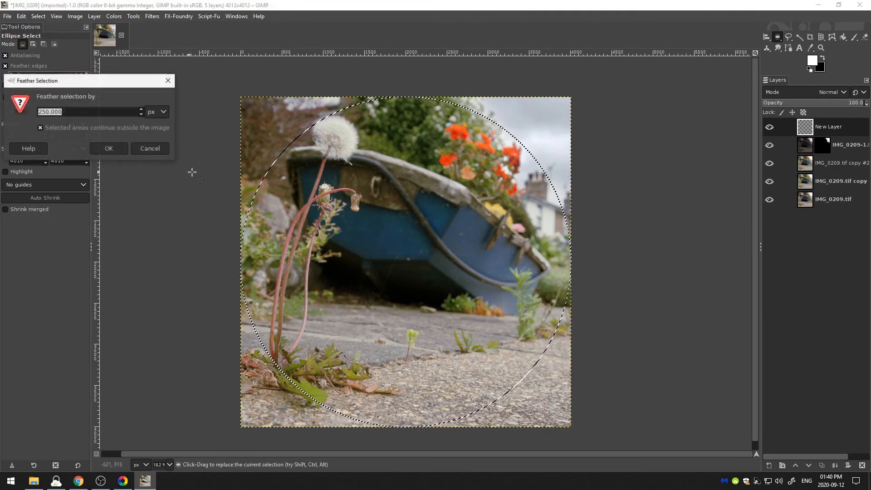
click(108, 148)
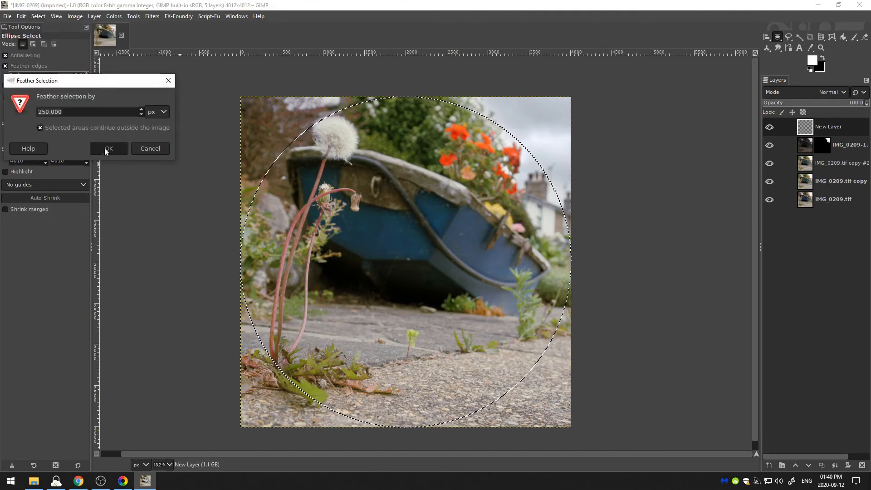
click(38, 16)
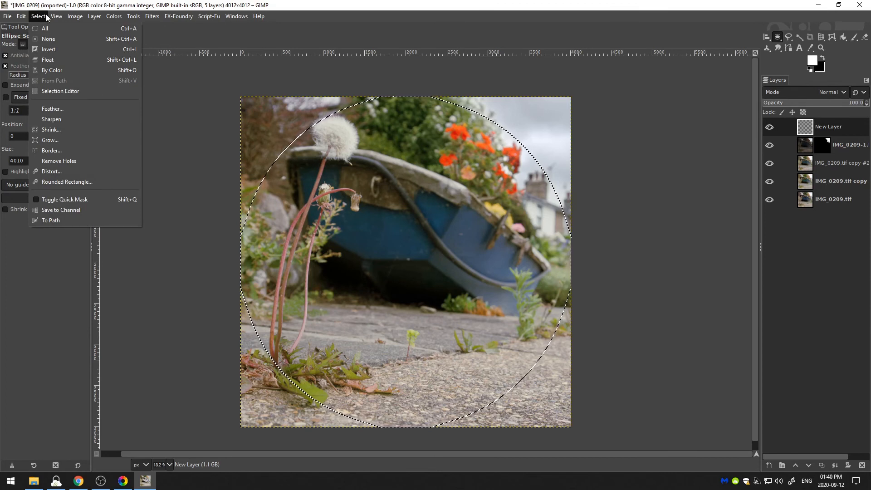
mouse_move(53, 109)
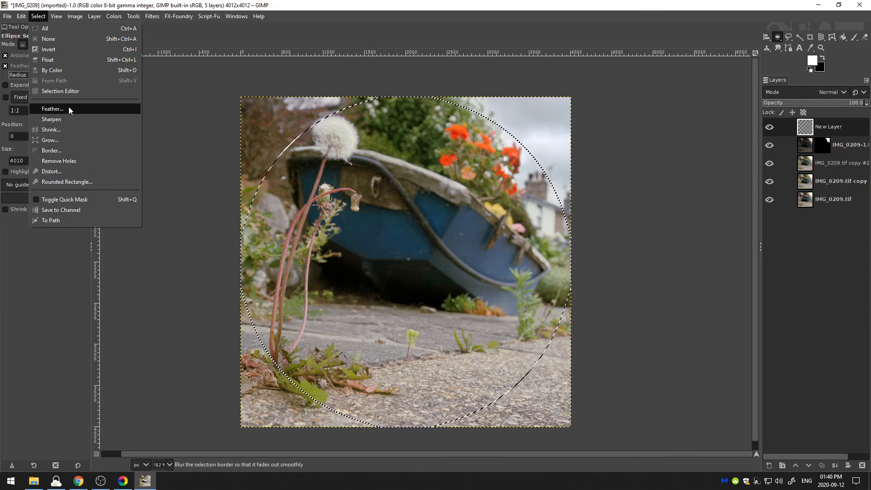
click(53, 108)
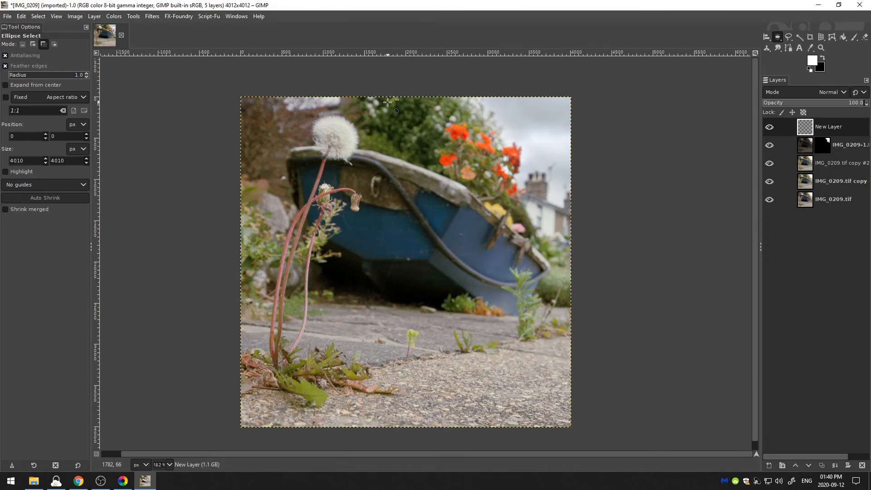
- Fill the area outside the circle with black and drop the selection
drag(243, 99, 568, 426)
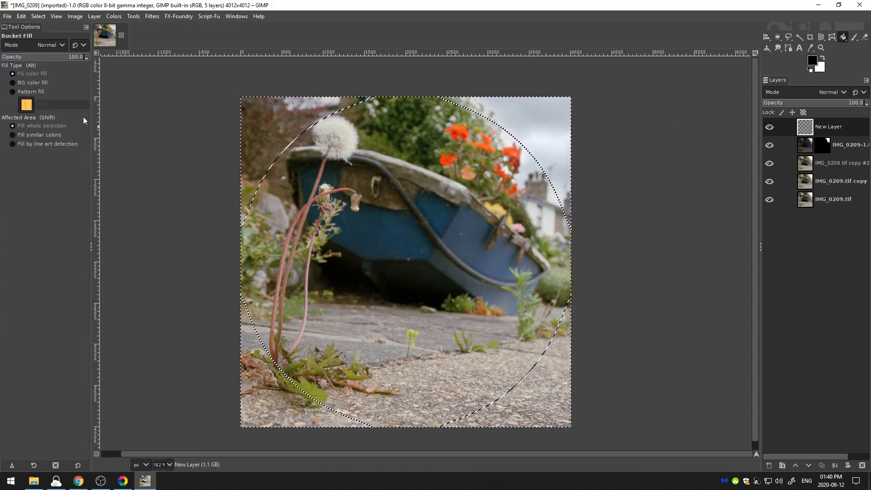
click(346, 252)
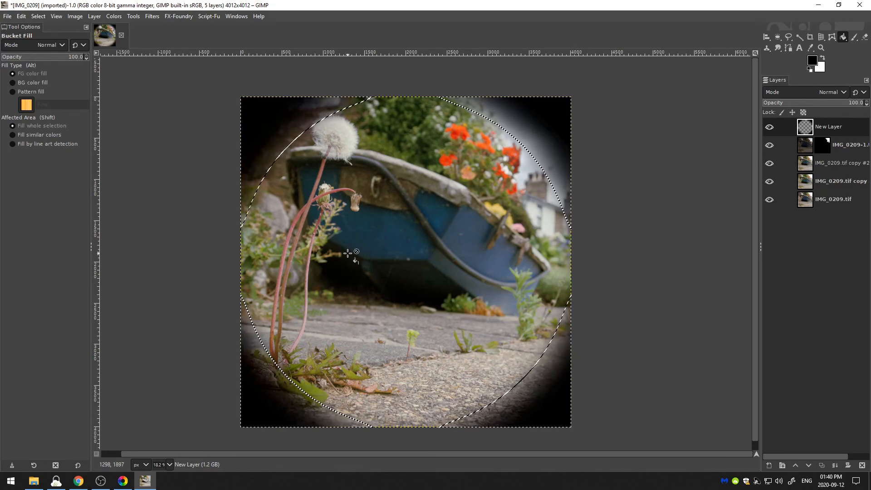
click(13, 134)
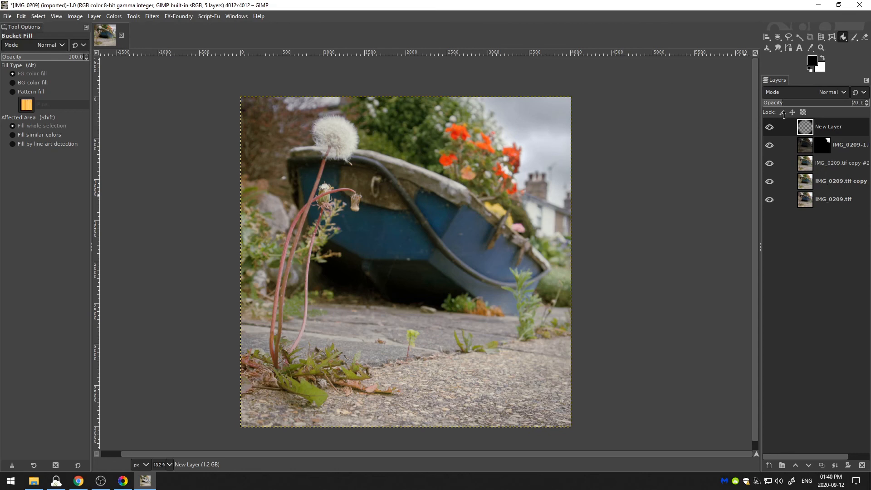
- Toggle the vignette layer's visibility to compare and lower it to about 22 opacity
click(770, 126)
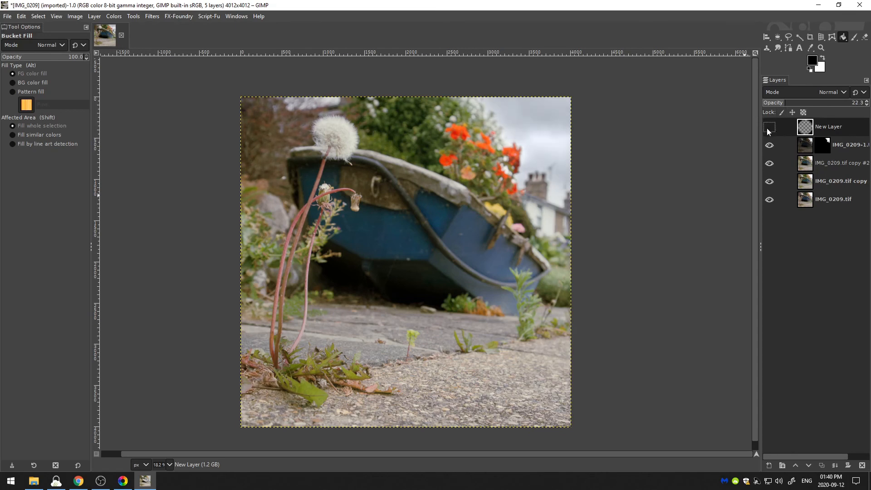
click(769, 126)
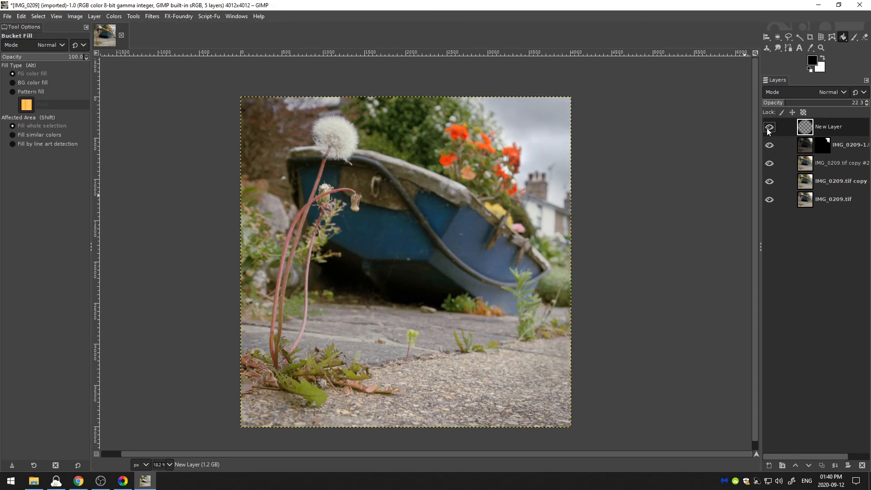
click(841, 163)
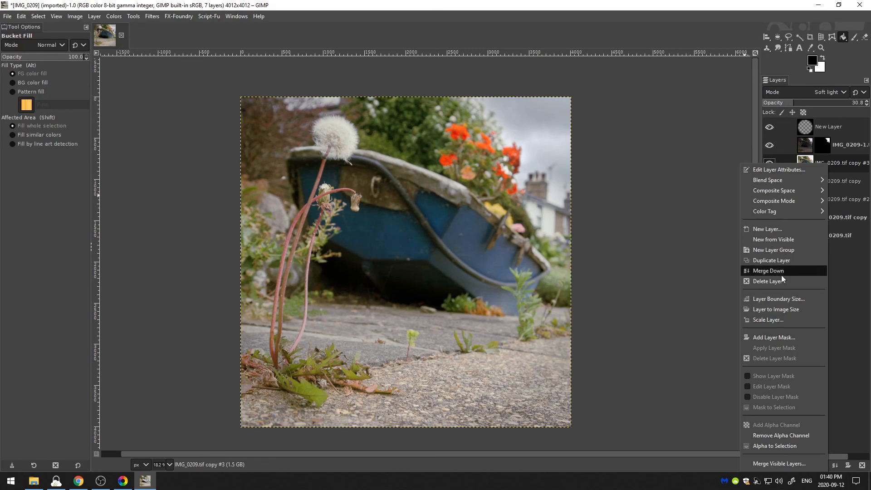
- Merge the copy #3 layer down into the layer below
click(769, 270)
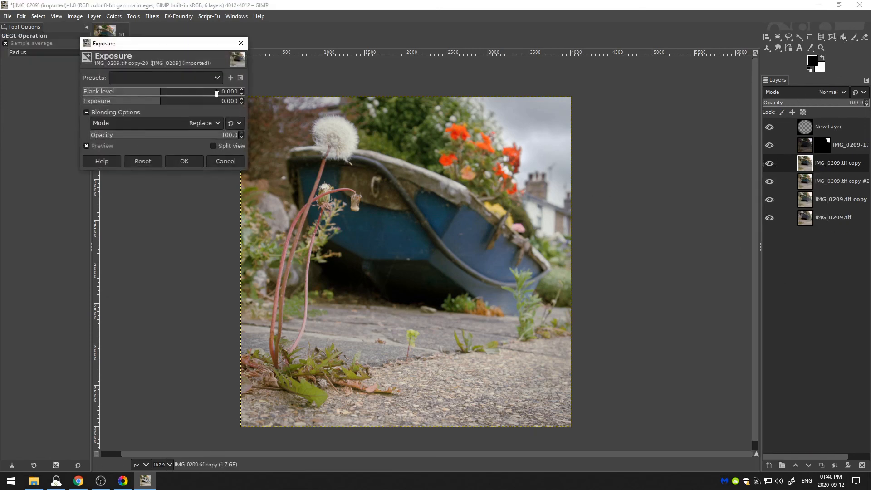
- Raise exposure to about 0.35 stops and nudge the black level slightly lower
drag(161, 101, 183, 101)
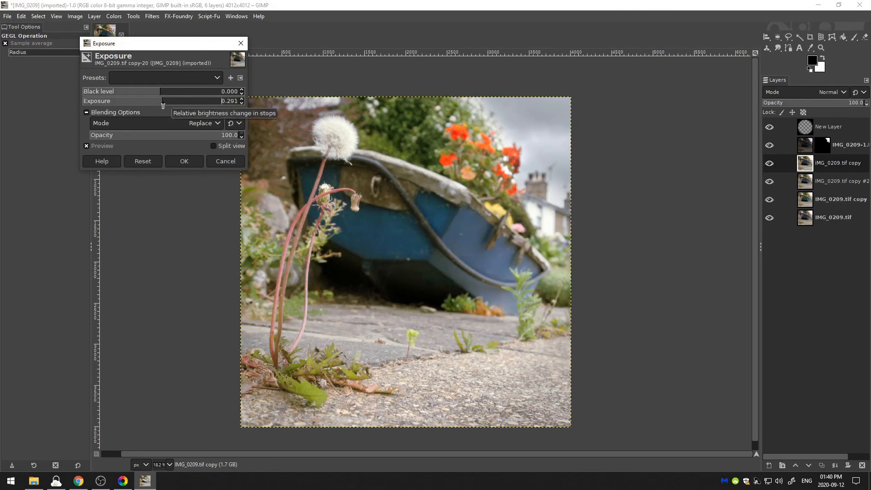
drag(161, 91, 157, 91)
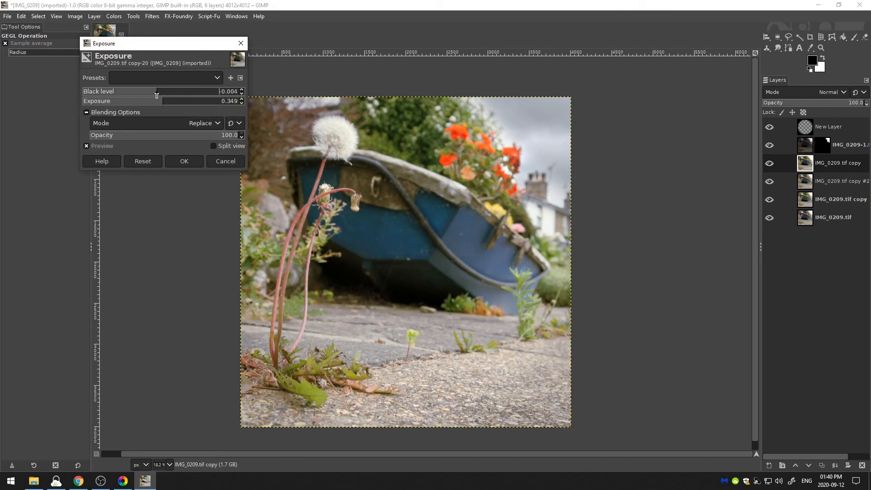
drag(157, 92, 160, 91)
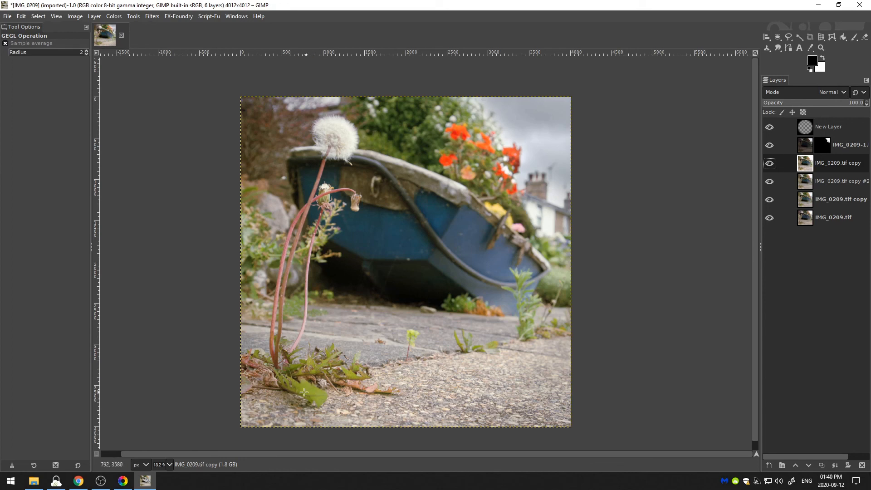
mouse_move(248, 334)
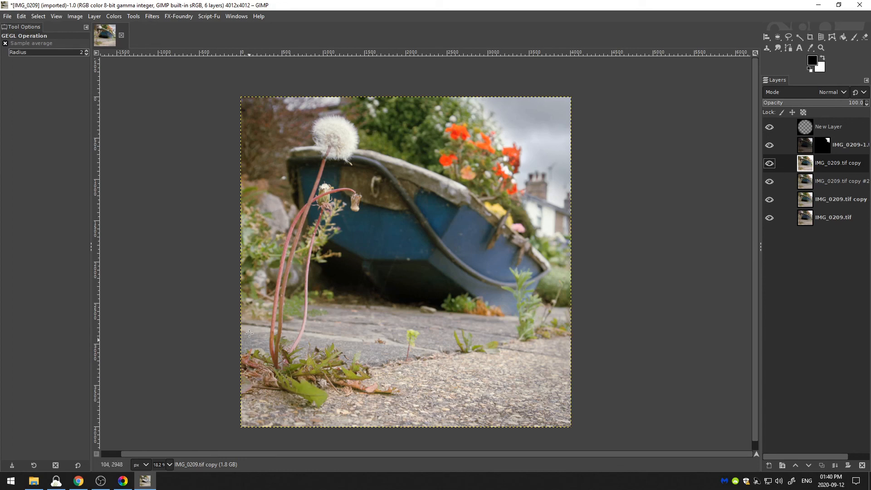
mouse_move(384, 224)
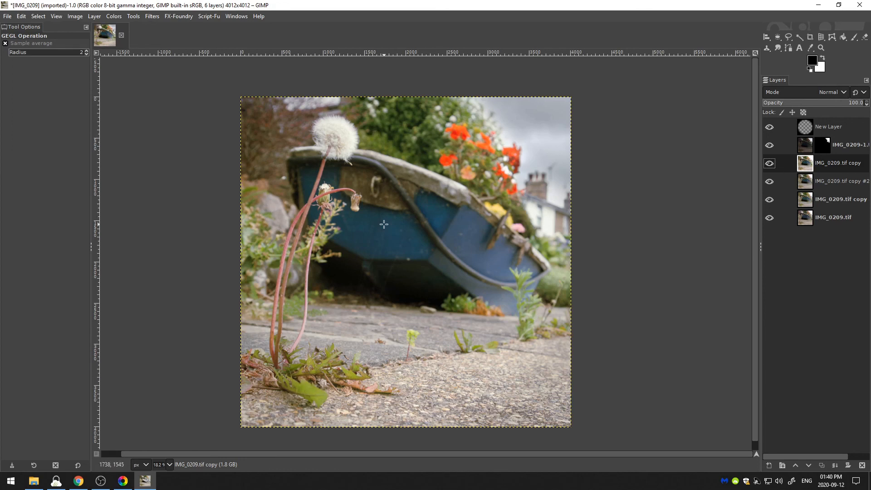